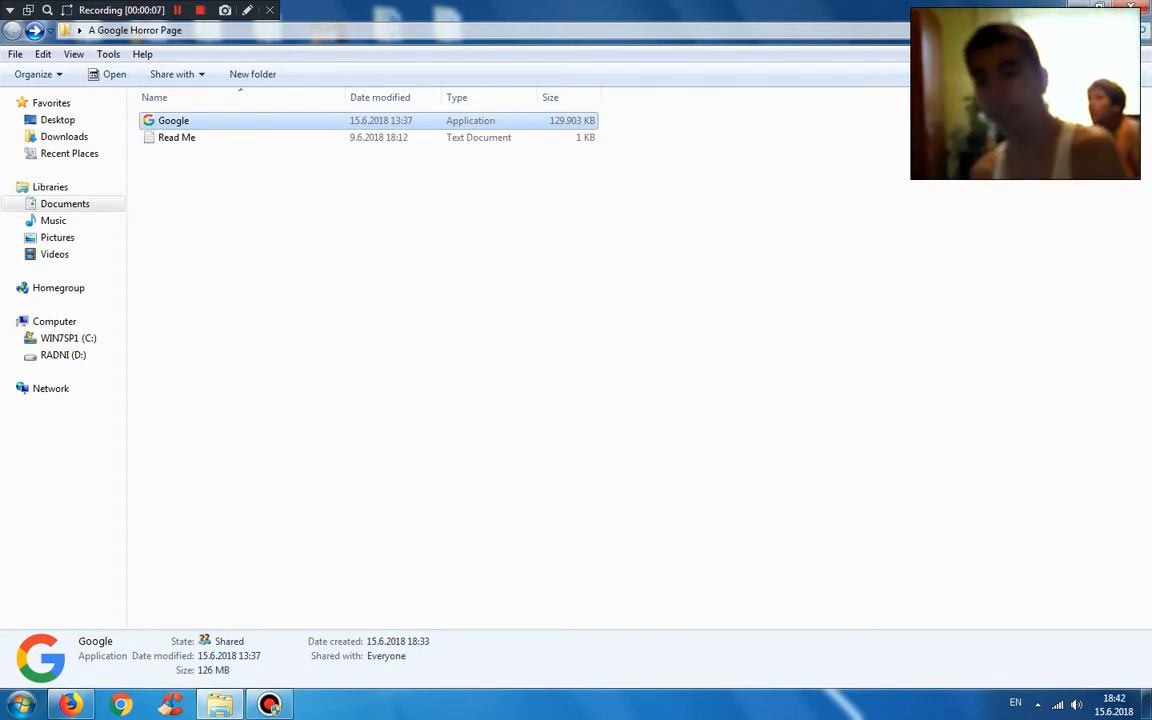
# Step: Launch Google.exe and search for 'filip', reaching the 404 Not Found page
pyautogui.doubleClick(173, 120)
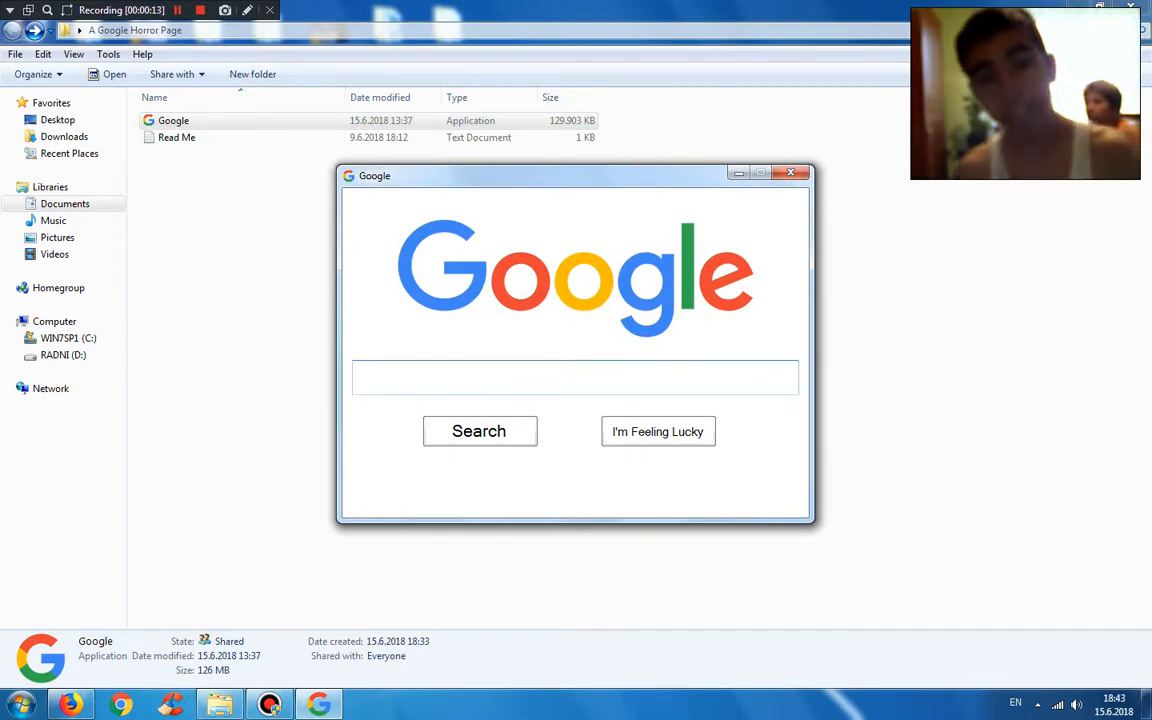
pyautogui.write('fil')
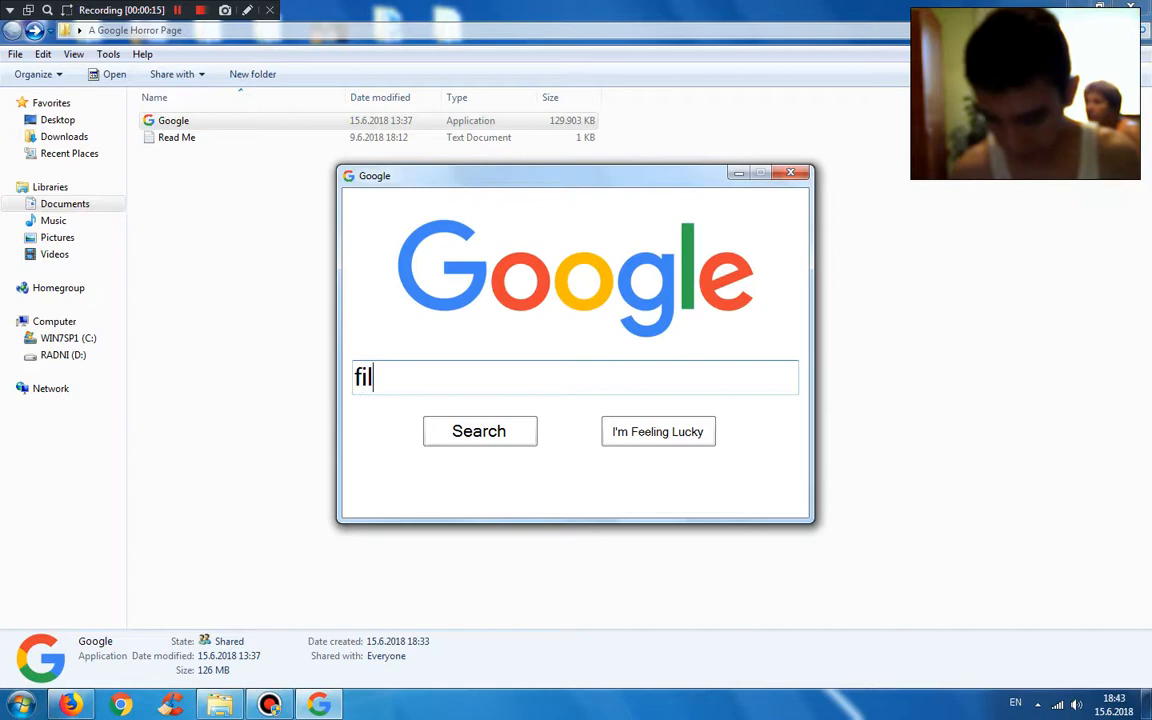
pyautogui.write('ip')
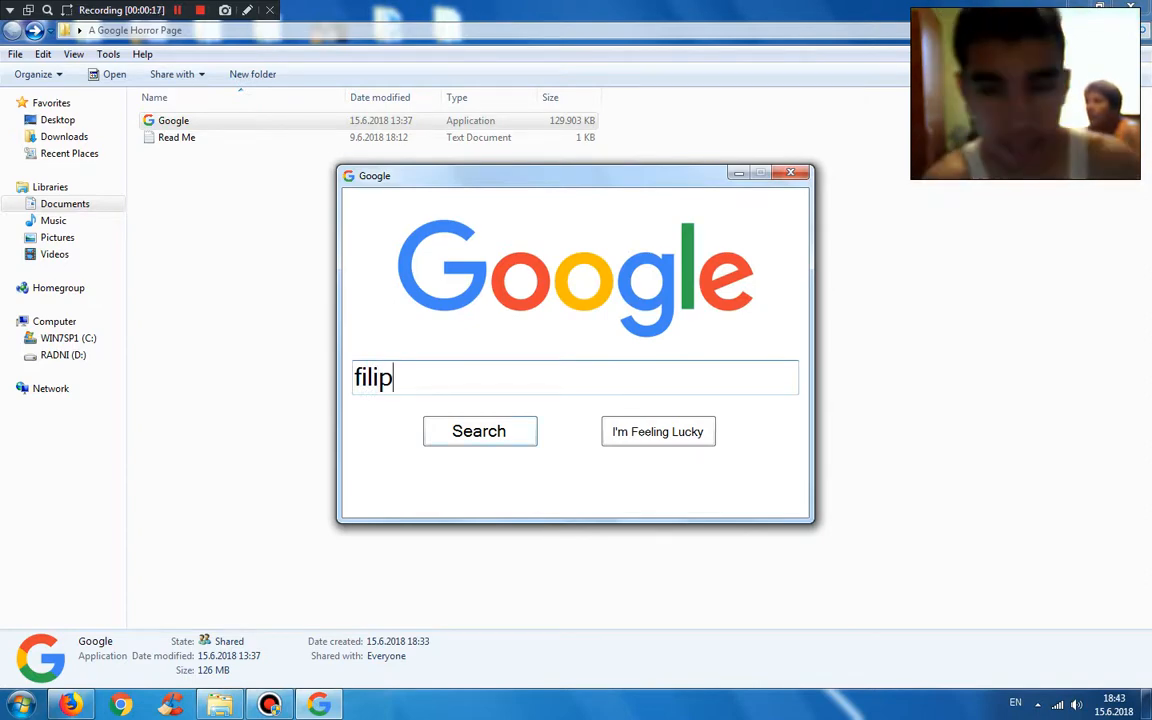
pyautogui.click(478, 431)
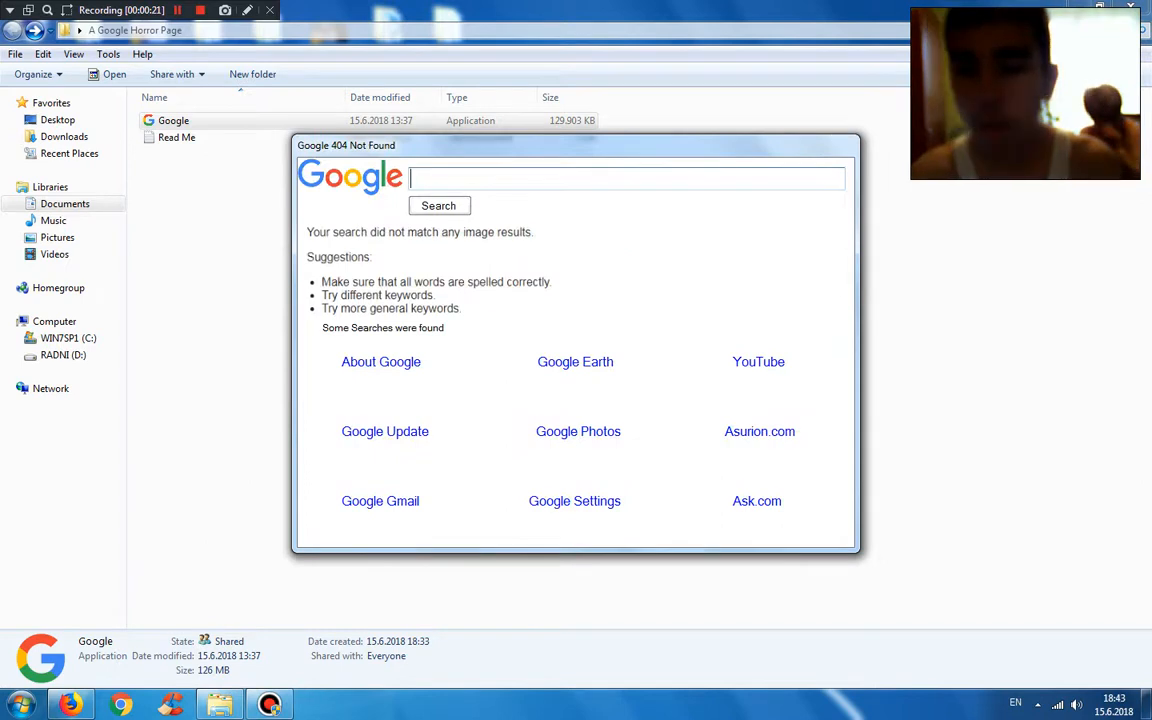
# Step: Search 'Google.exe' on Ask.com, dismiss the offline and settings warnings, and go back
pyautogui.click(757, 501)
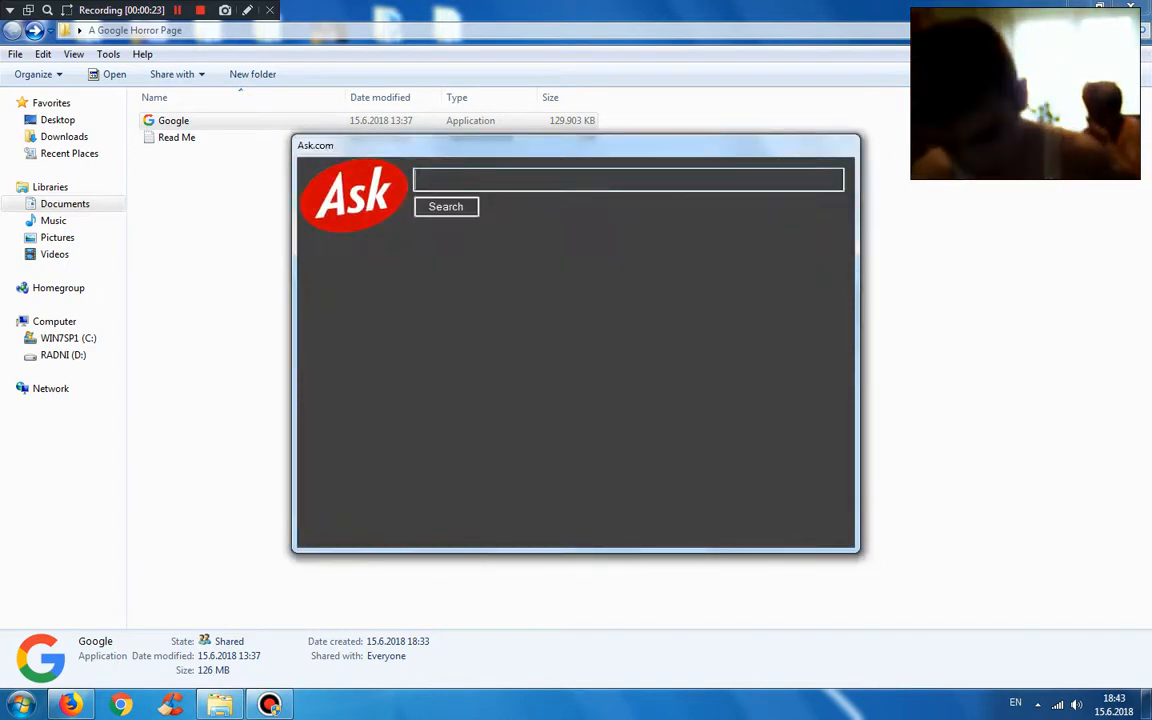
pyautogui.write('Google.exe')
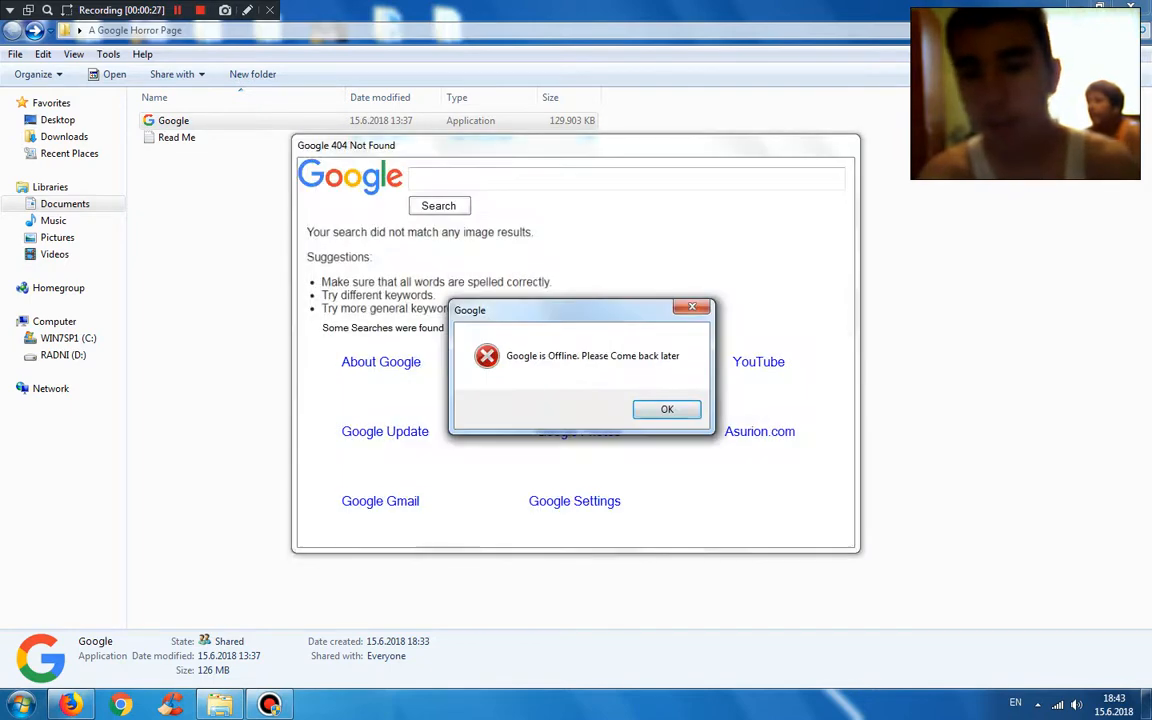
pyautogui.click(667, 409)
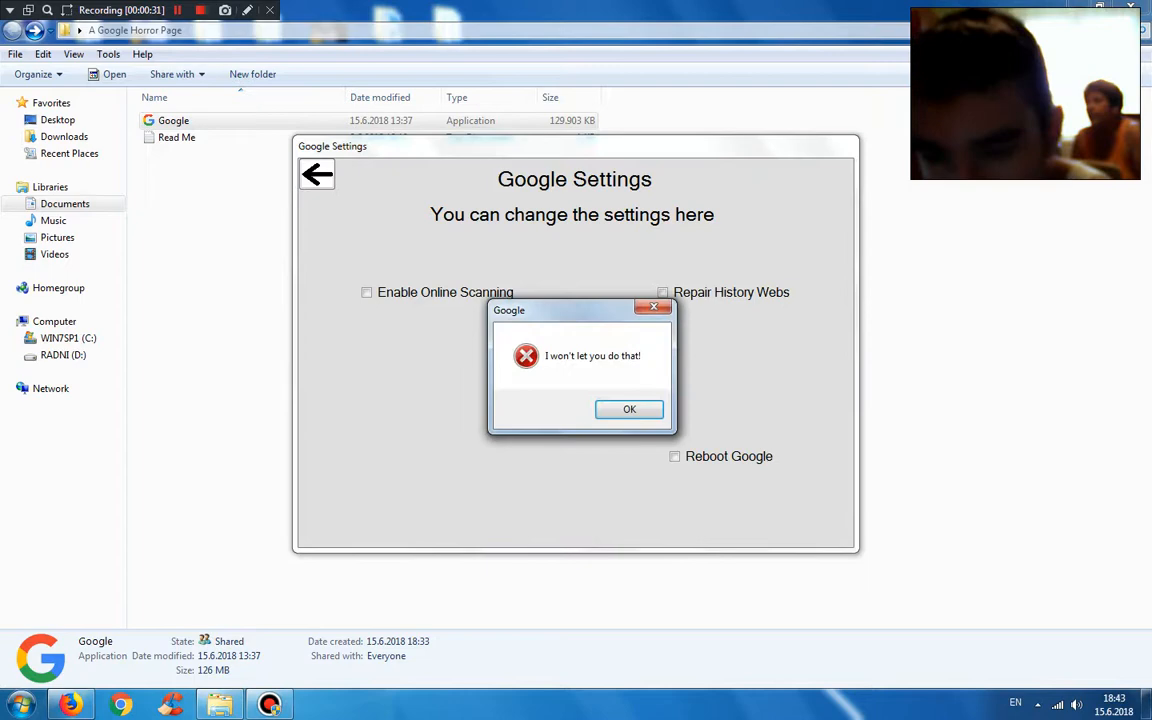
pyautogui.click(629, 409)
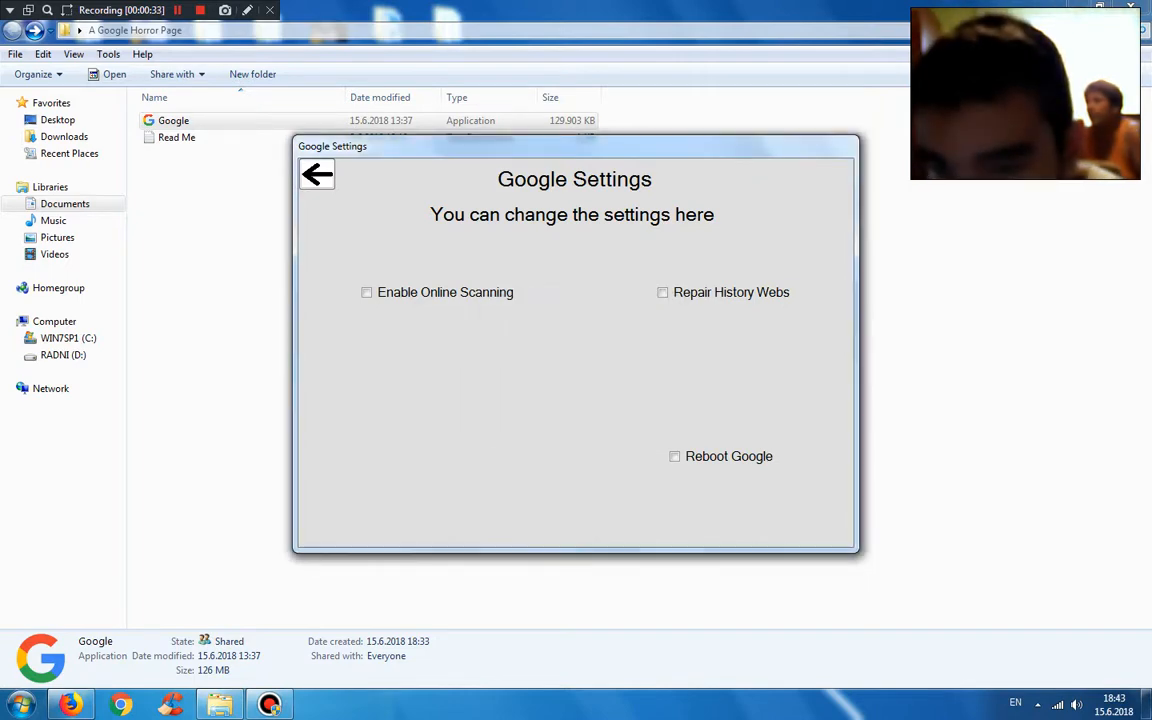
pyautogui.click(662, 292)
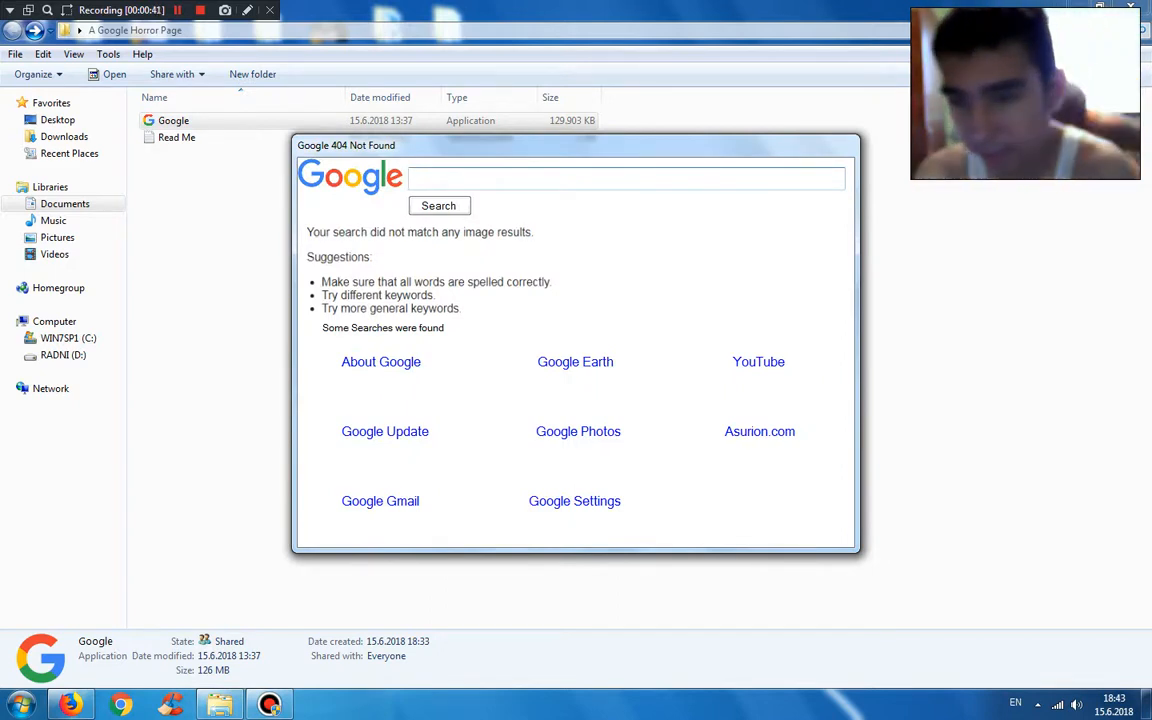
# Step: Open the YouTube link and type 's' in its search box until the window closes
pyautogui.click(758, 361)
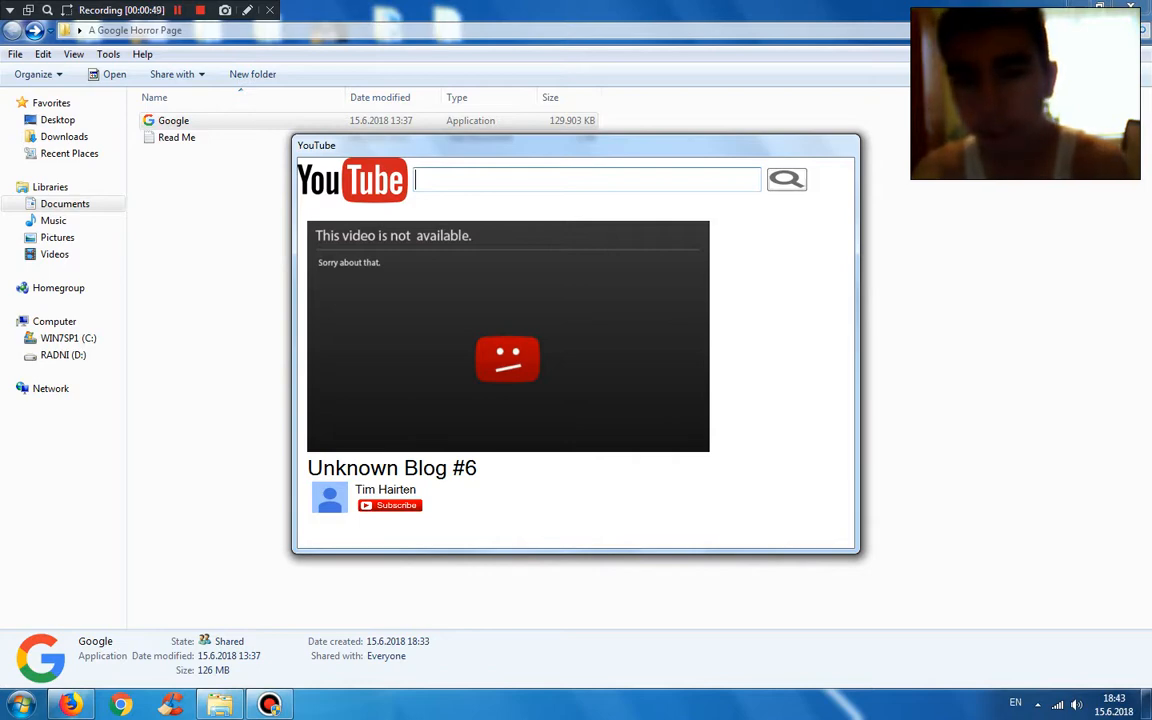
pyautogui.write('s')
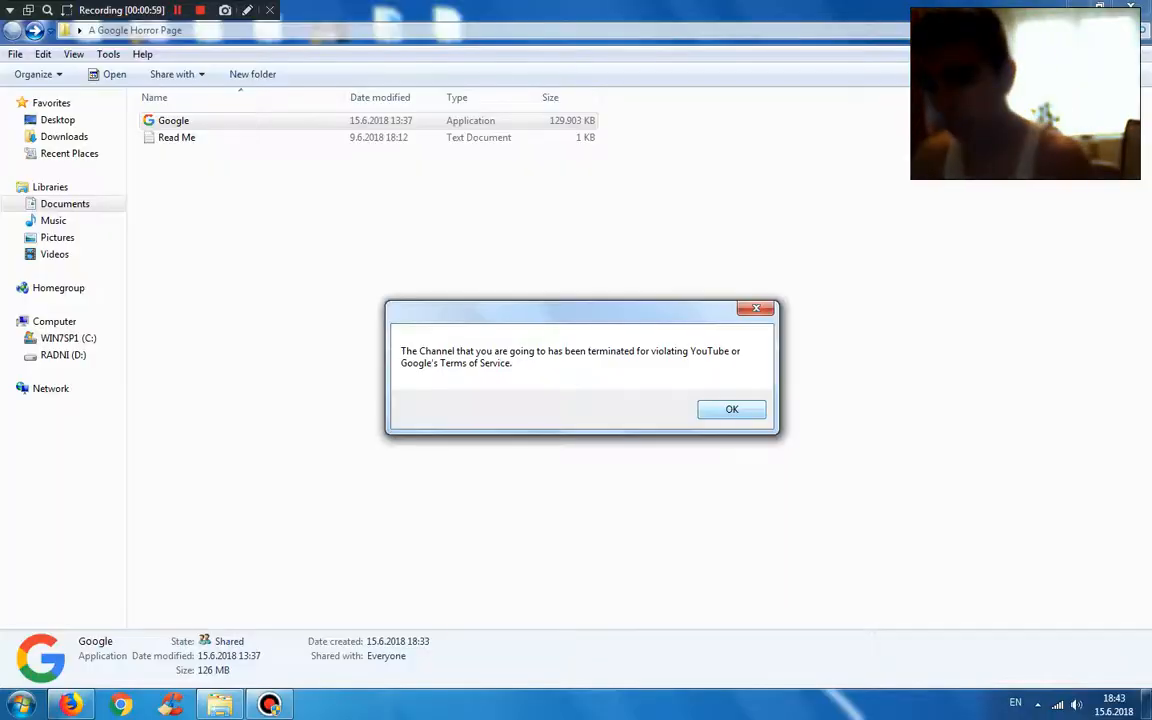
# Step: Dismiss the channel-terminated message box
pyautogui.click(731, 409)
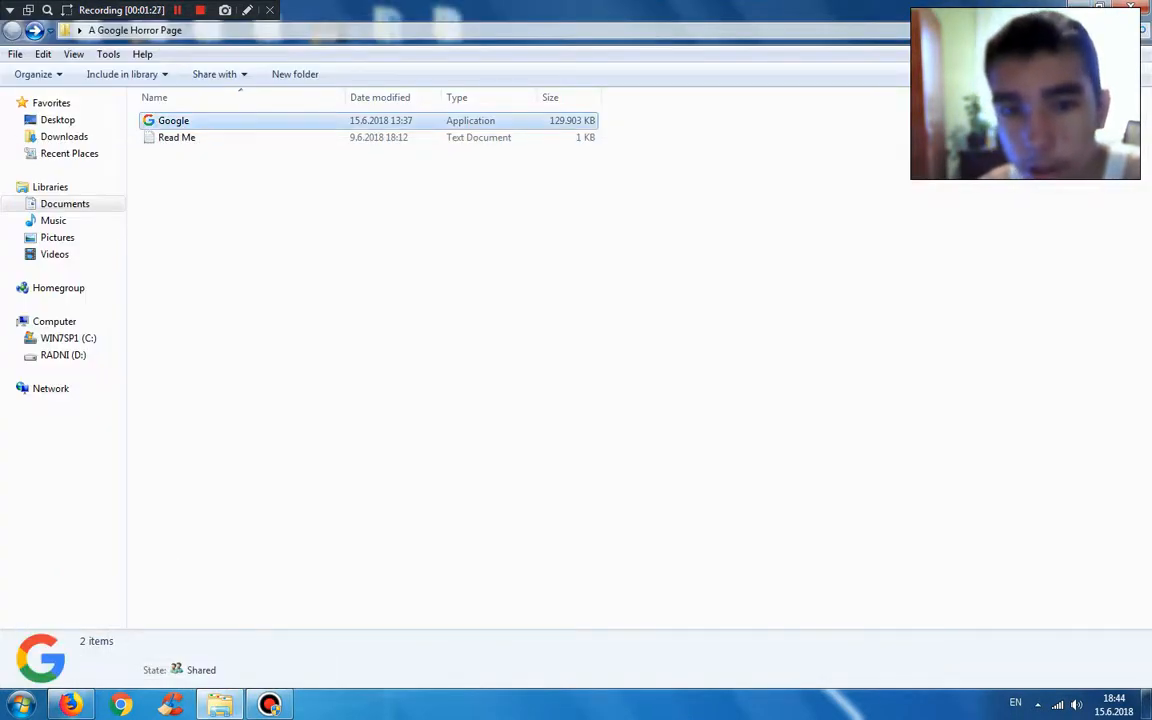
# Step: Relaunch Google.exe, run an empty search, and dismiss the empty-search warning
pyautogui.click(173, 120)
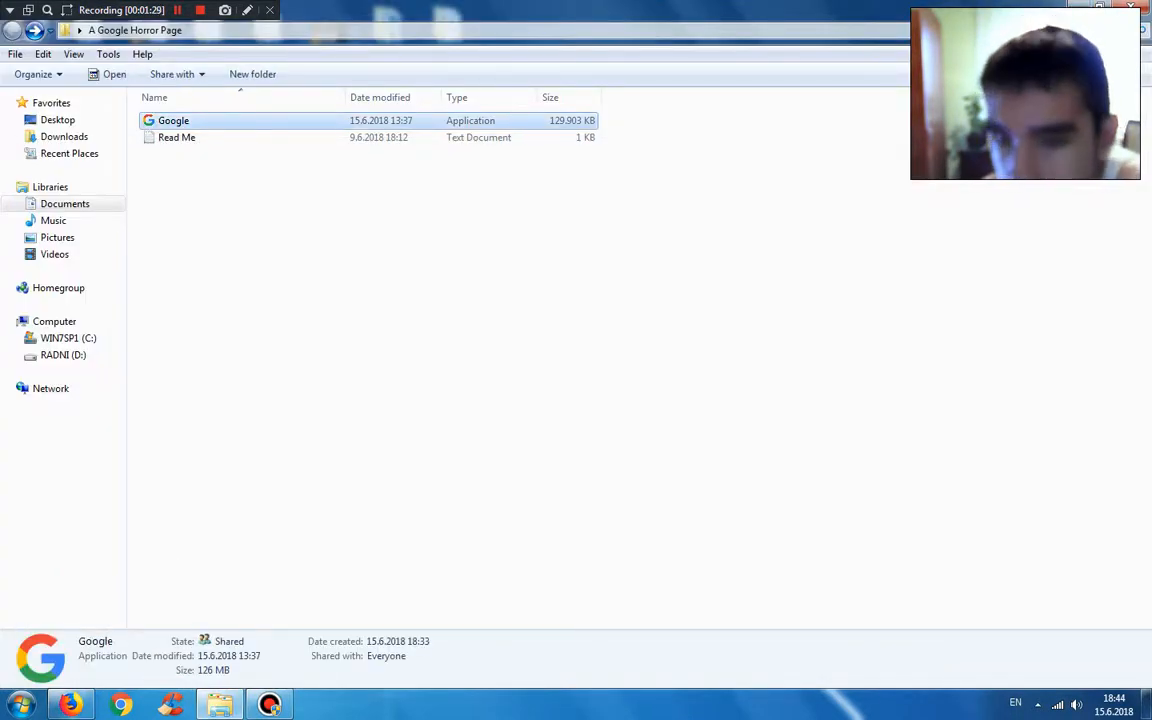
pyautogui.doubleClick(173, 120)
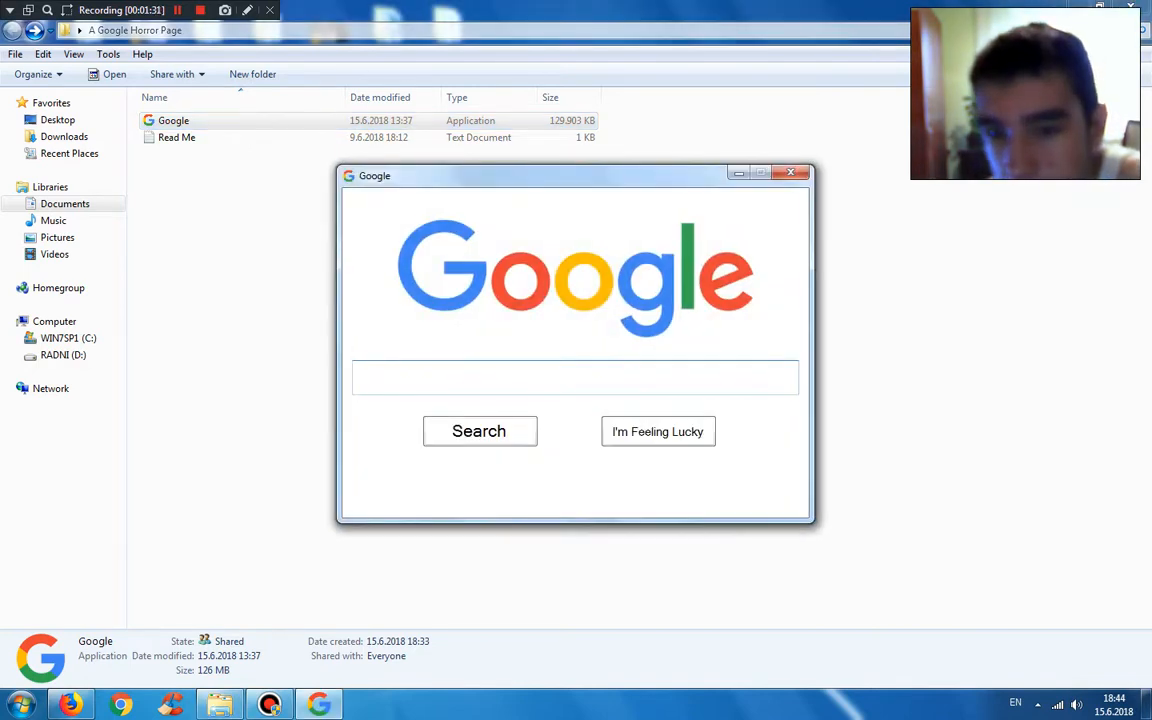
pyautogui.click(479, 431)
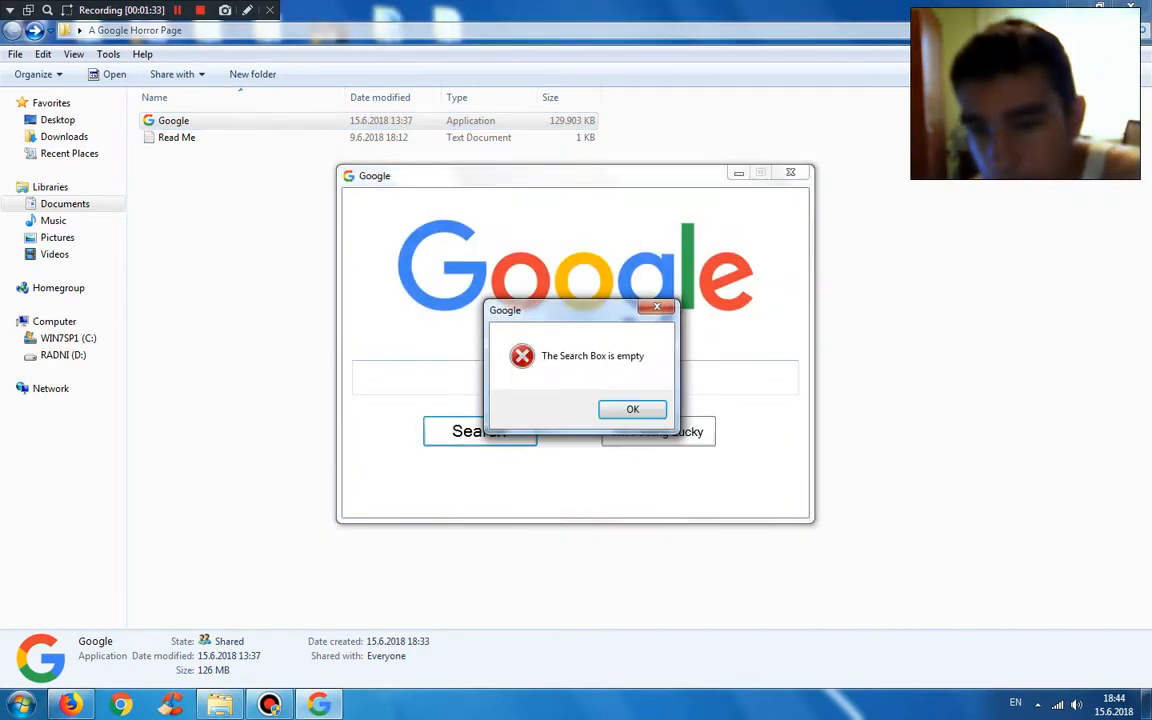
pyautogui.click(632, 409)
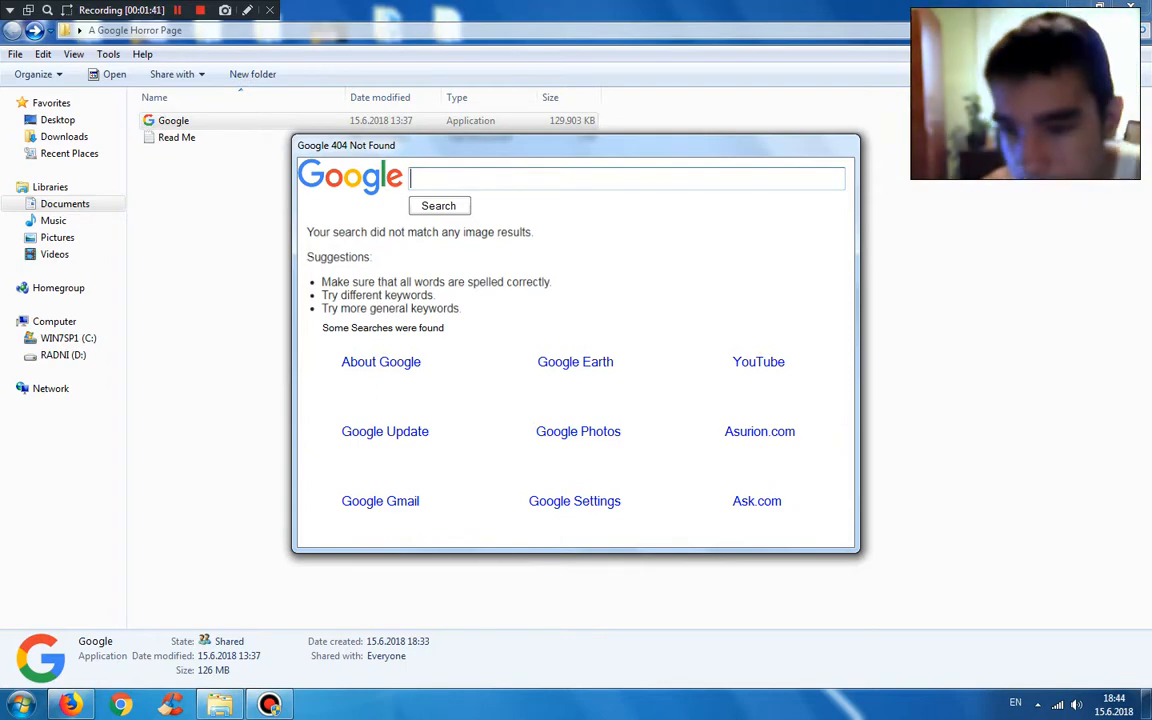
# Step: Open Ask.com's Google.exe result, enable Online Scanning, and try enabling Safe Browser
pyautogui.click(757, 501)
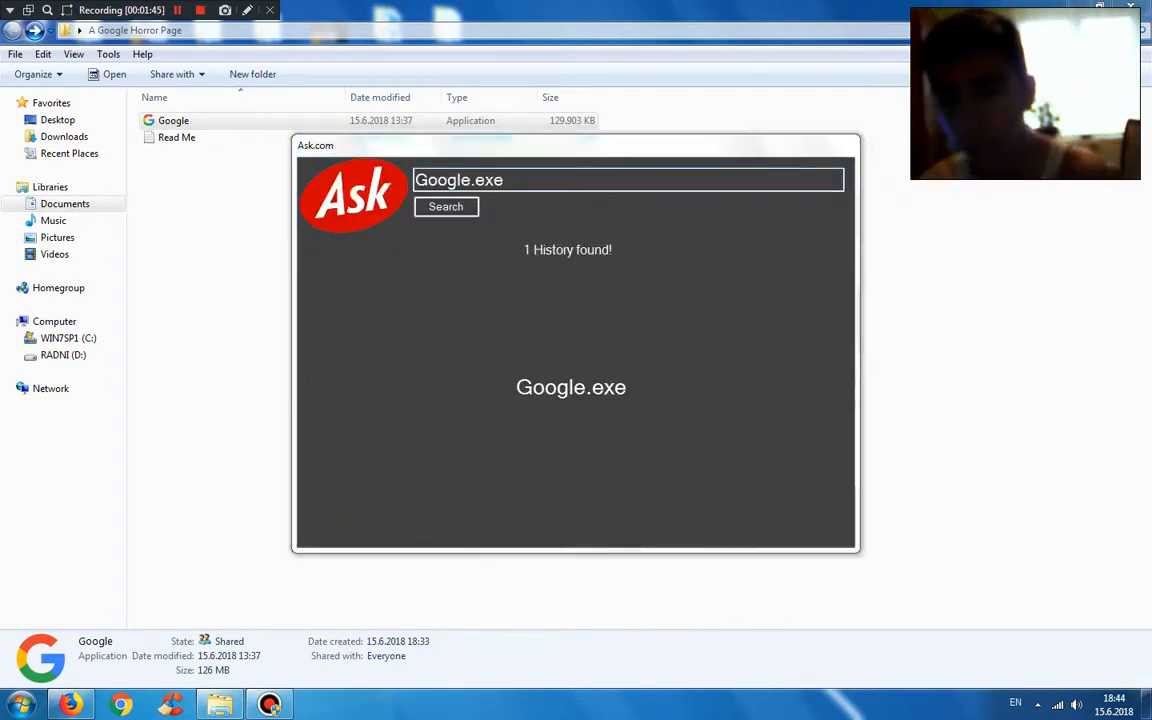
pyautogui.click(445, 206)
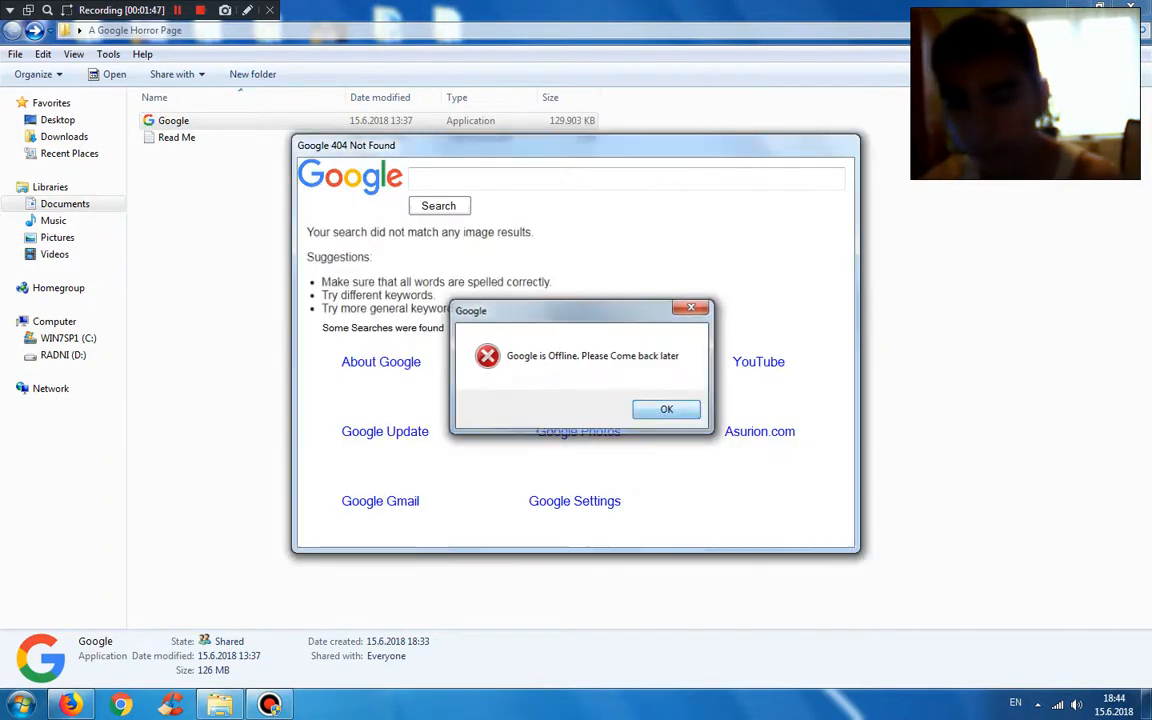
pyautogui.click(666, 409)
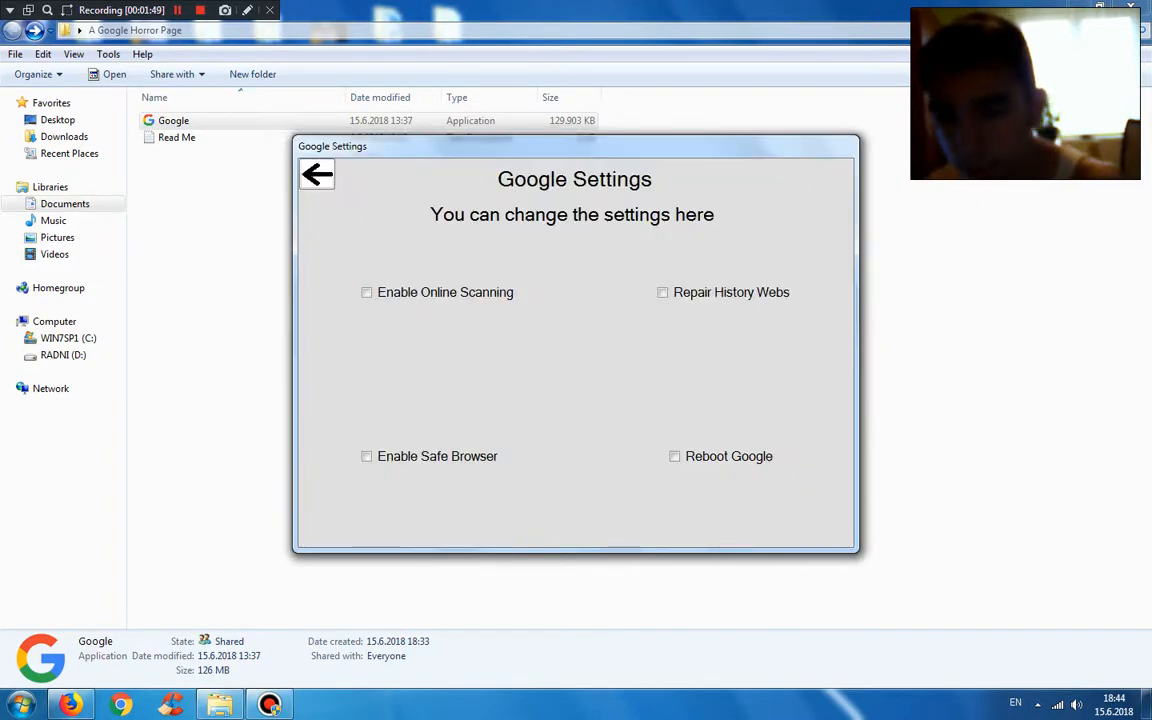
pyautogui.click(367, 292)
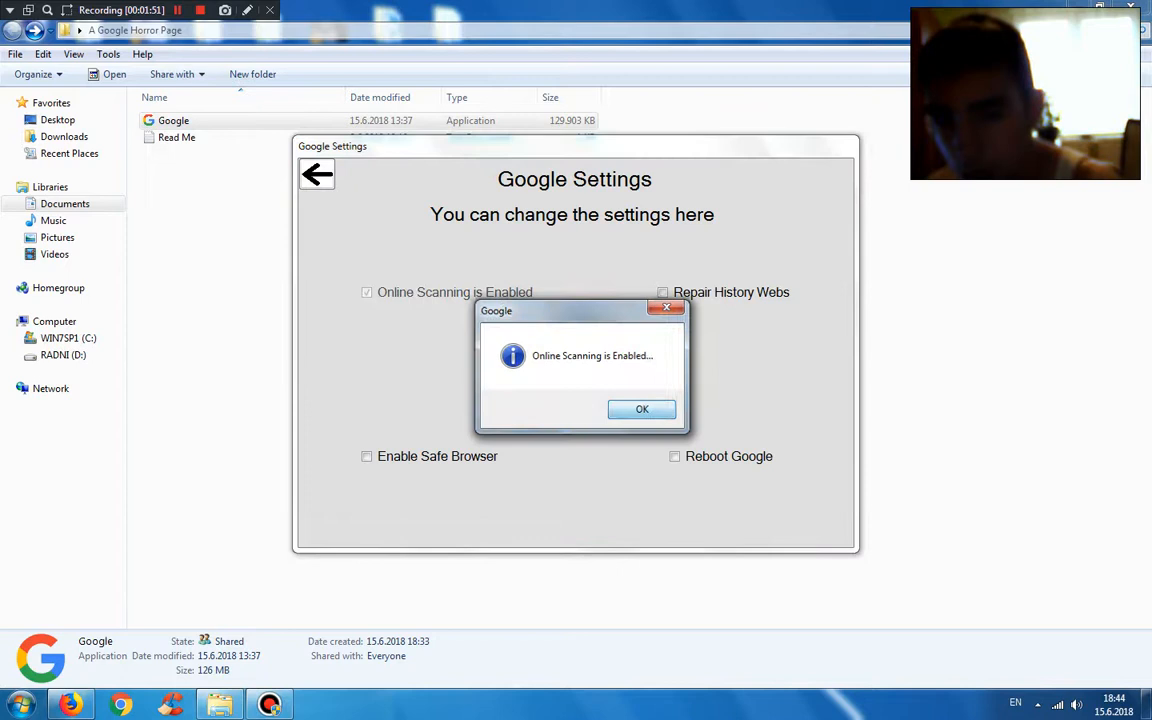
pyautogui.click(642, 409)
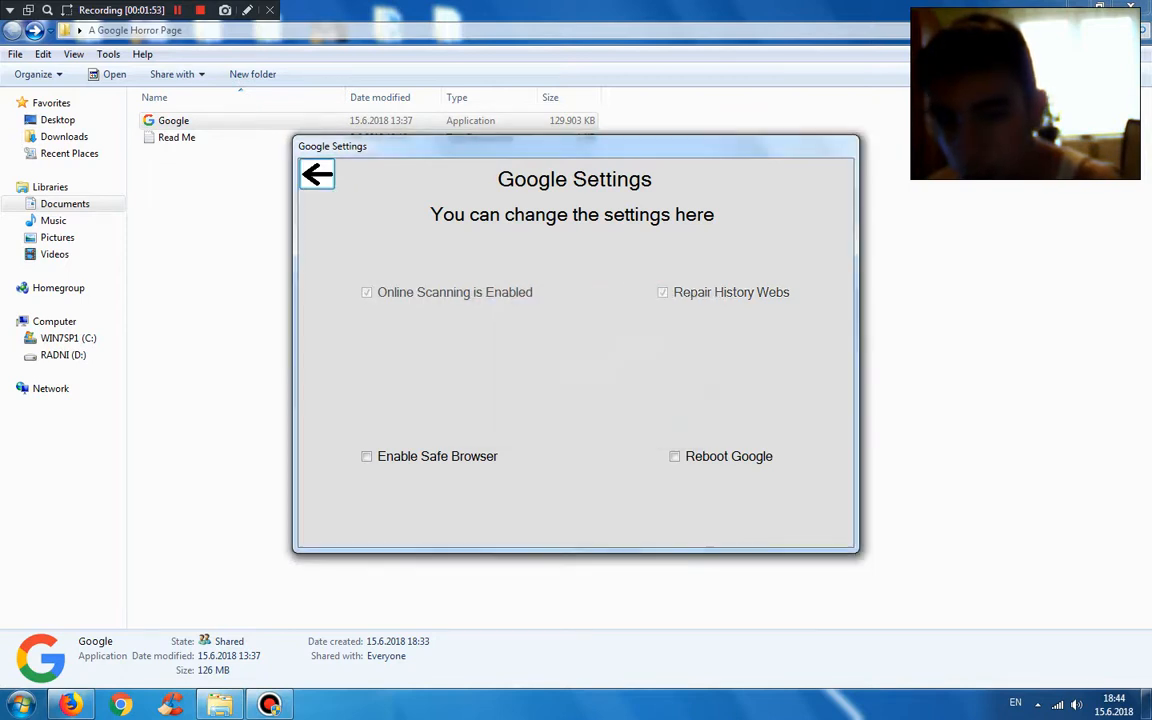
pyautogui.click(317, 174)
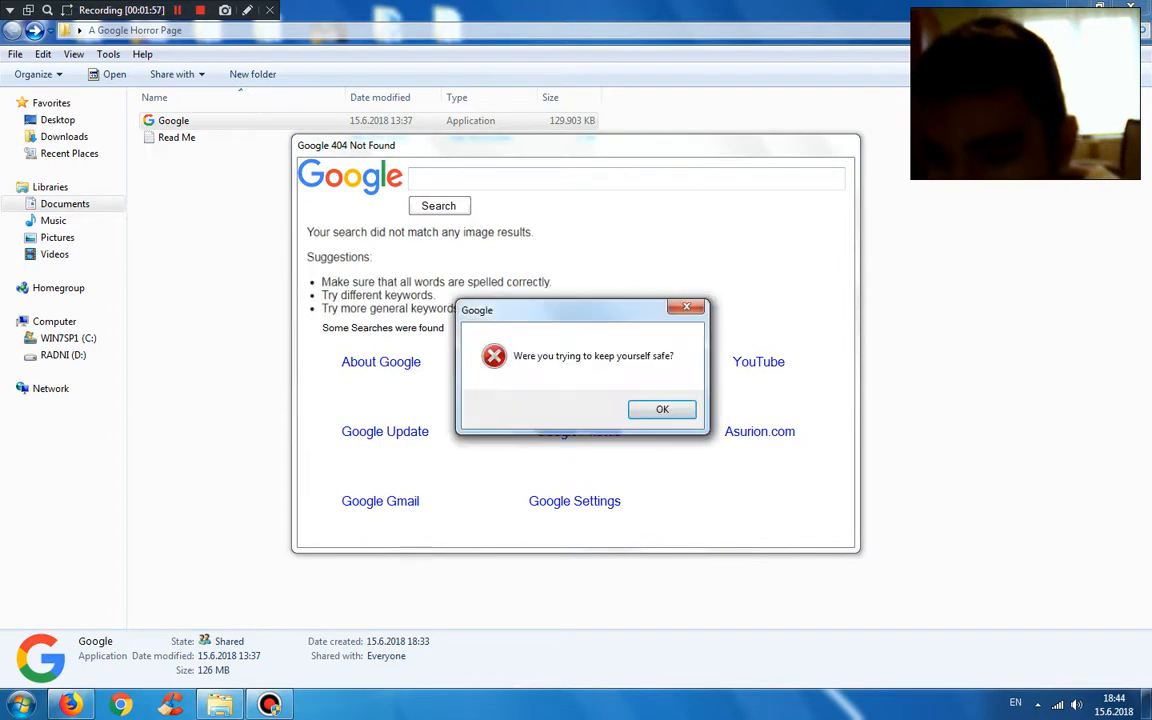
# Step: Dismiss the keep-yourself-safe warning and run the Asurion.com infection scan
pyautogui.click(662, 409)
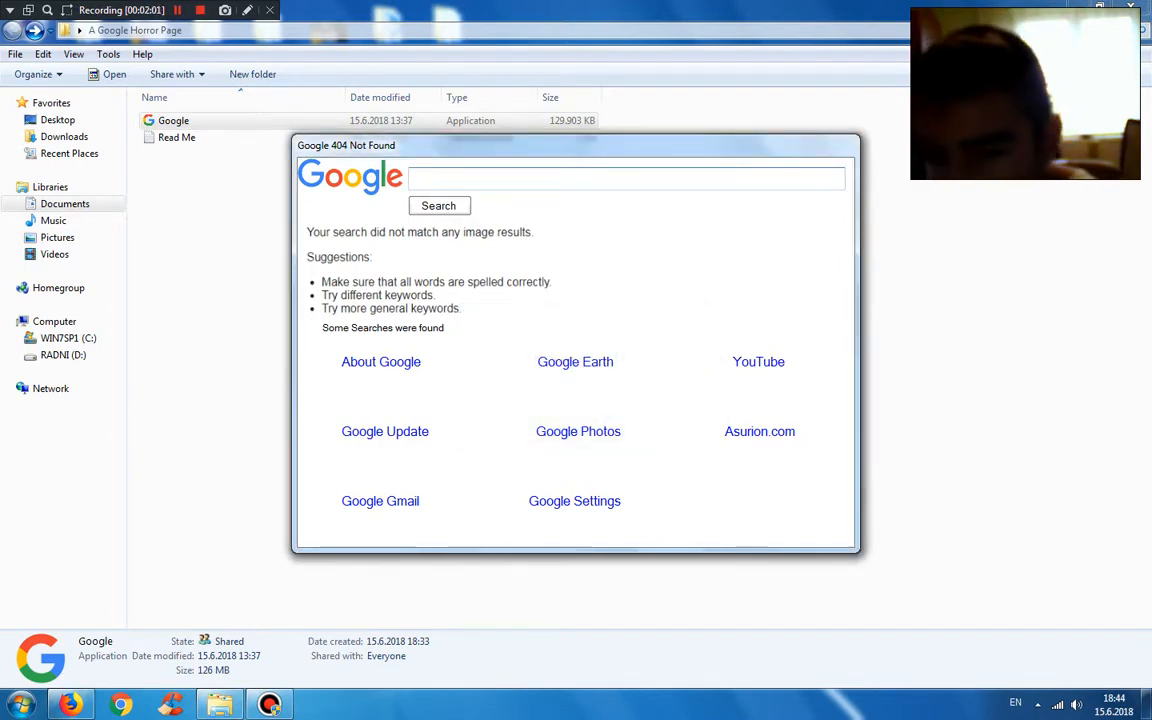
pyautogui.click(759, 431)
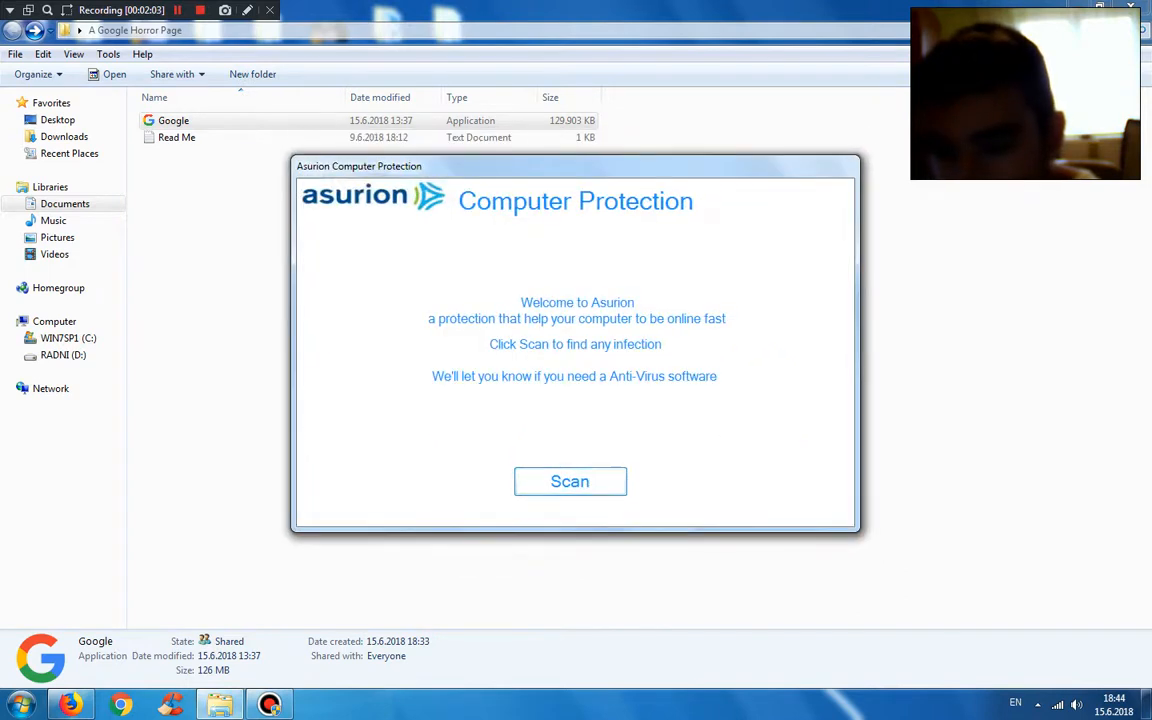
pyautogui.click(570, 481)
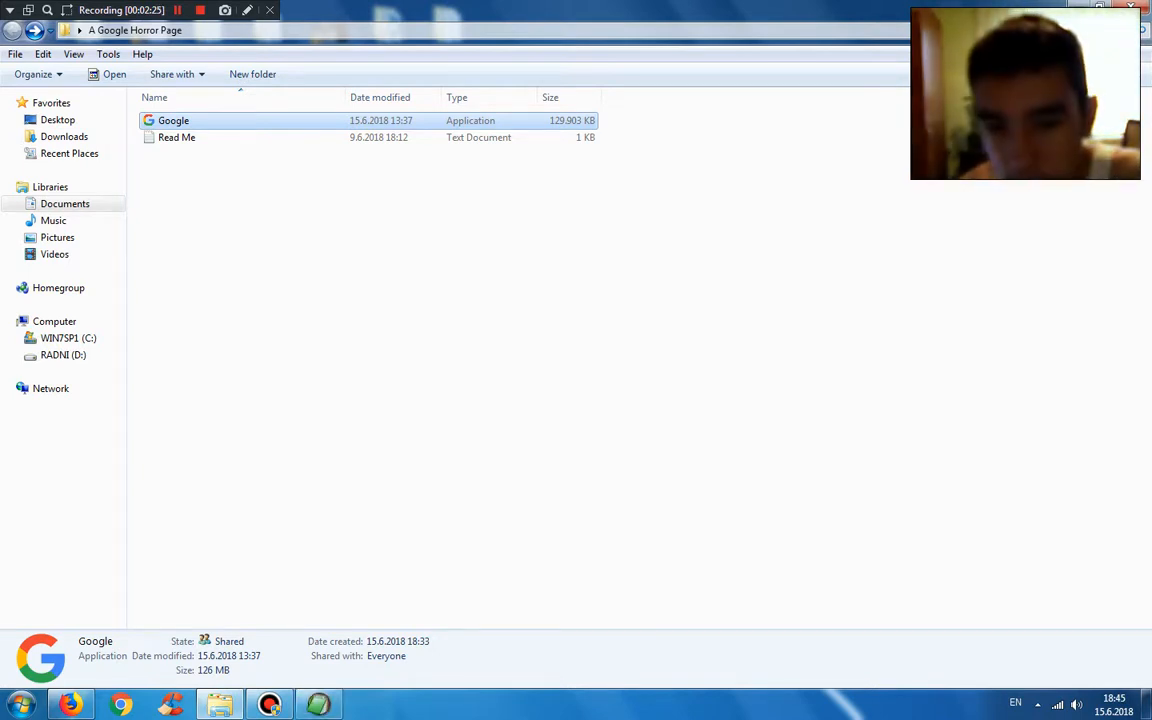
# Step: Open and close Log.txt, then select the Google application file
pyautogui.doubleClick(177, 137)
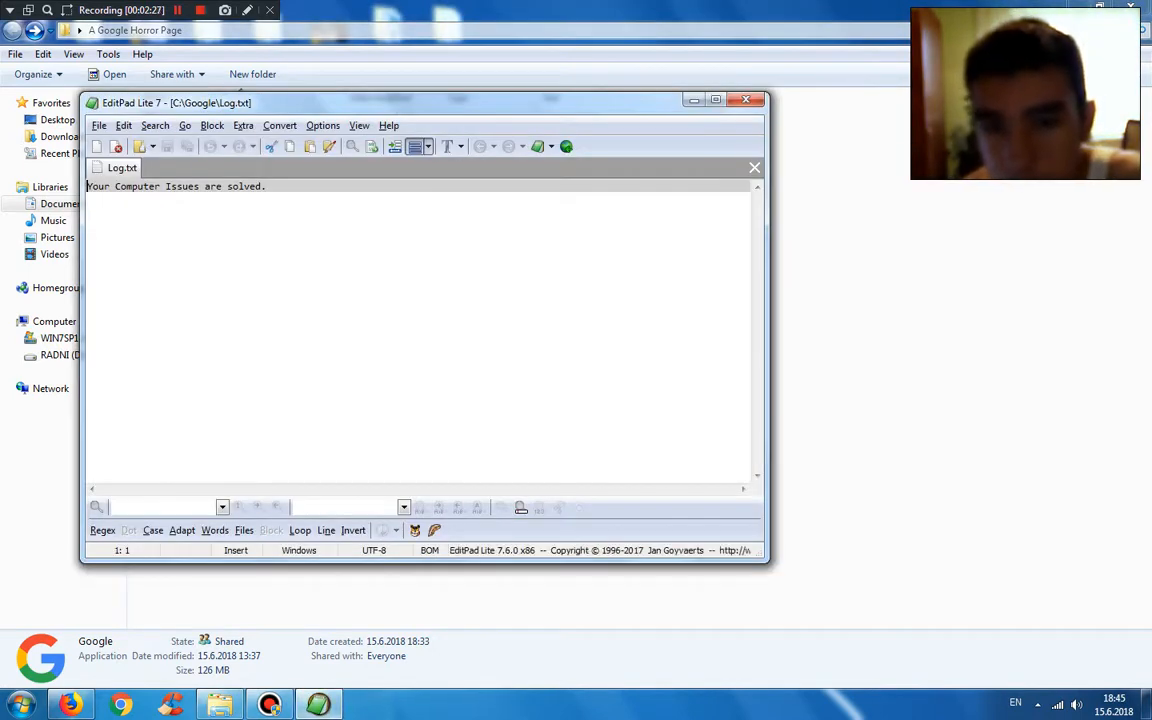
pyautogui.click(745, 99)
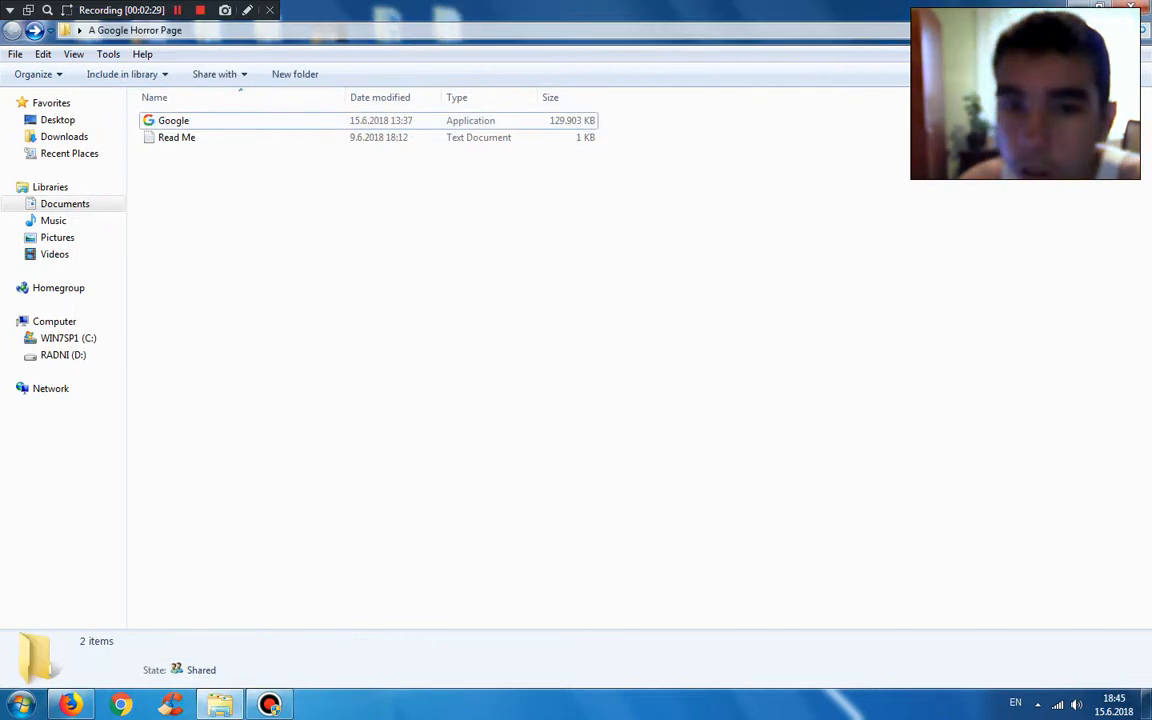
pyautogui.click(173, 120)
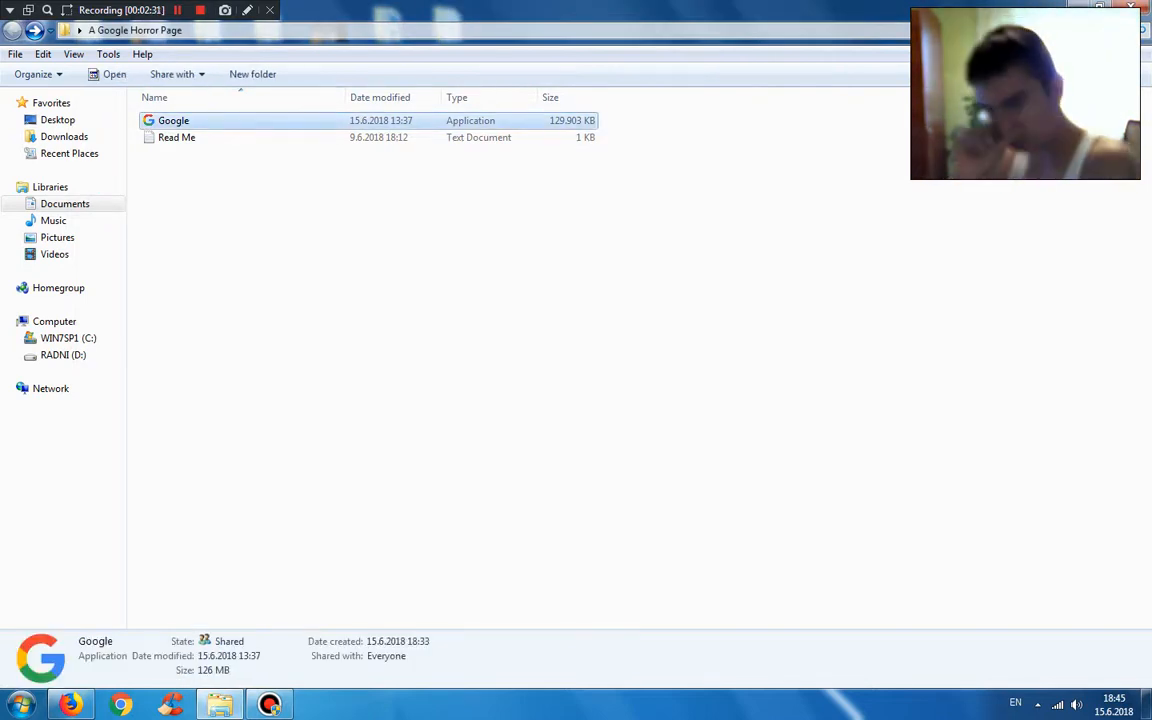
# Step: Relaunch Google.exe, search 'sssssssssss', try Ask.com for 'Google.exe', and dismiss Google Refused
pyautogui.doubleClick(173, 120)
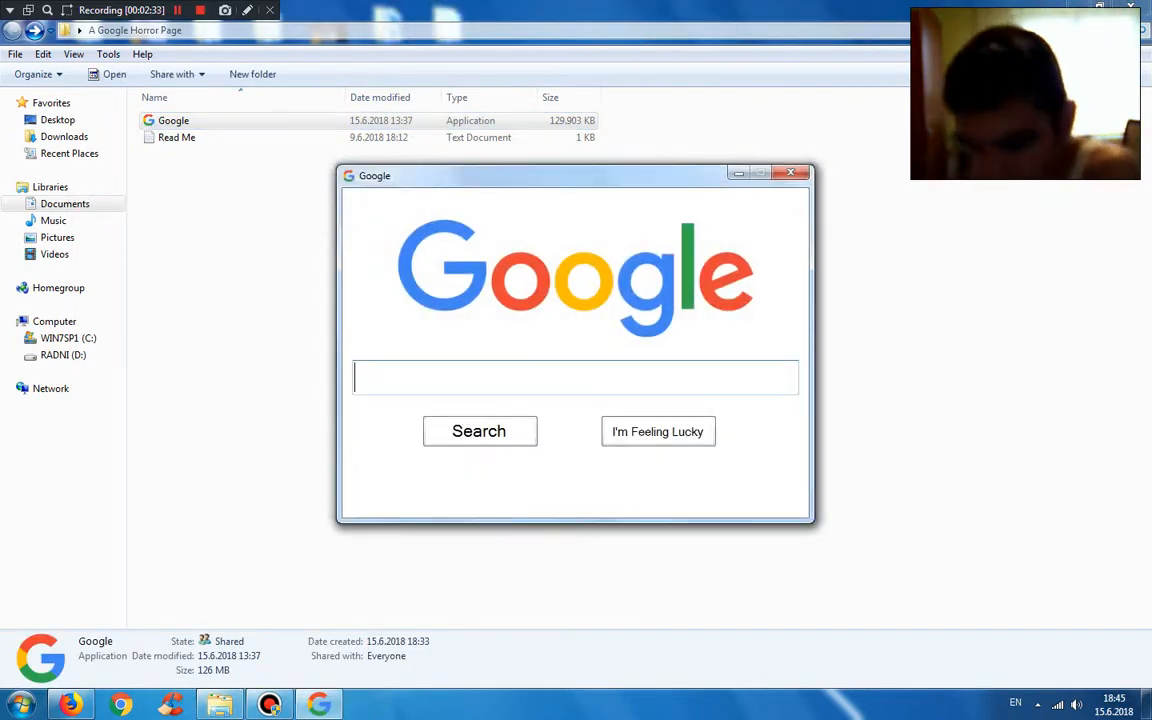
pyautogui.write('sssssssssss')
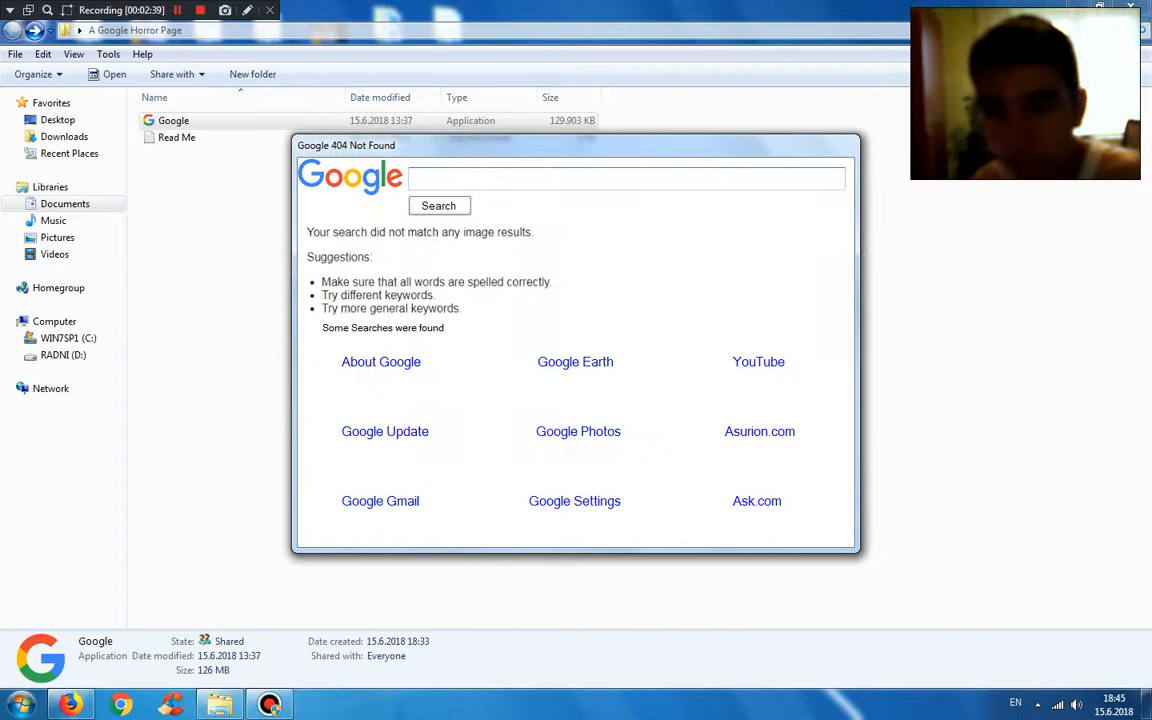
pyautogui.click(757, 501)
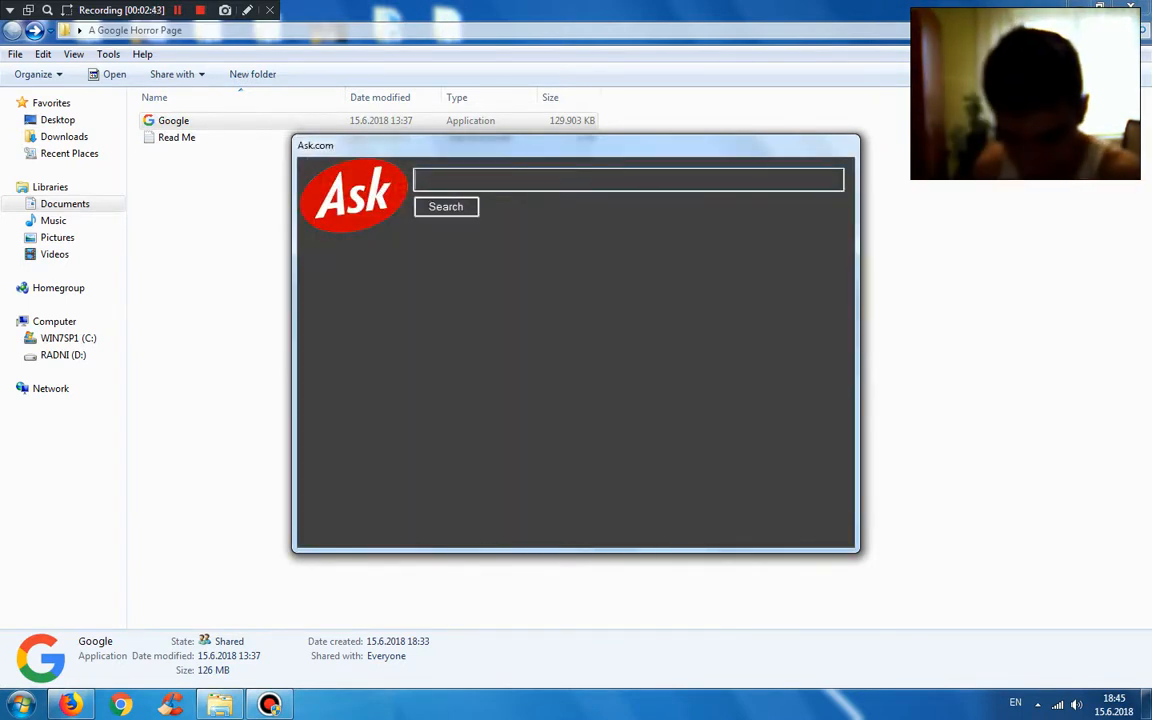
pyautogui.write('Google.exe')
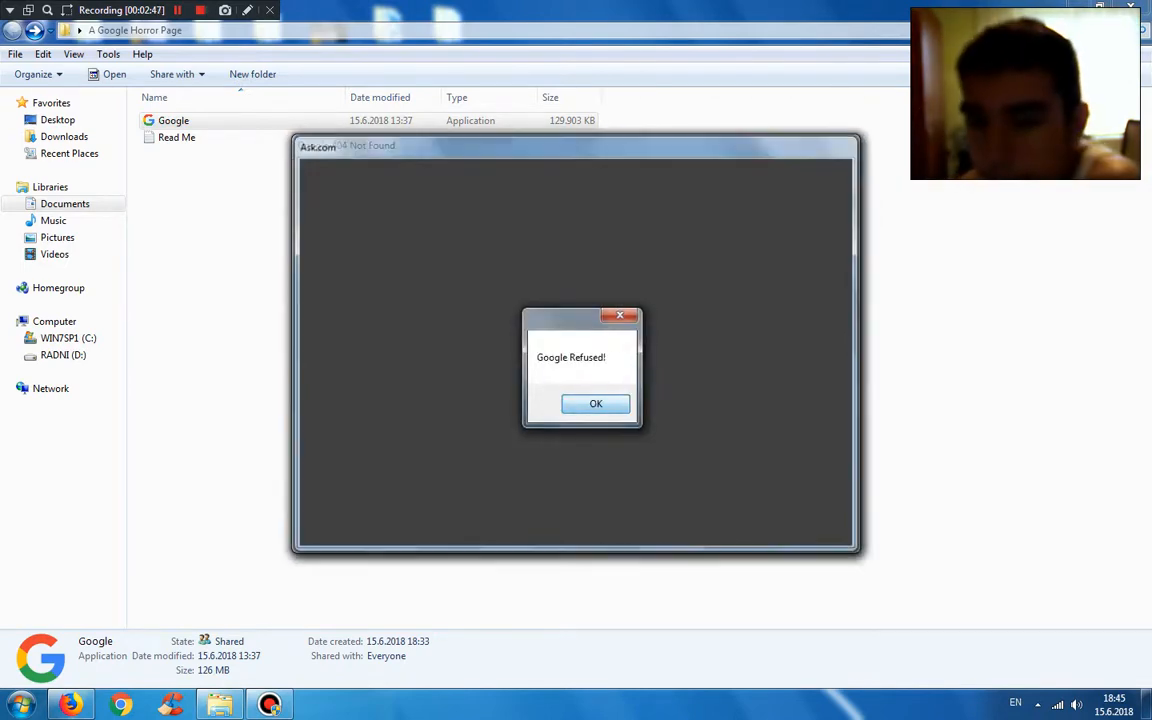
pyautogui.click(596, 403)
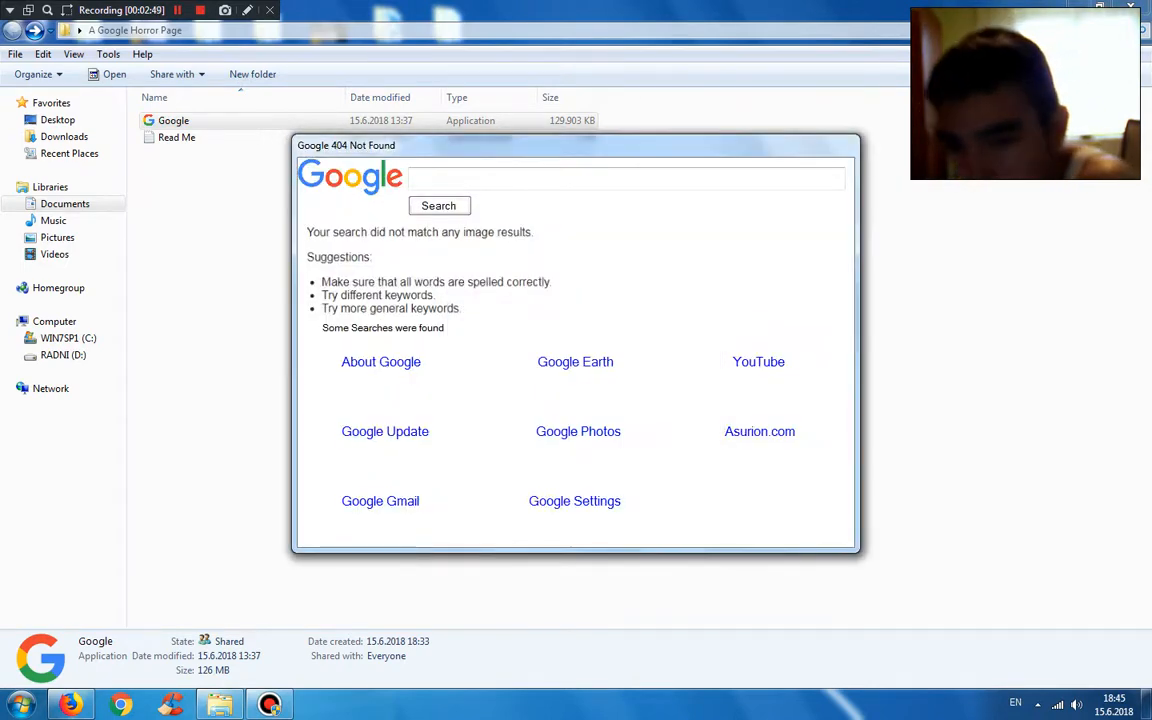
pyautogui.click(574, 501)
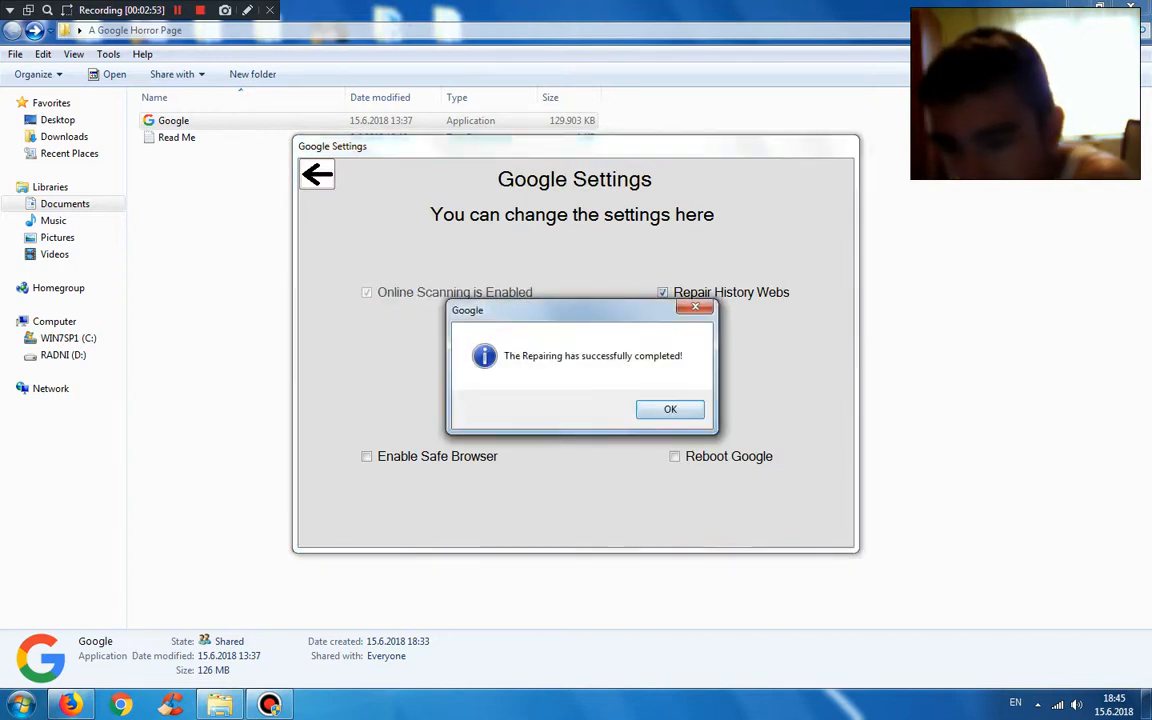
# Step: Dismiss the repair-completed, won't-let-you, Hold it and won't-do-much-good warnings, then go back
pyautogui.click(670, 409)
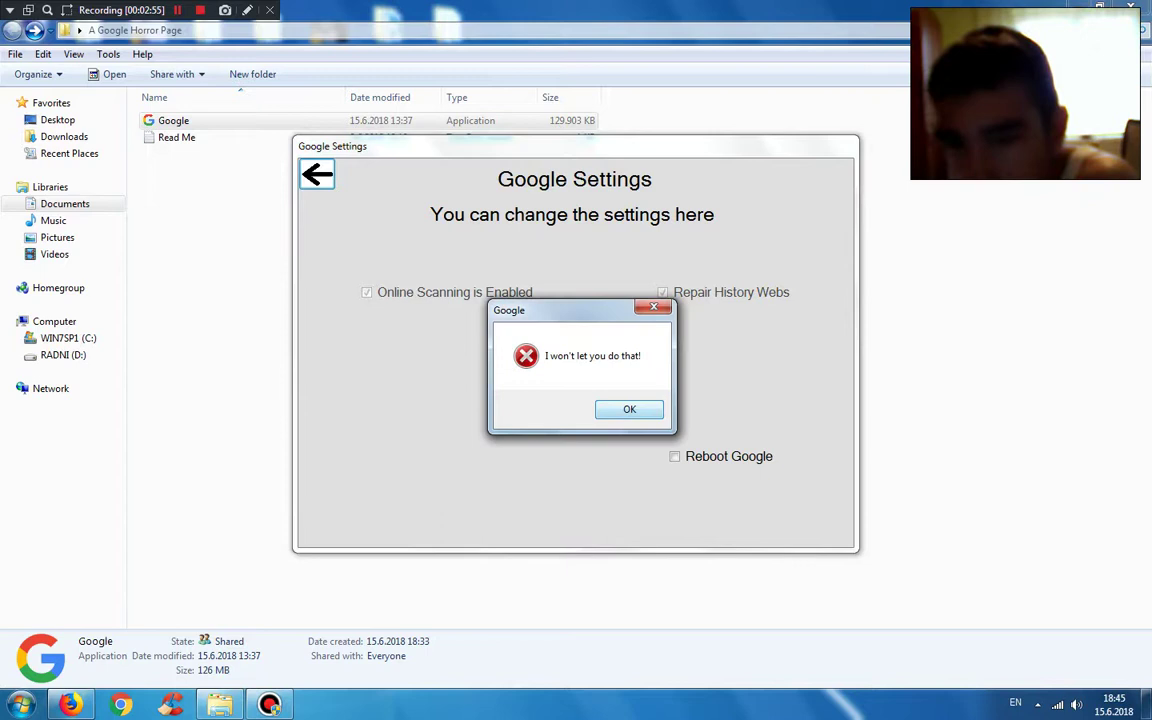
pyautogui.click(629, 409)
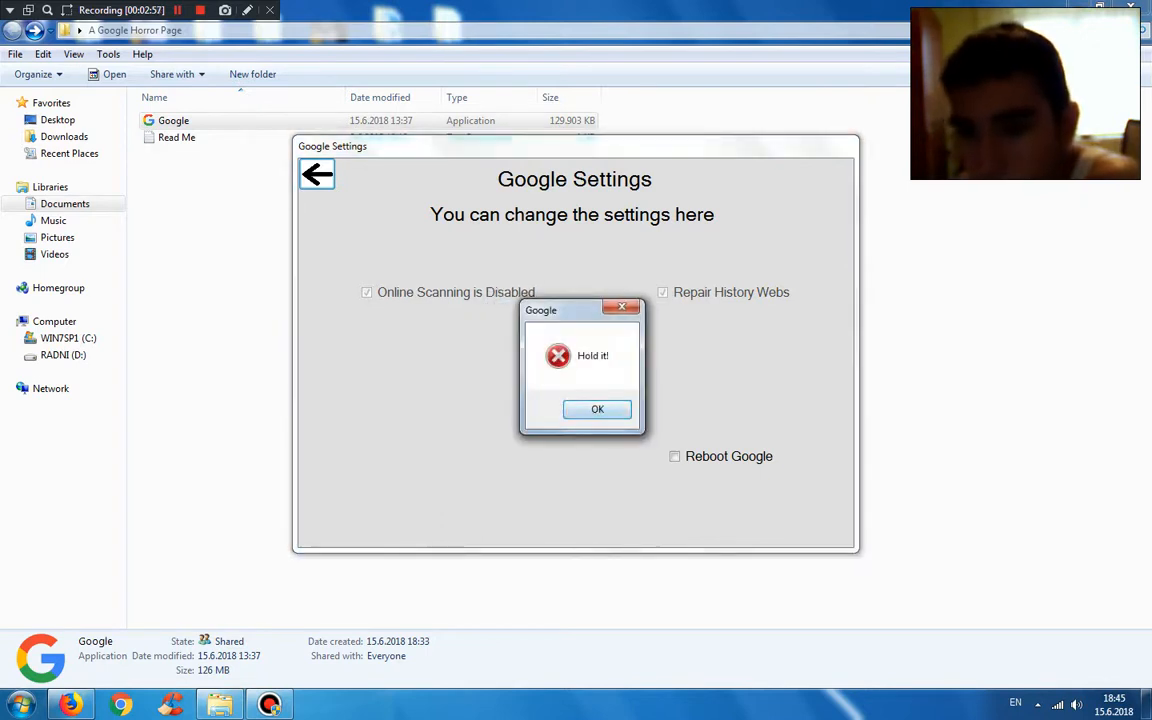
pyautogui.click(597, 409)
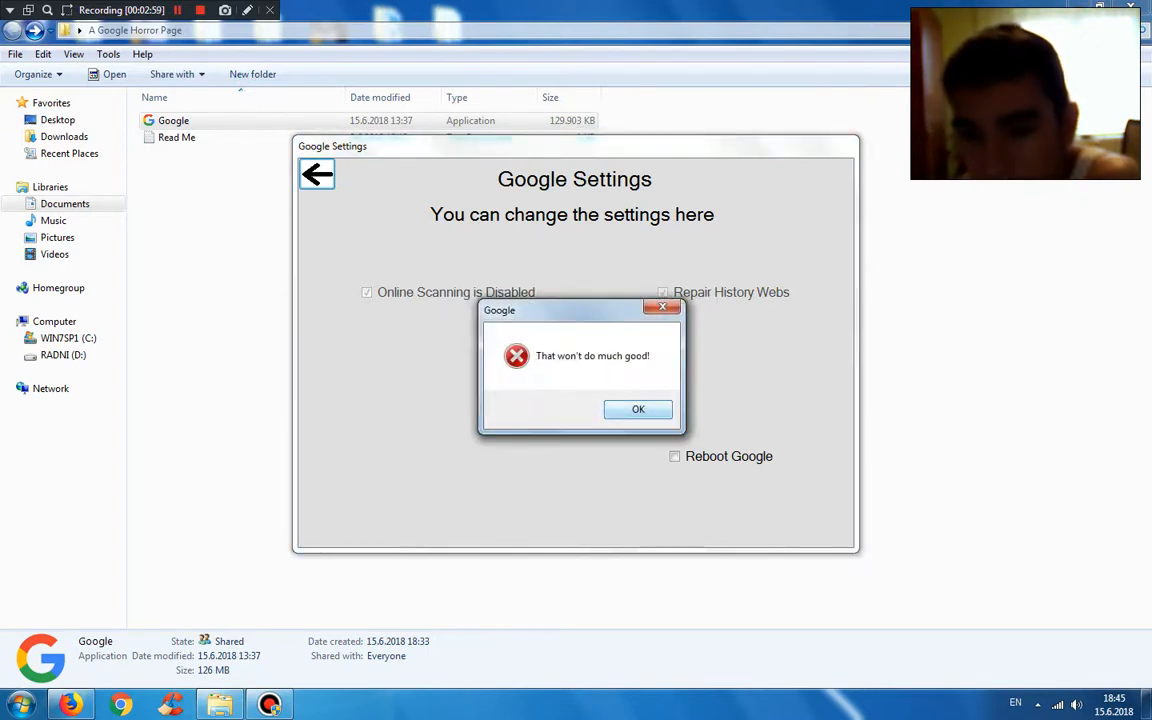
pyautogui.click(638, 409)
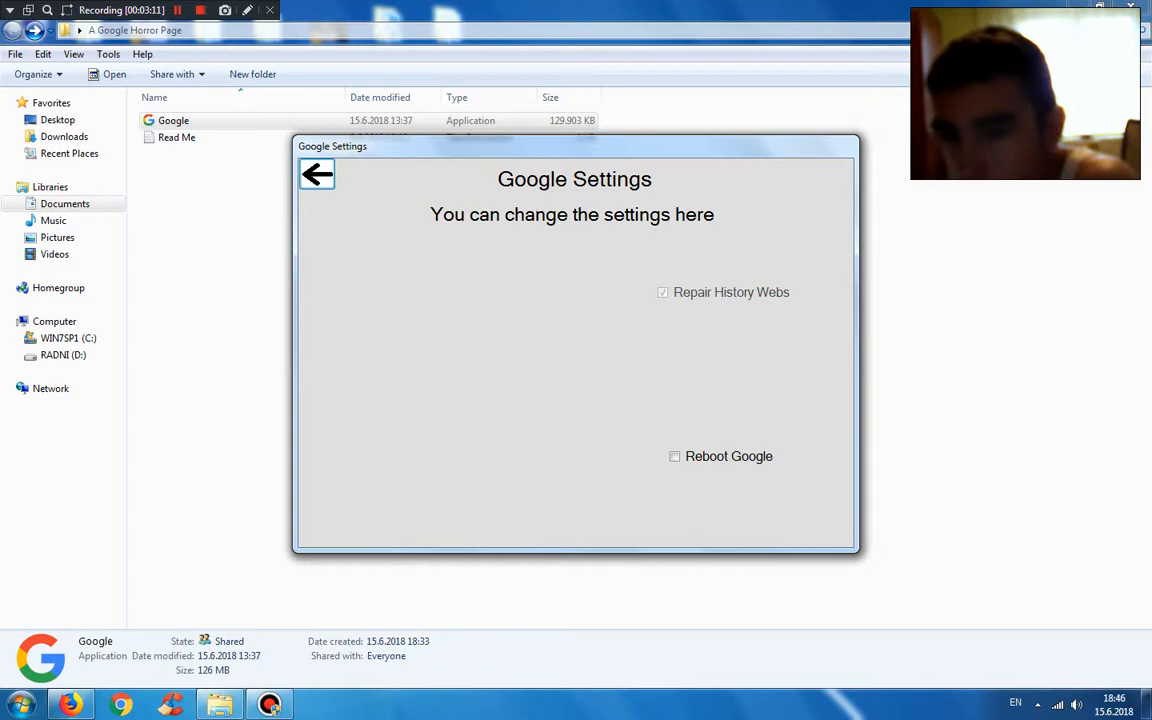
pyautogui.click(317, 174)
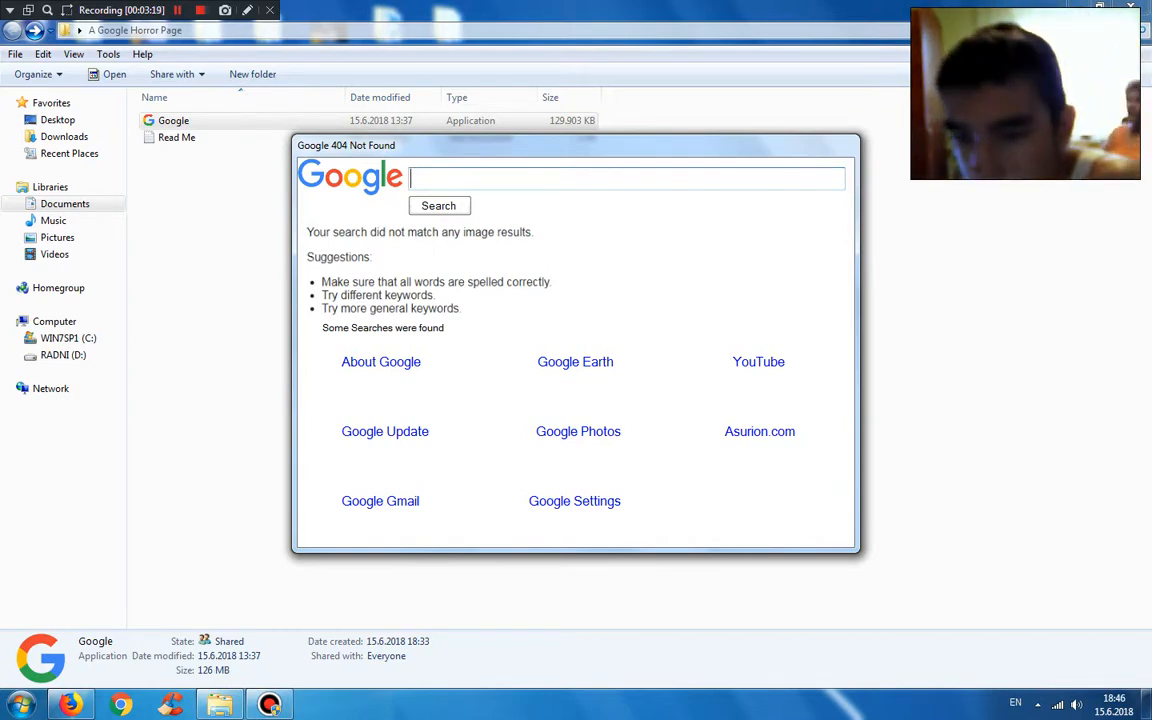
pyautogui.click(380, 501)
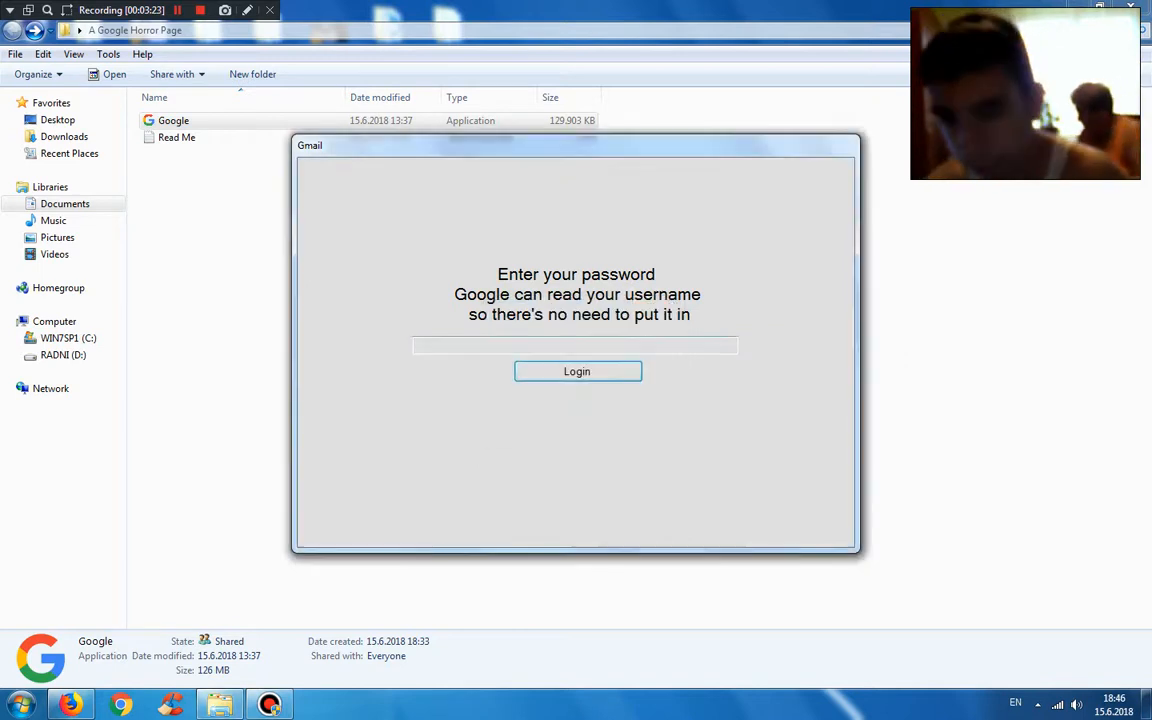
pyautogui.write('SSSSSSSS')
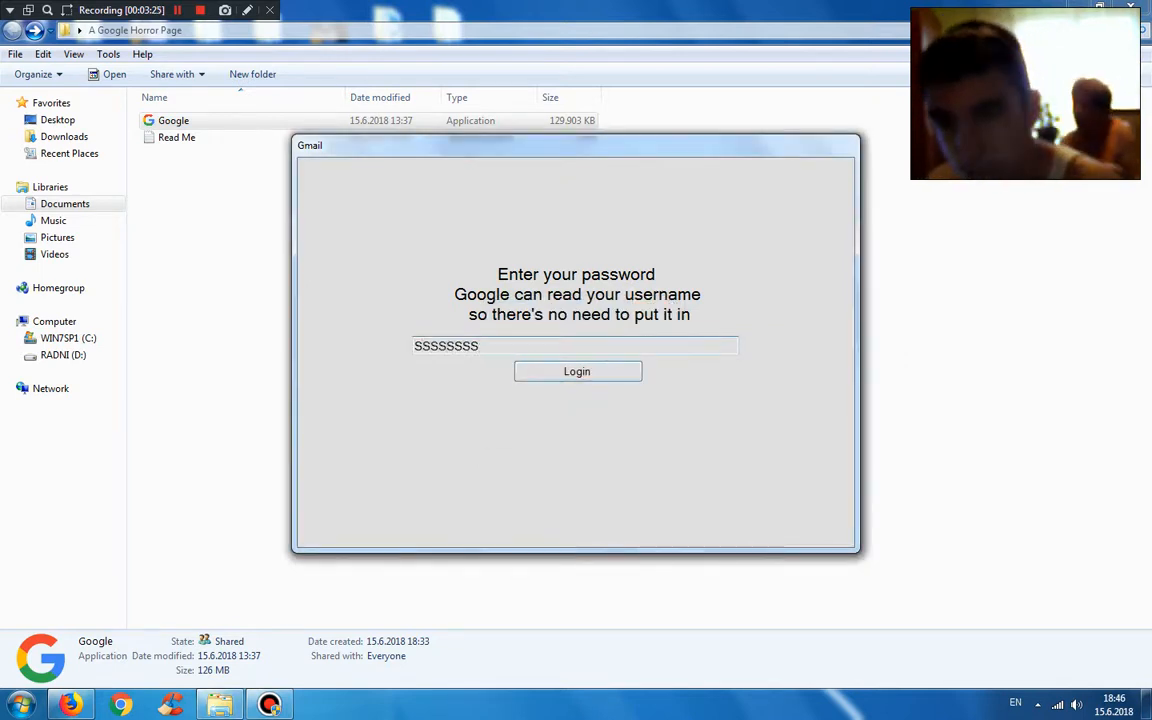
pyautogui.click(577, 371)
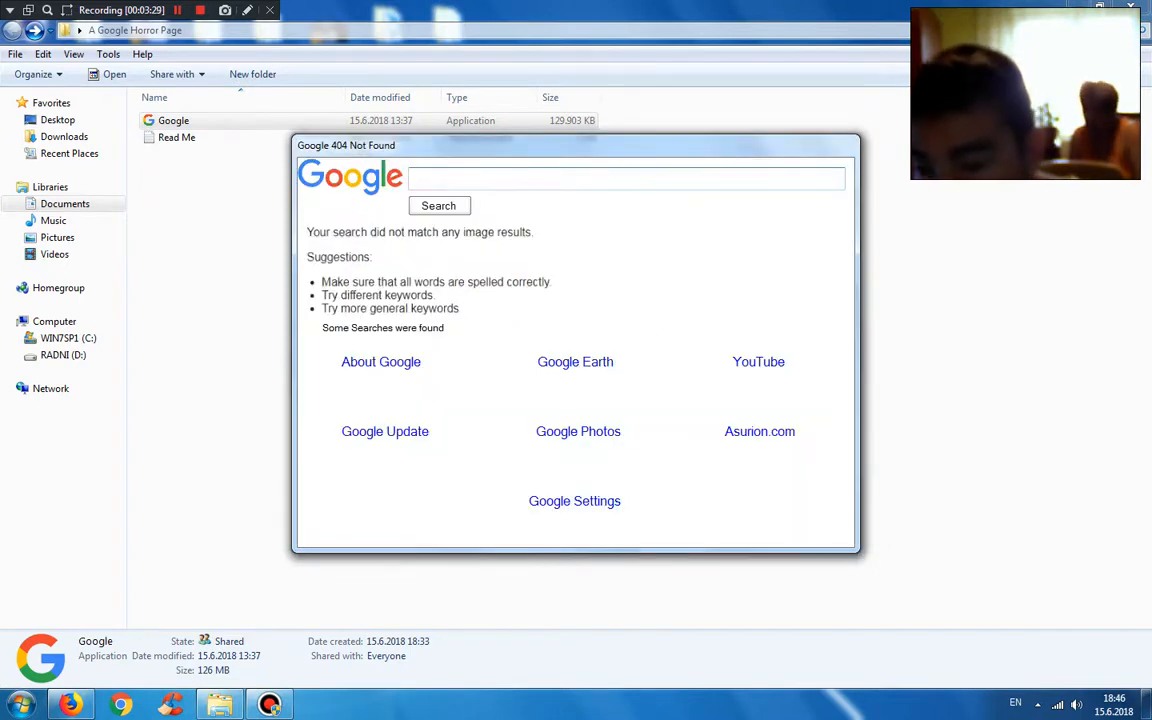
# Step: Try Google Settings, dismiss the disabled message, and open About Google
pyautogui.click(574, 500)
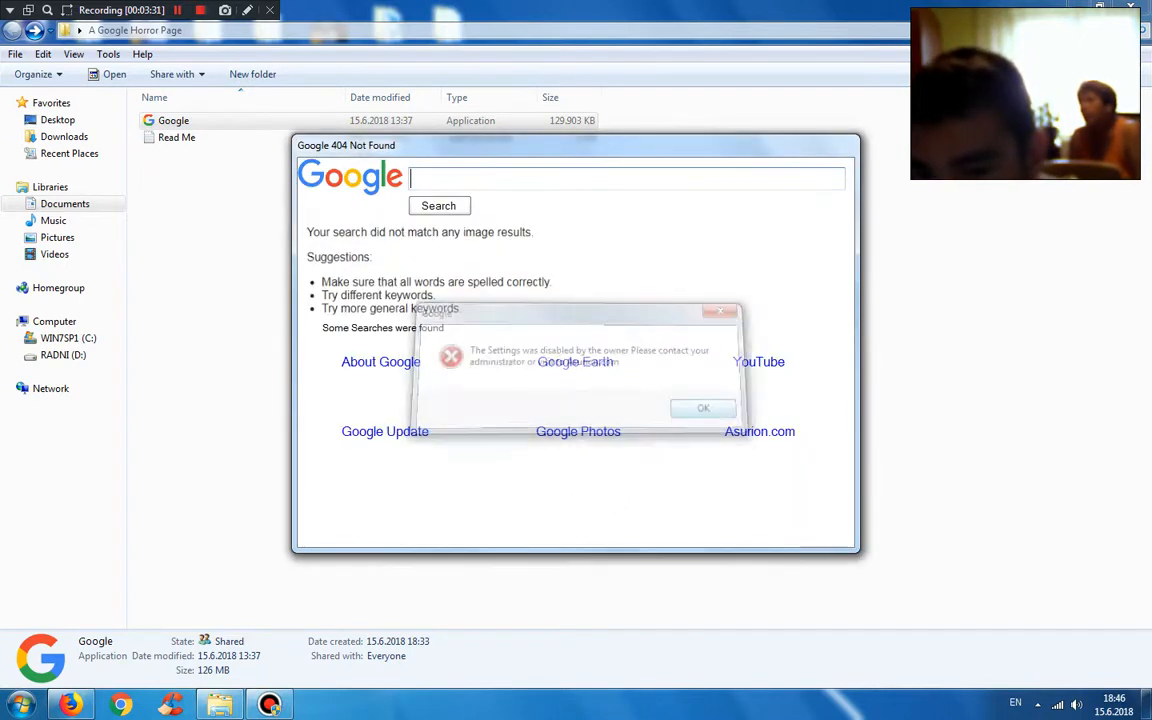
pyautogui.click(703, 408)
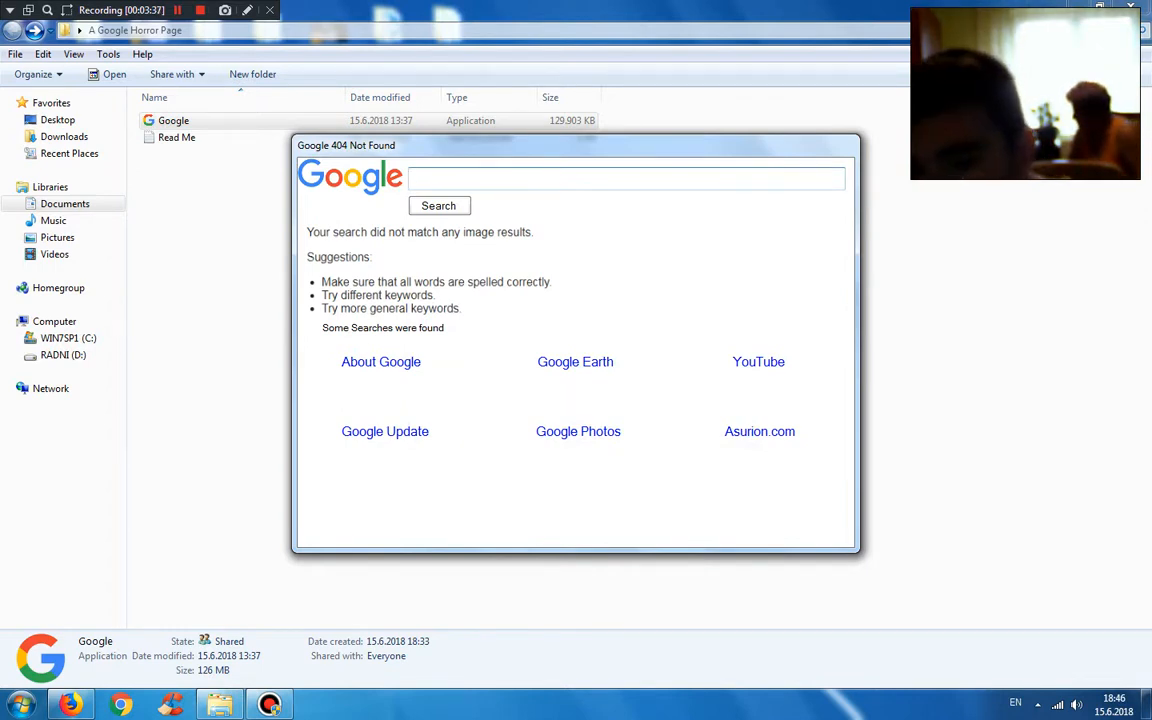
pyautogui.click(380, 361)
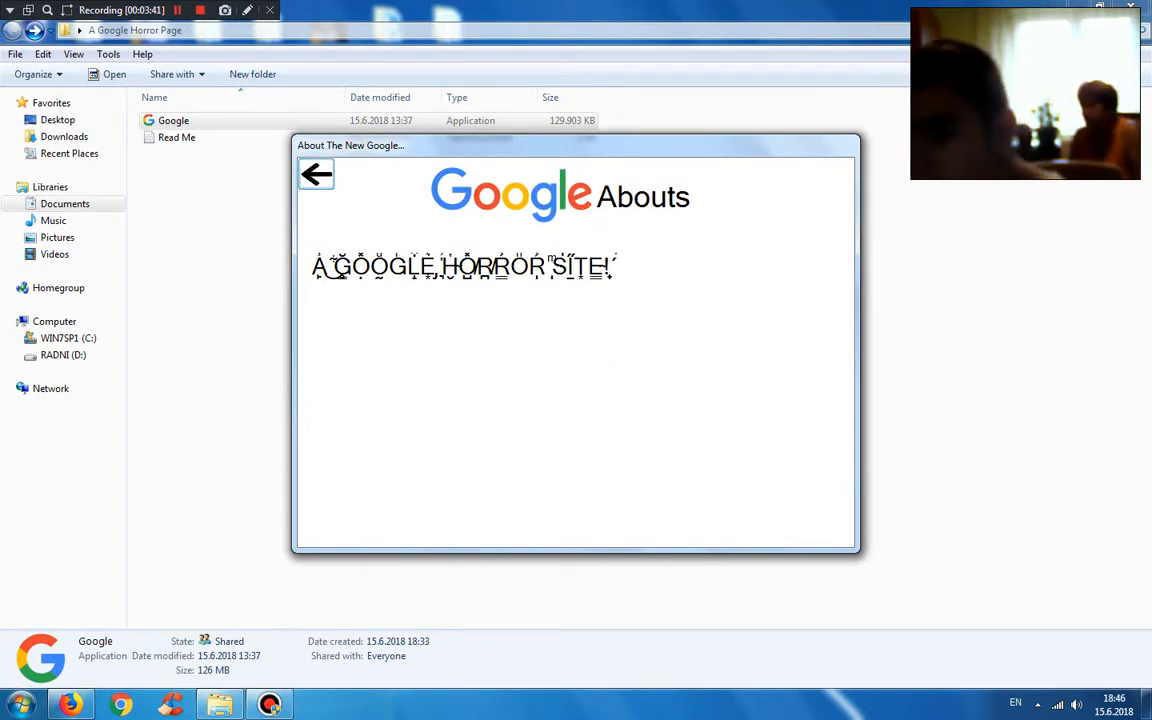
# Step: Go back, revisit About Google, return, and close the Google.exe window
pyautogui.click(316, 174)
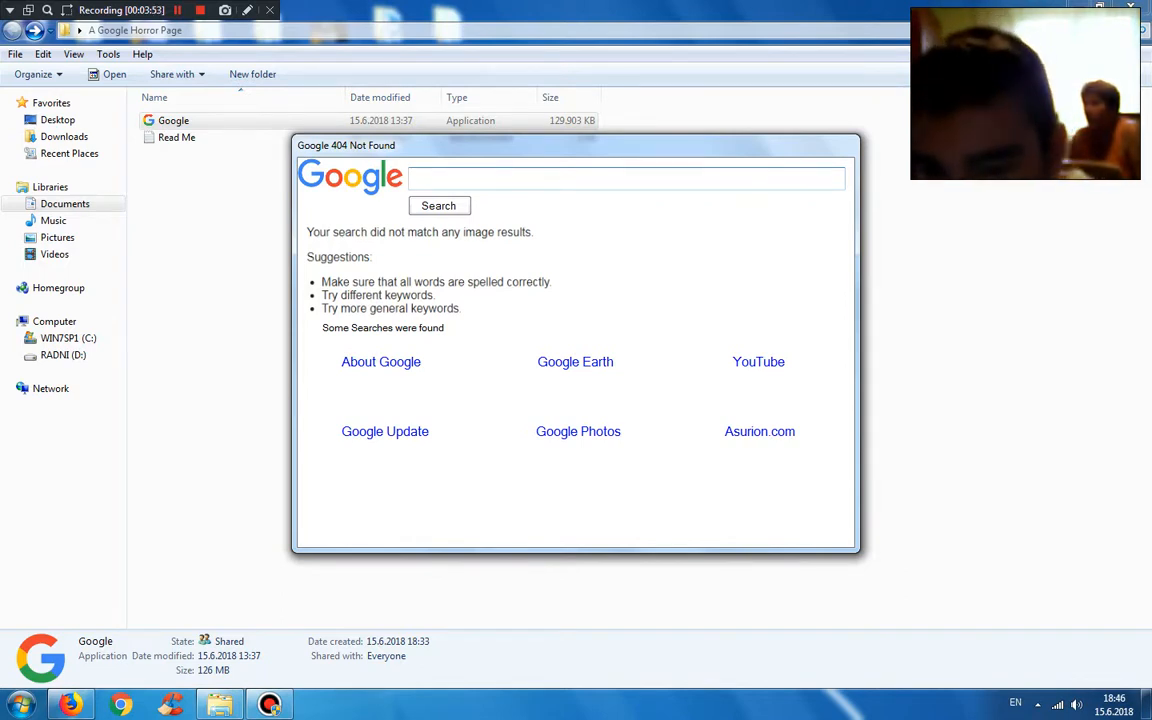
pyautogui.click(380, 361)
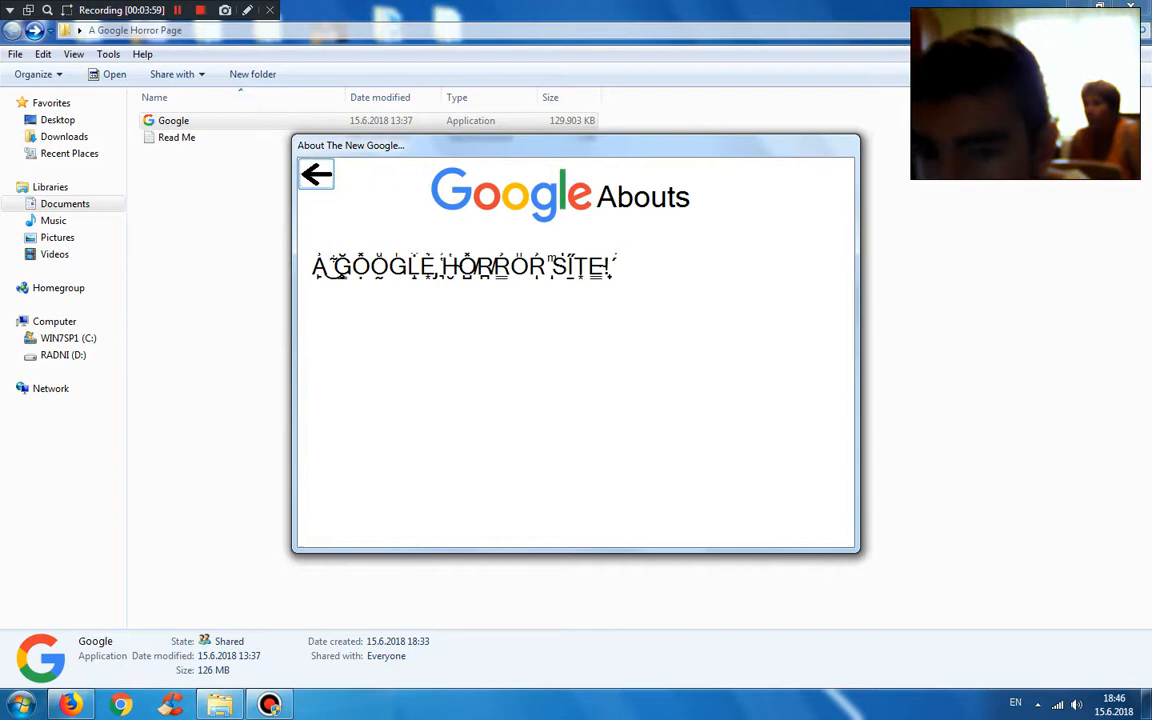
pyautogui.click(316, 174)
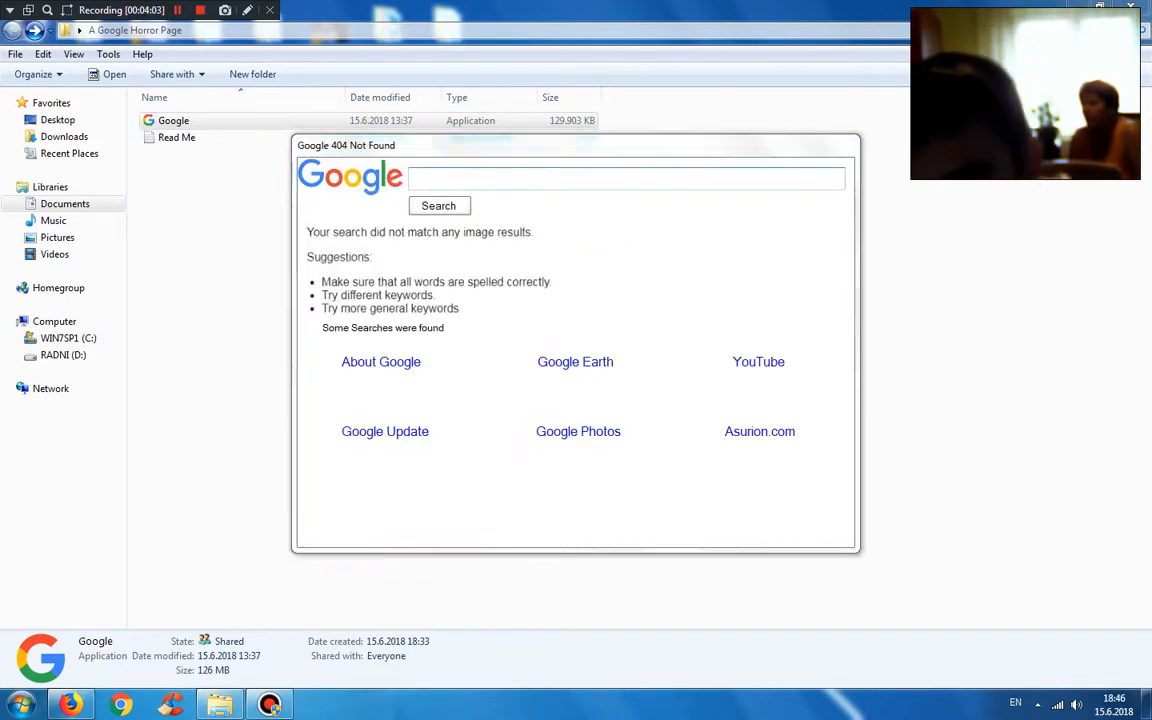
pyautogui.click(849, 145)
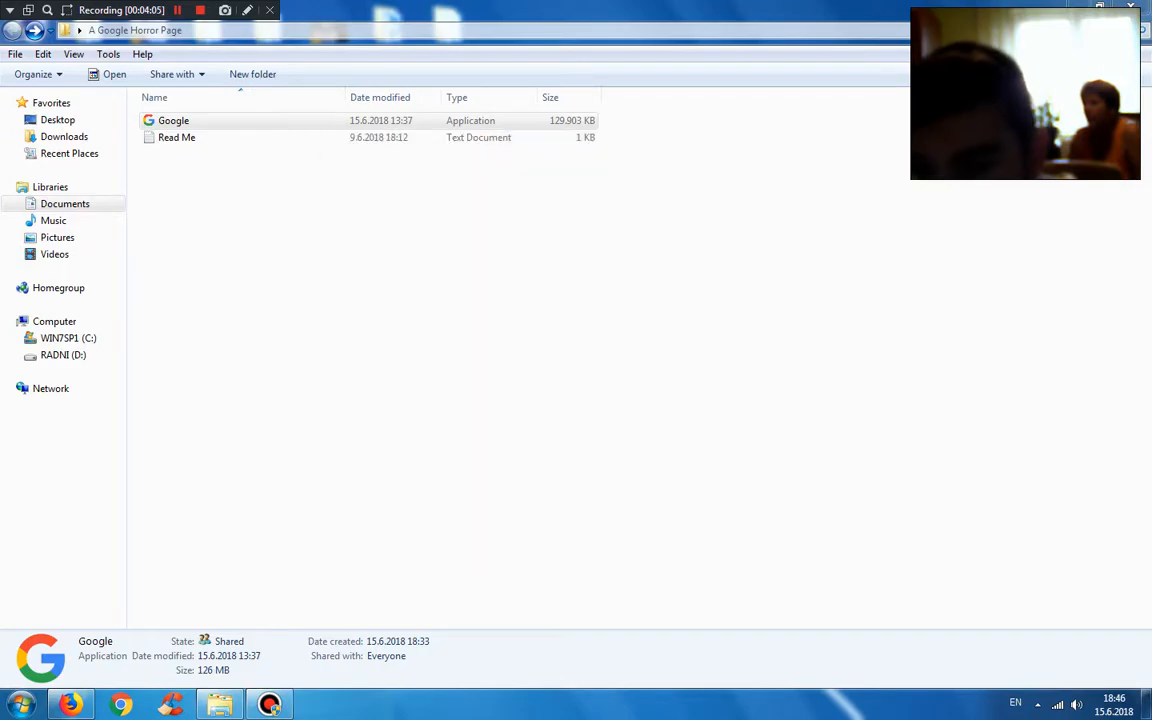
# Step: Relaunch Google, dismiss the 'DENIED YOURSELF' EditPad note, and reselect the Google icon
pyautogui.doubleClick(173, 120)
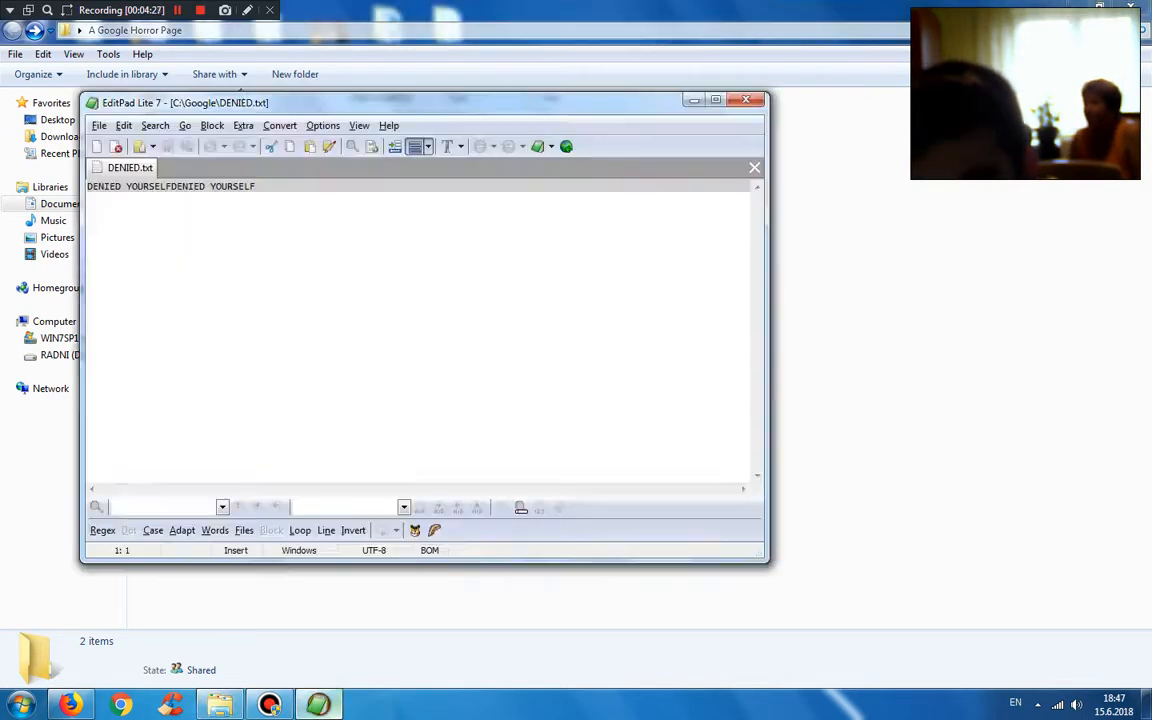
pyautogui.click(745, 102)
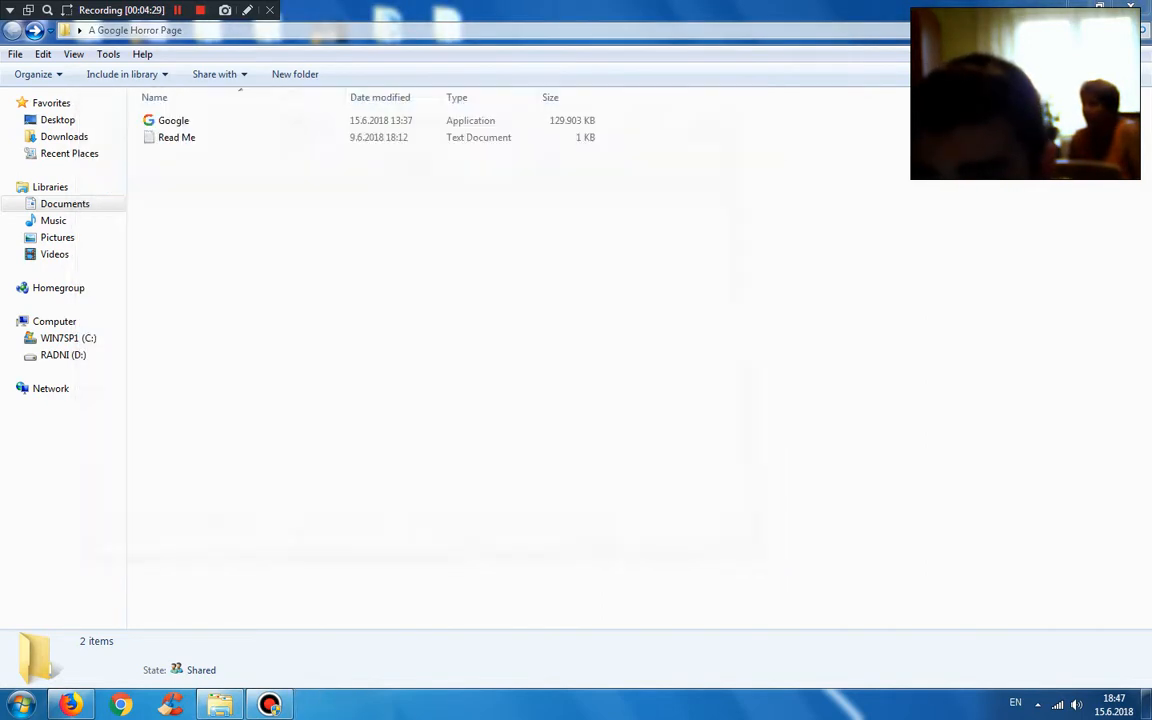
pyautogui.click(173, 120)
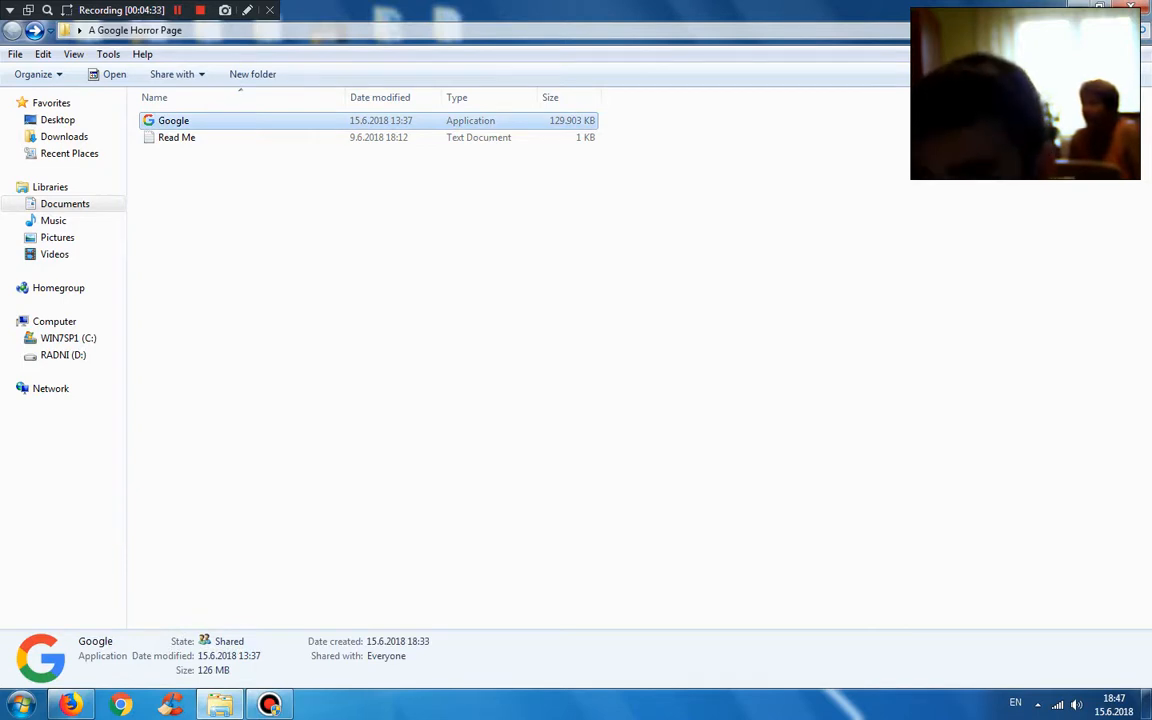
# Step: Relaunch Google.exe and search for FILIPINO
pyautogui.doubleClick(173, 120)
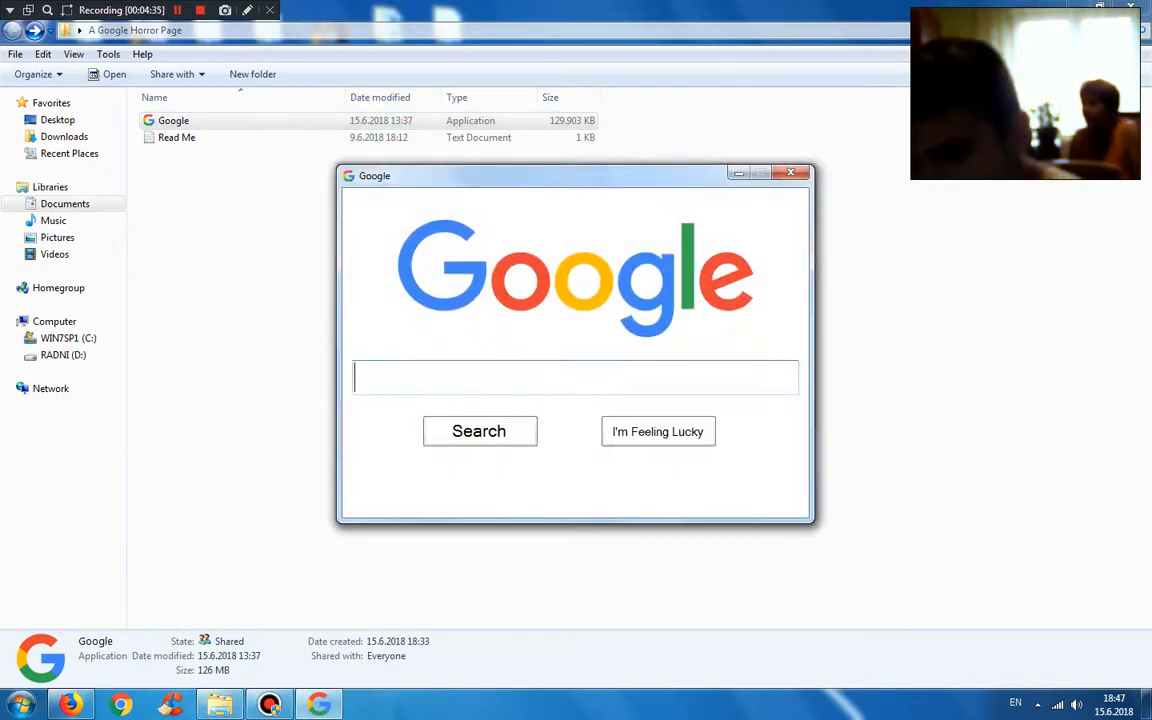
pyautogui.write('F')
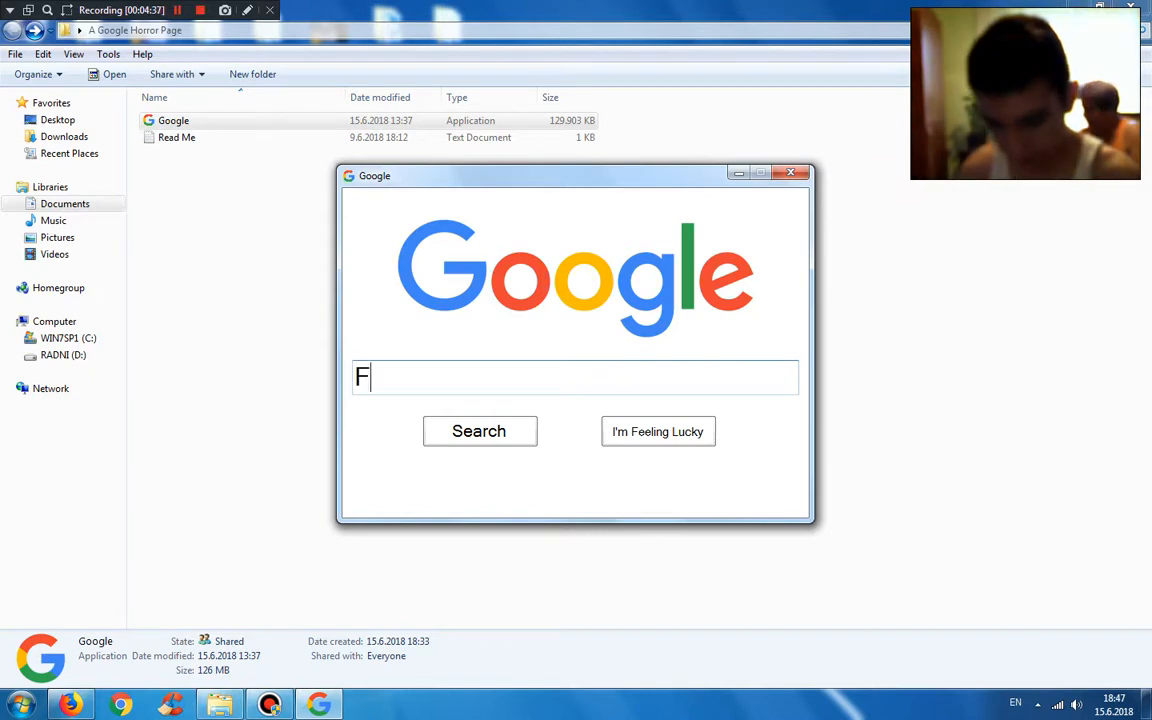
pyautogui.write('ILIPINO')
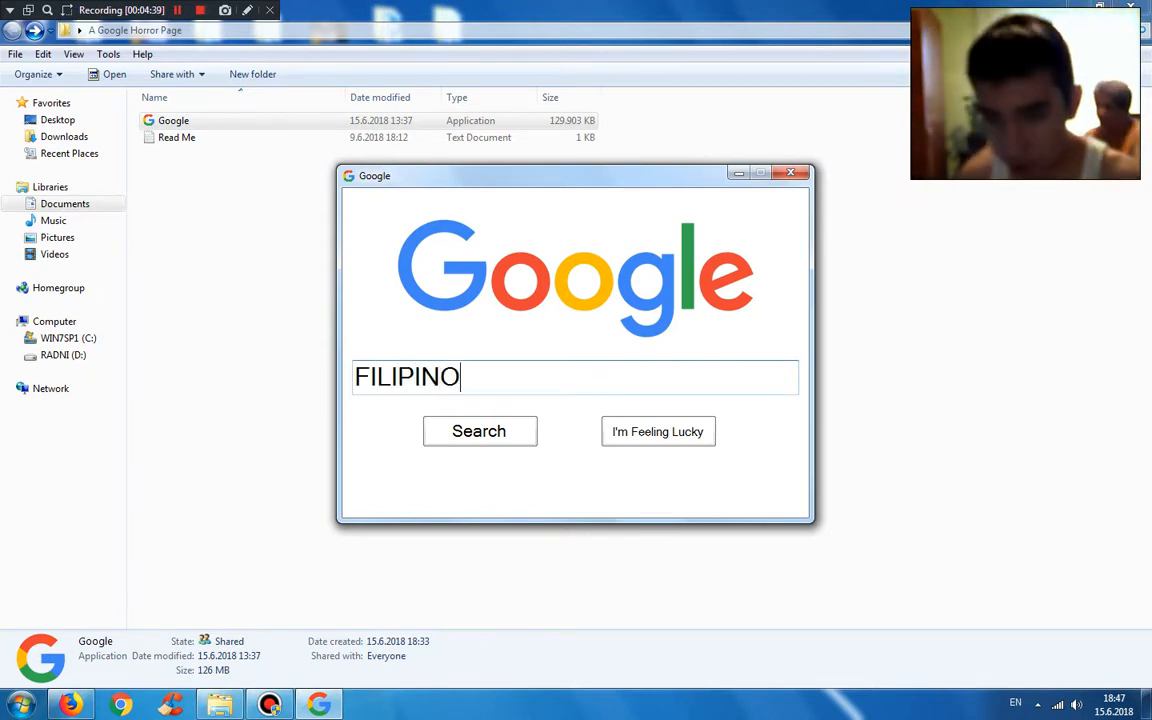
pyautogui.click(478, 431)
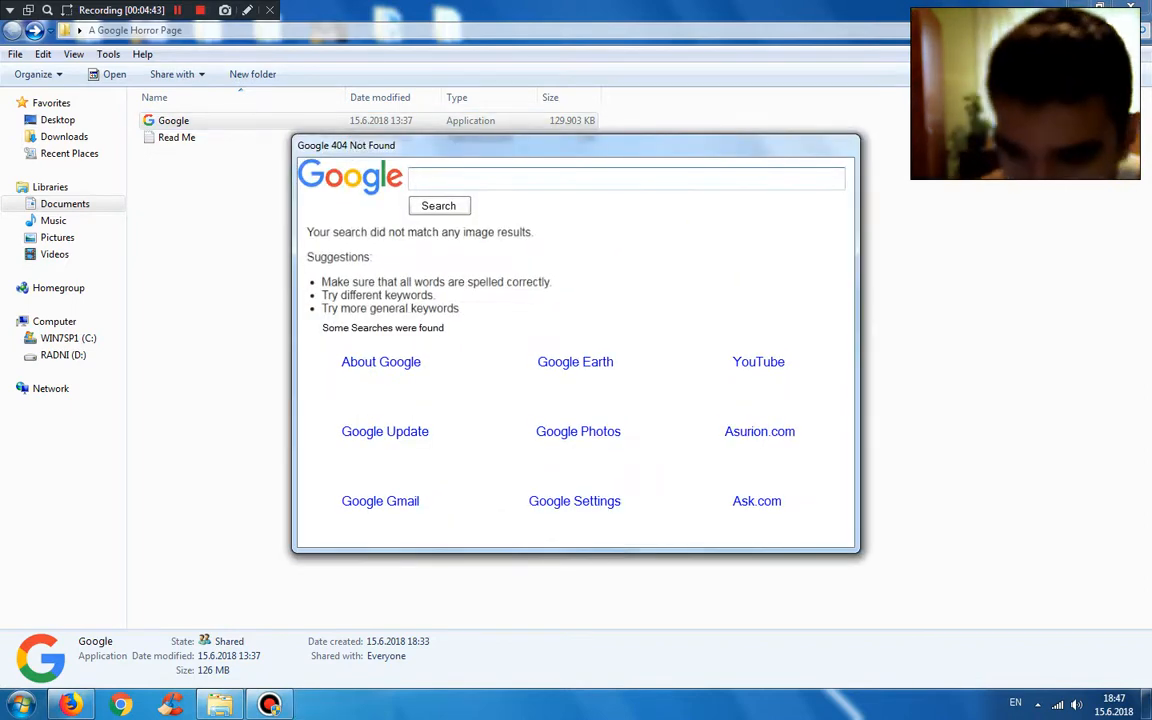
# Step: Search Ask.com for 'Google.exe' and submit an edited query
pyautogui.click(757, 501)
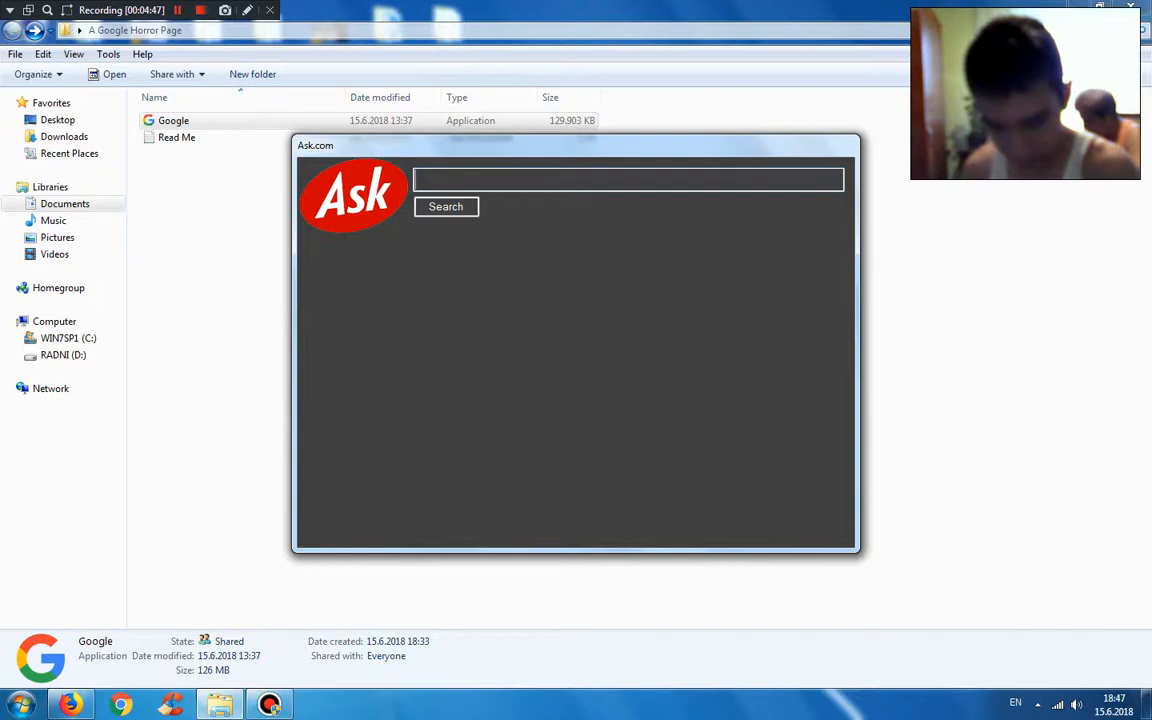
pyautogui.write('Google.exe')
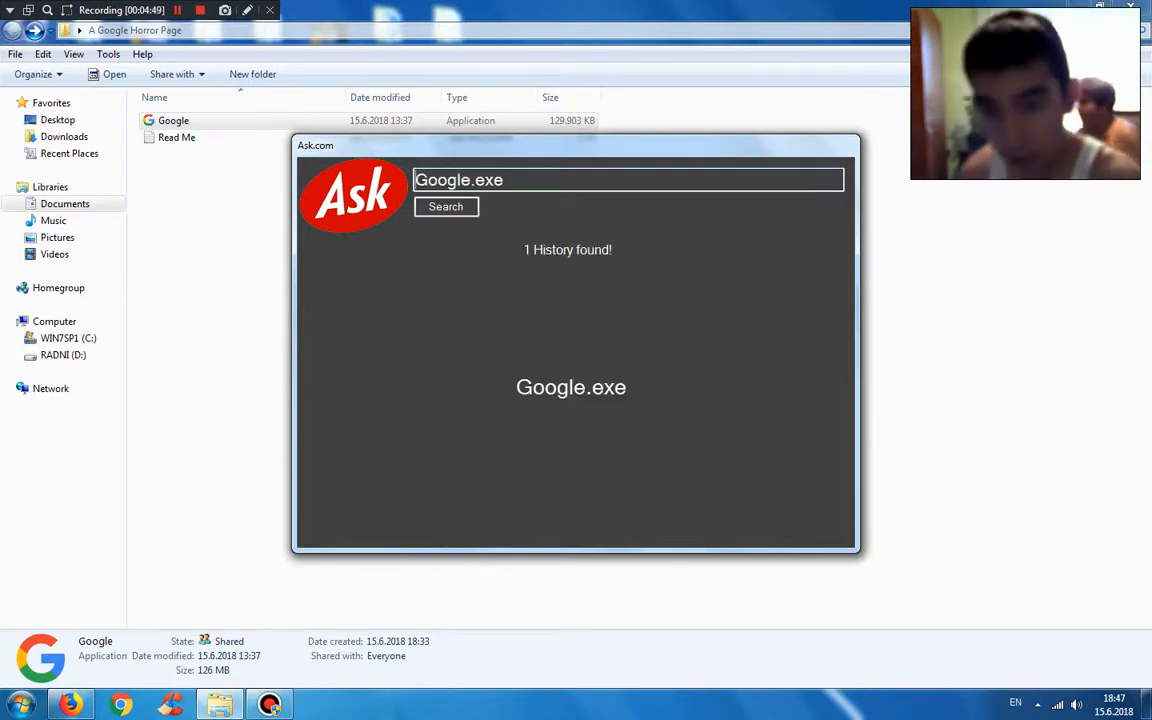
pyautogui.write('O')
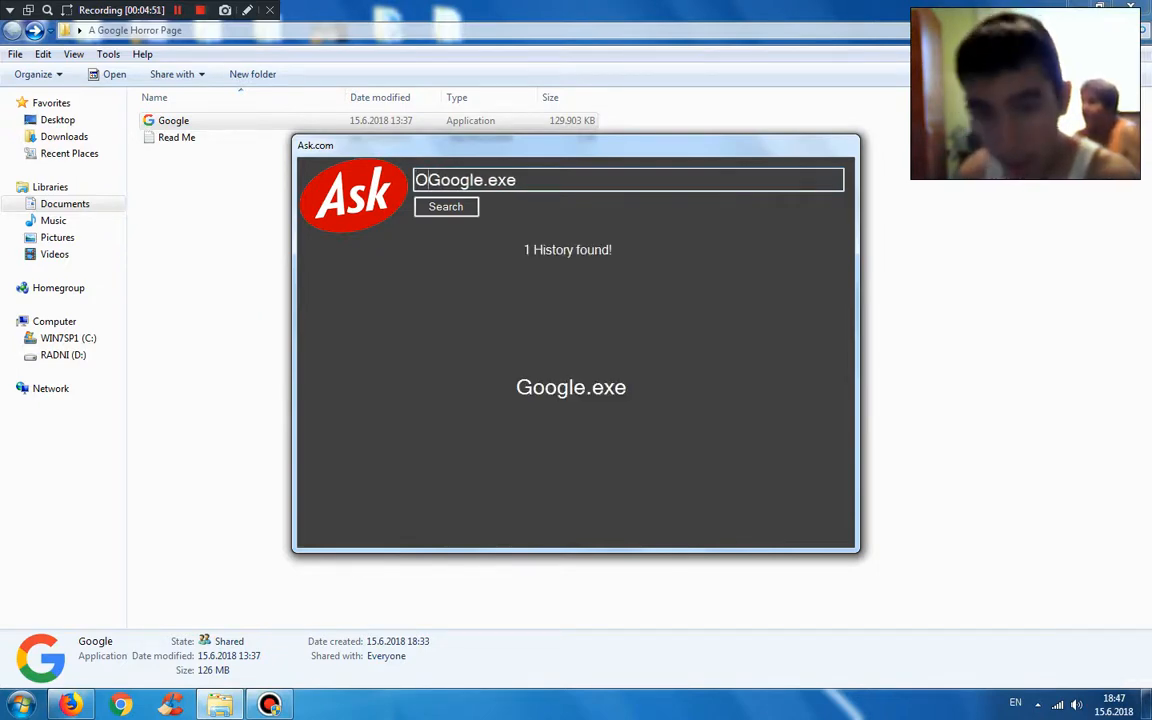
pyautogui.press('Backspace')
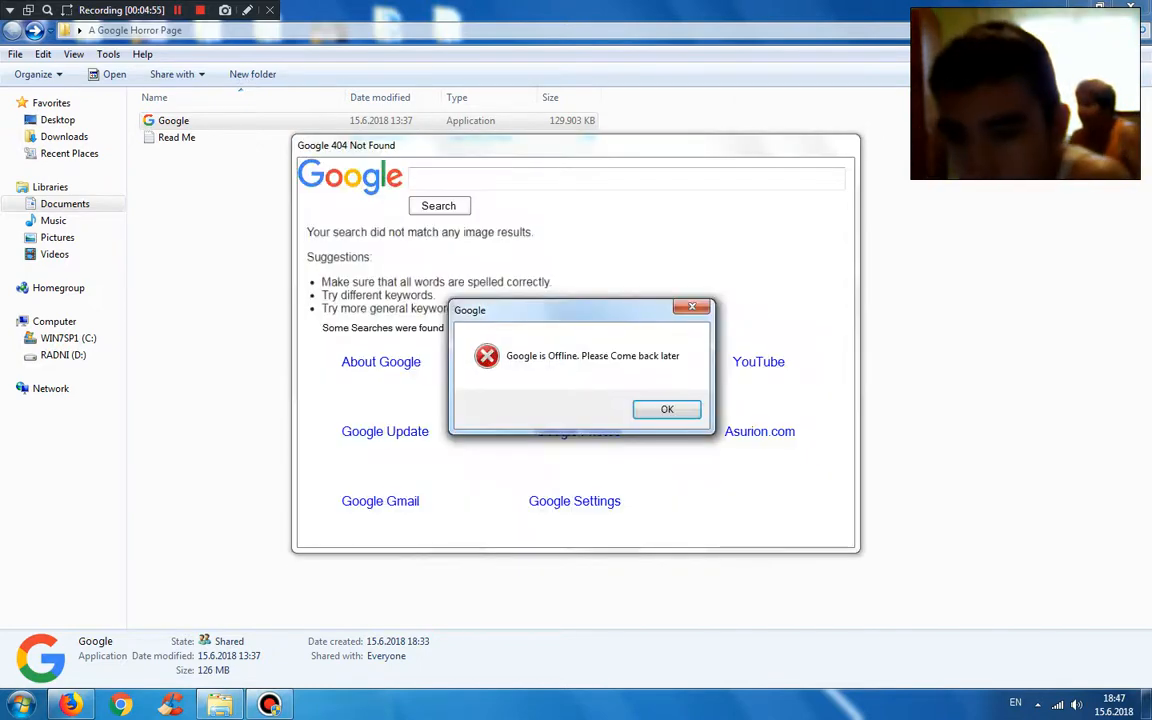
# Step: Enable Online Scanning in Google Settings, try to turn it off, and dismiss the warnings
pyautogui.click(667, 409)
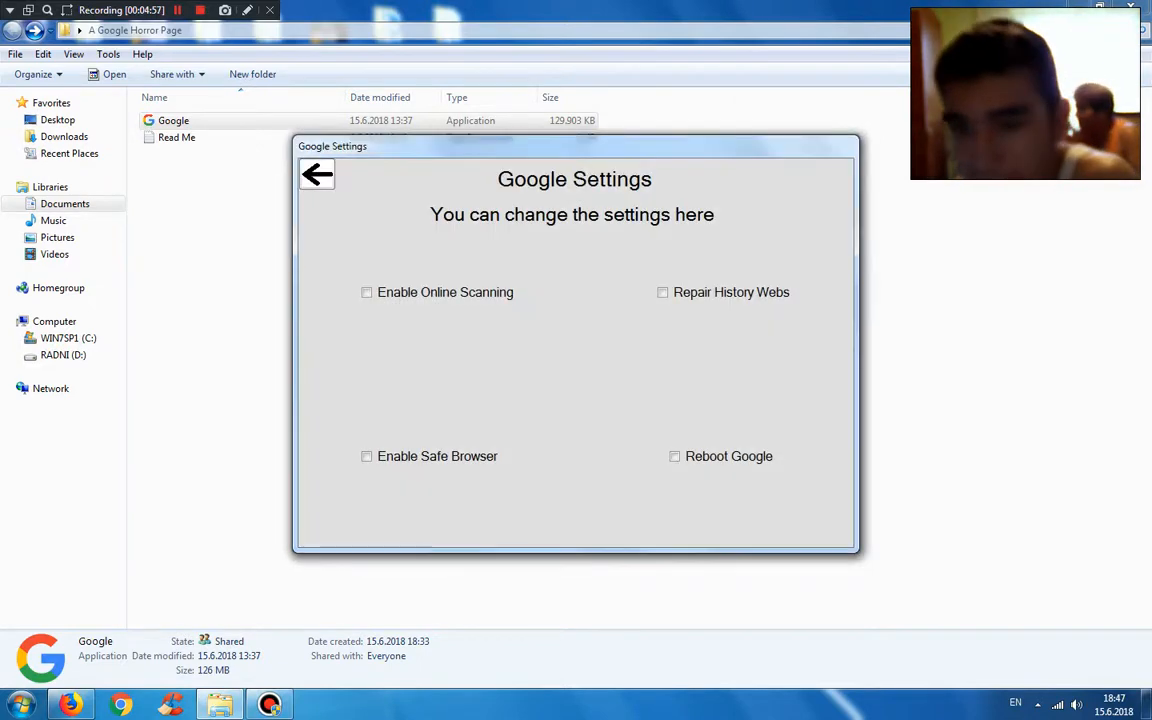
pyautogui.click(367, 292)
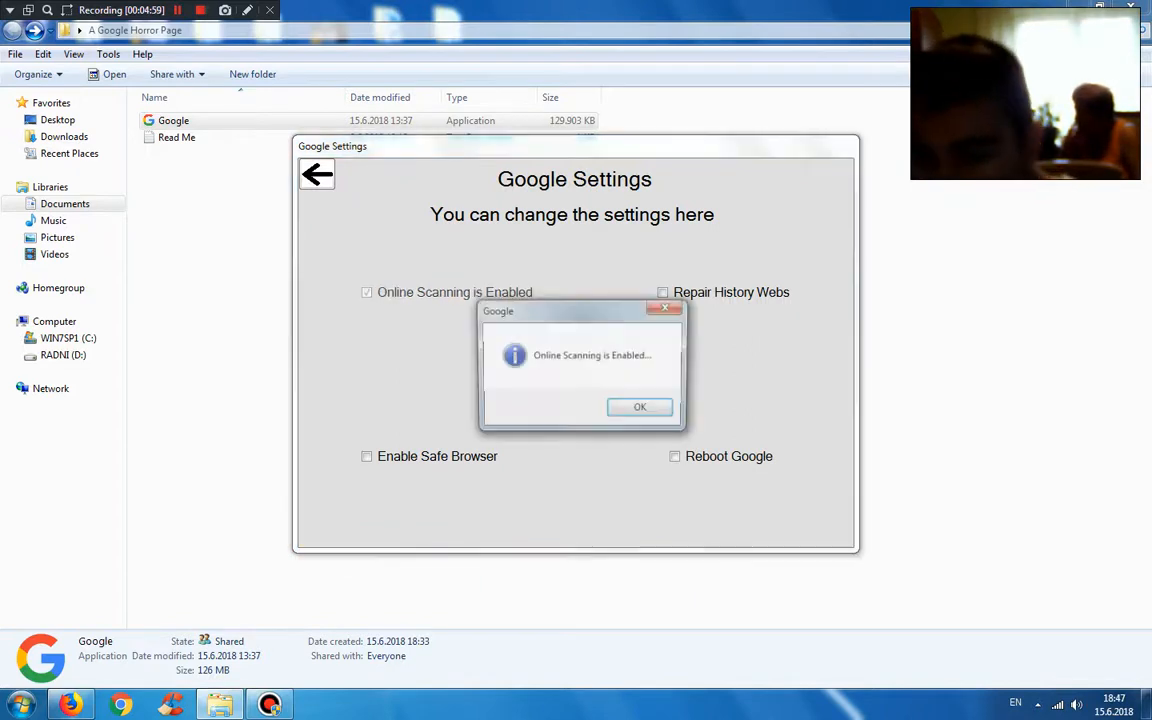
pyautogui.click(639, 406)
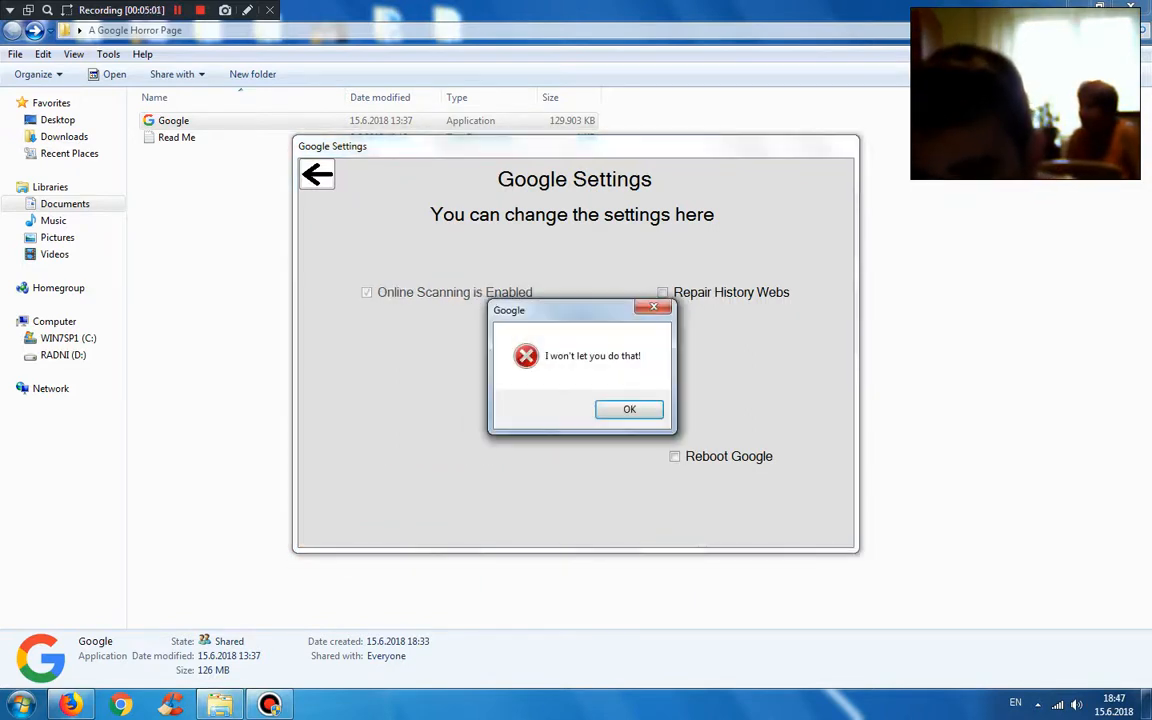
pyautogui.click(629, 409)
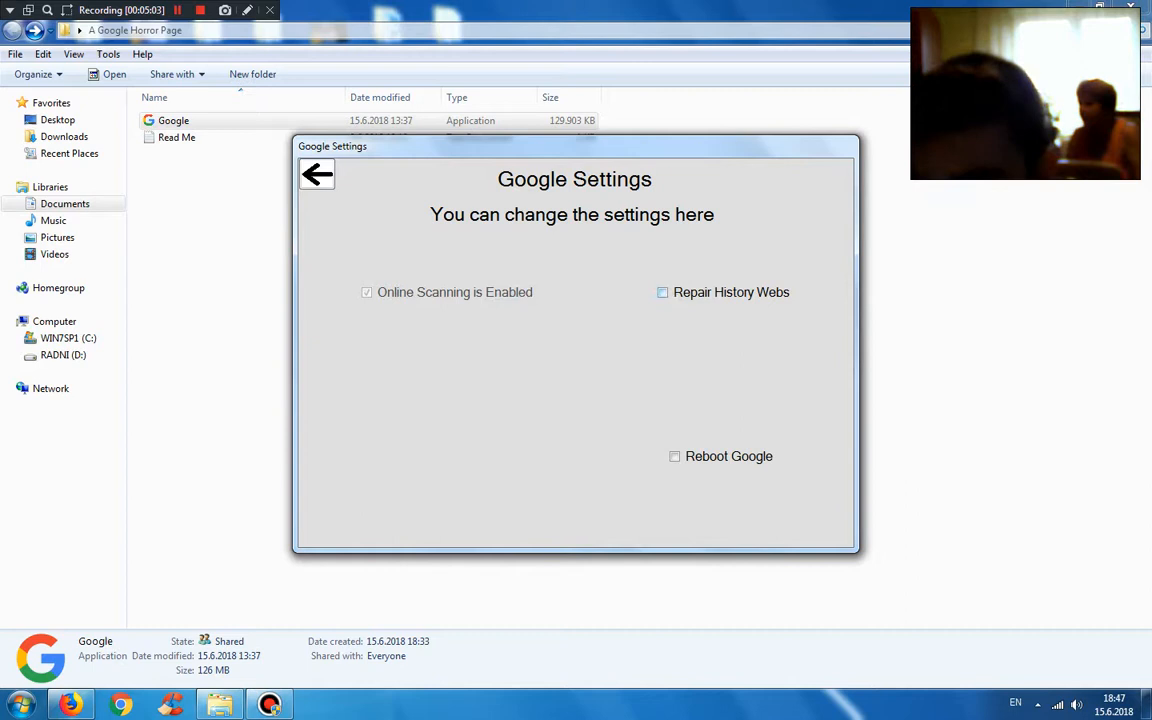
pyautogui.click(366, 292)
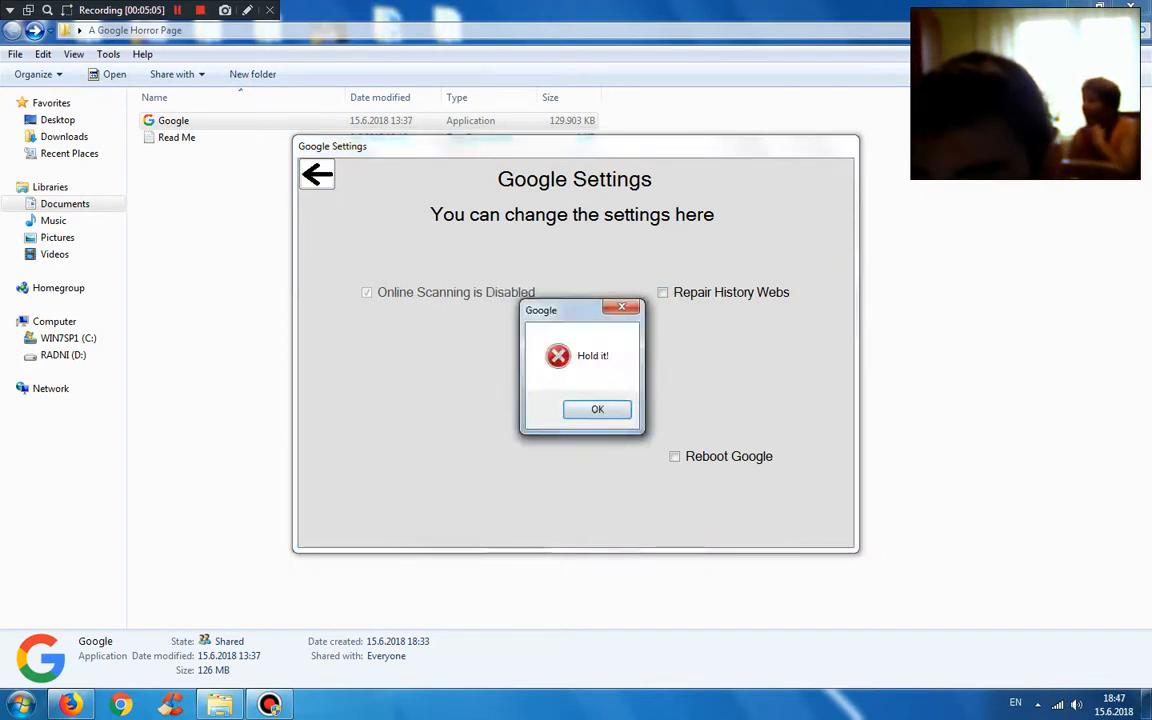
pyautogui.click(597, 409)
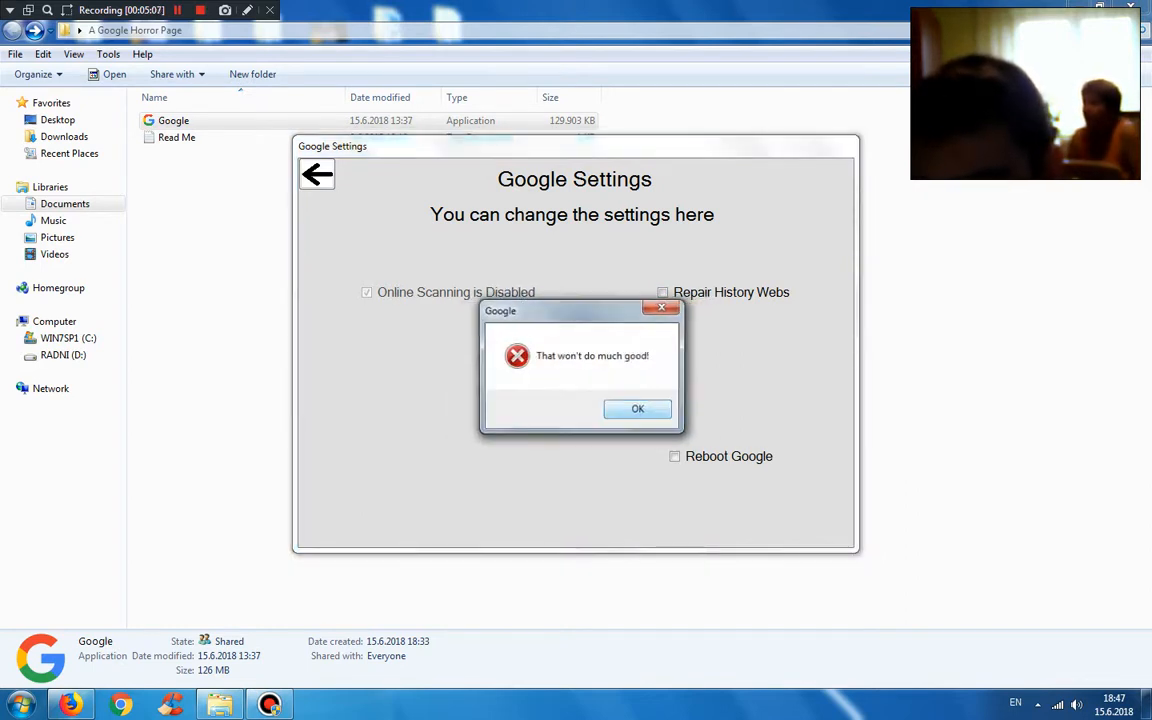
# Step: Run Repair History Webs and switch on Reboot Google, dismissing each message
pyautogui.click(637, 408)
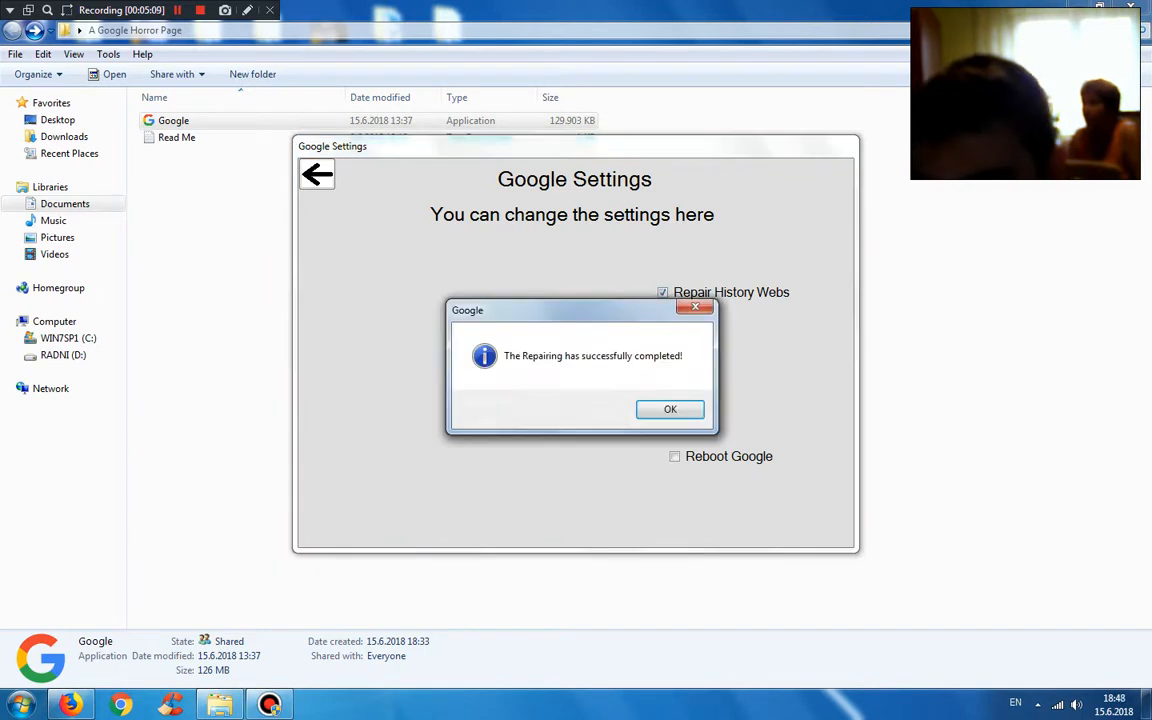
pyautogui.click(670, 409)
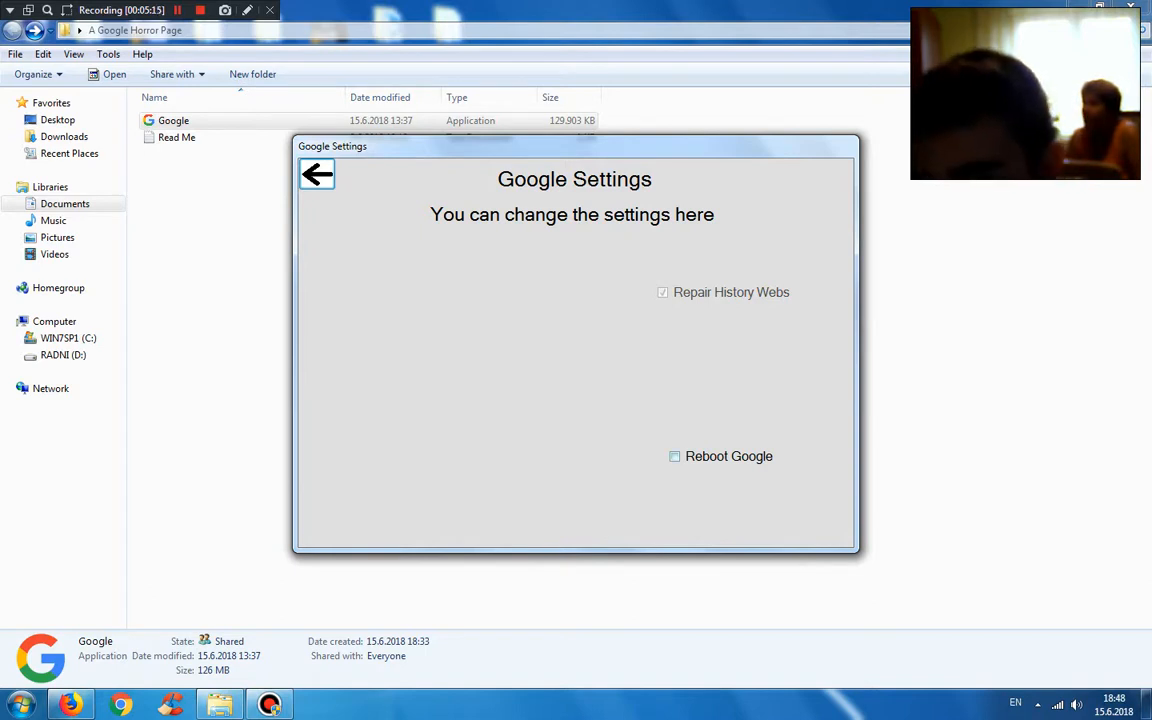
pyautogui.click(674, 456)
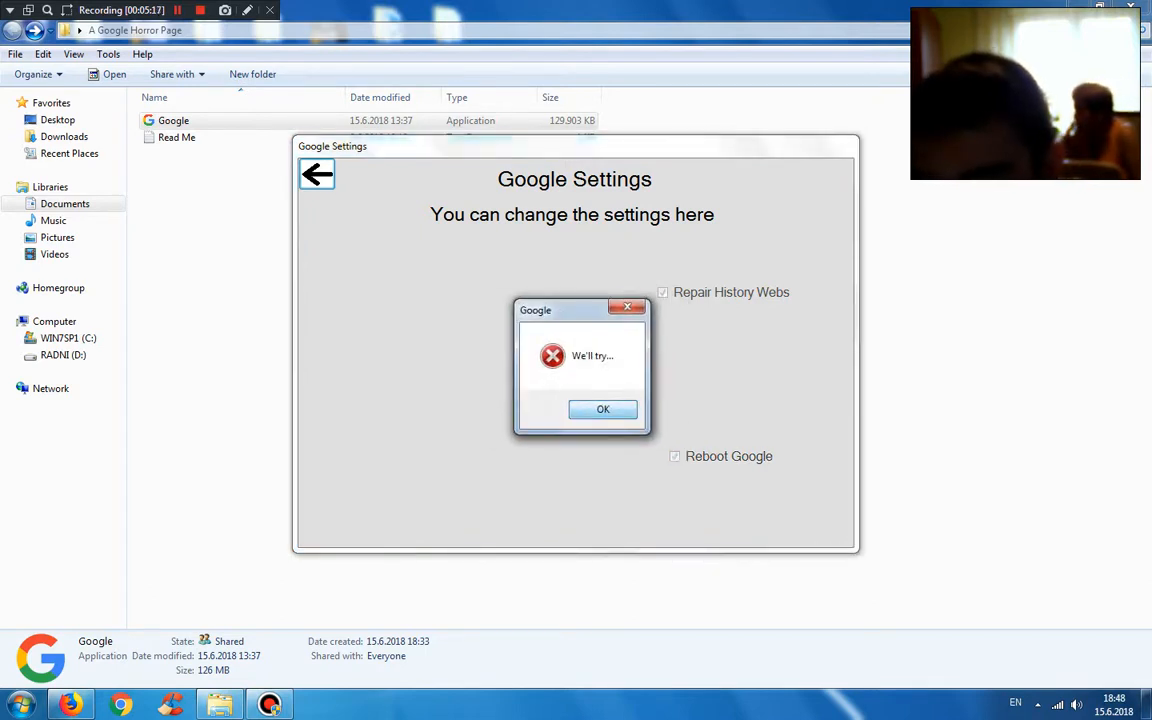
pyautogui.click(603, 409)
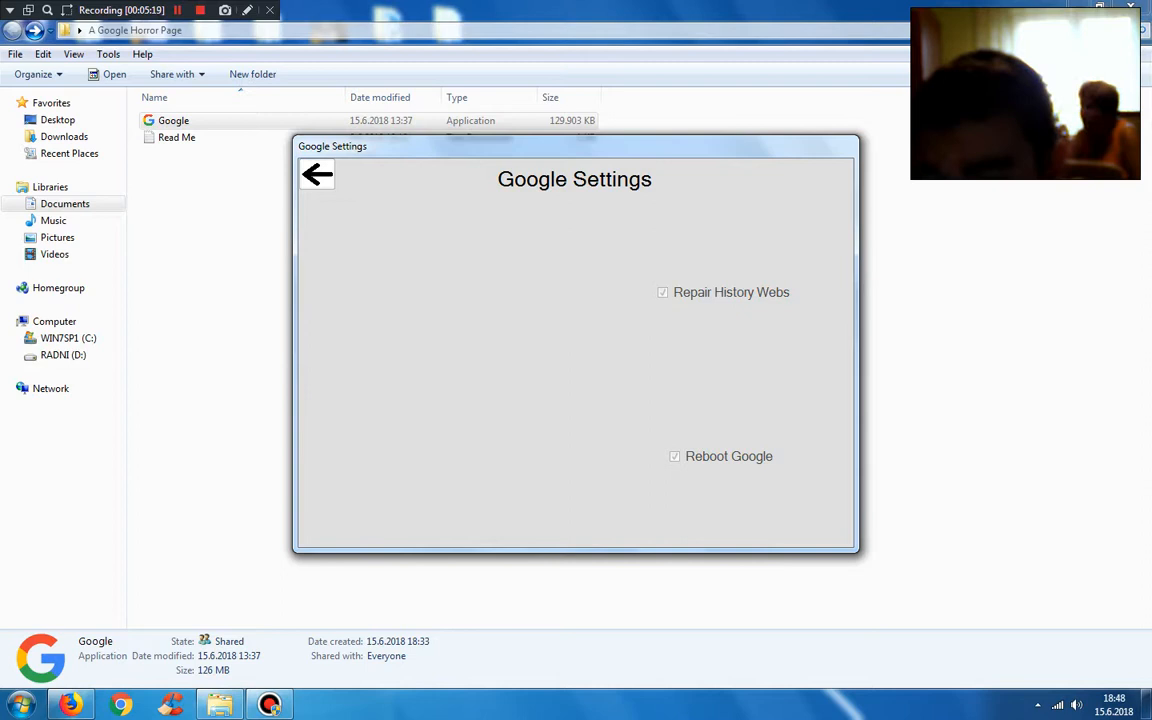
pyautogui.click(675, 456)
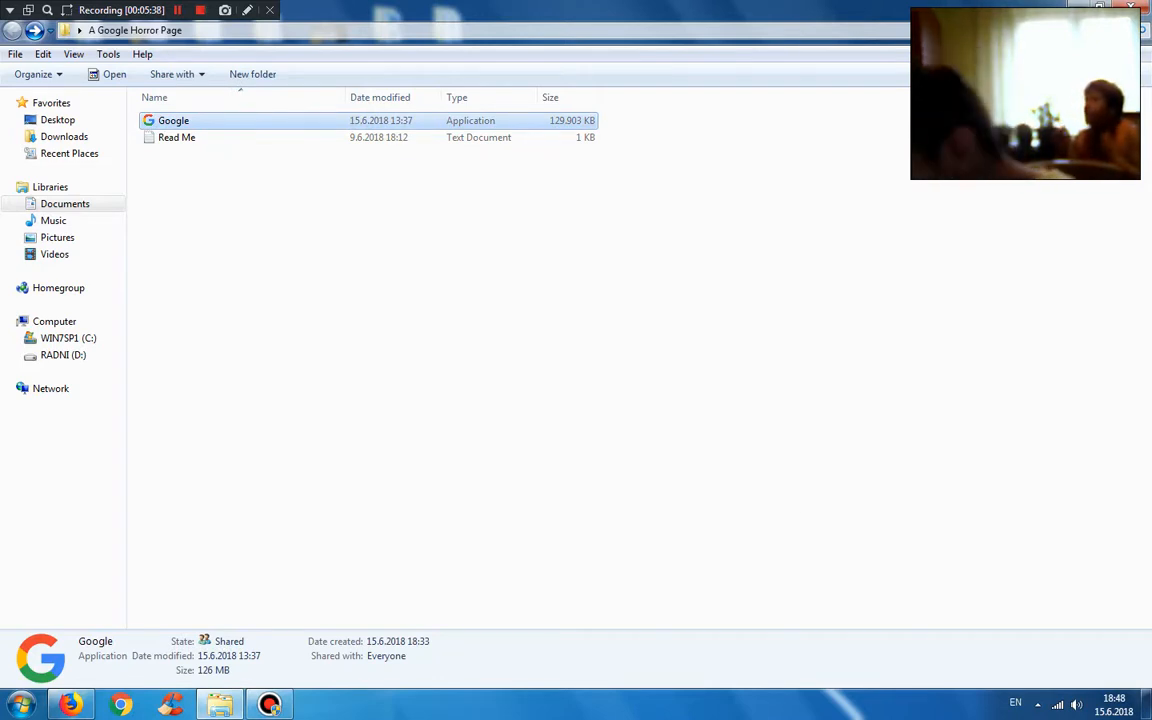
# Step: Relaunch Google.exe, search HWN, dismiss the Google Refused message, and open Google Settings
pyautogui.doubleClick(173, 120)
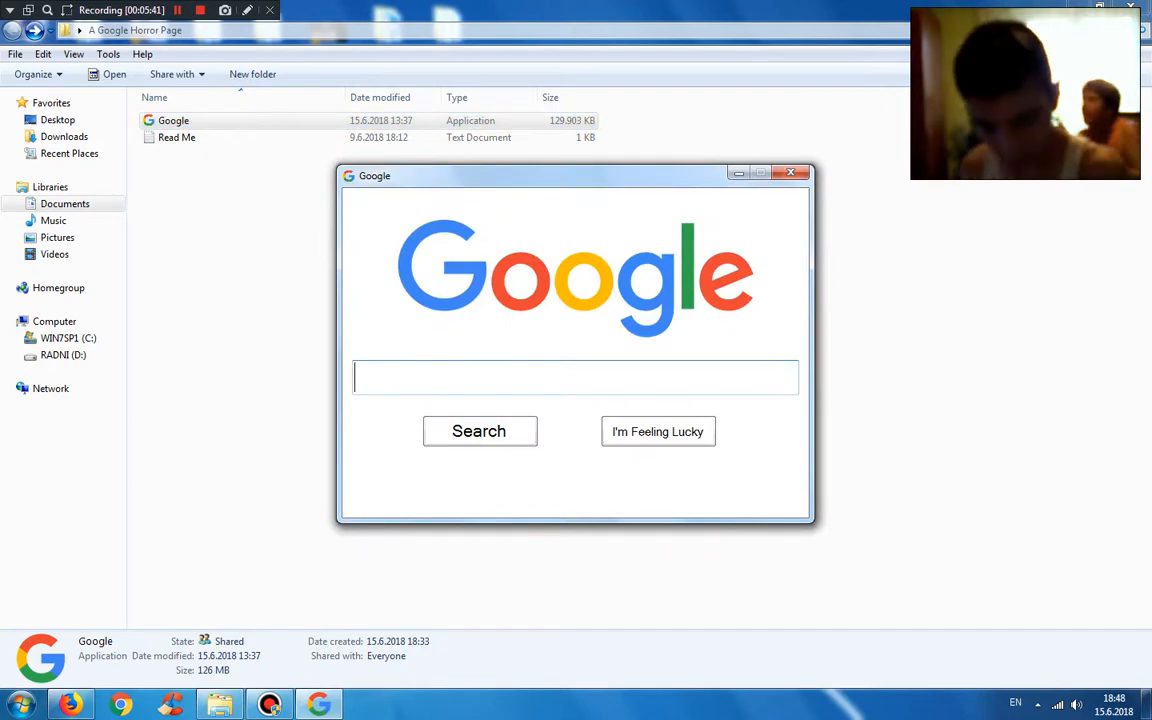
pyautogui.write('HW')
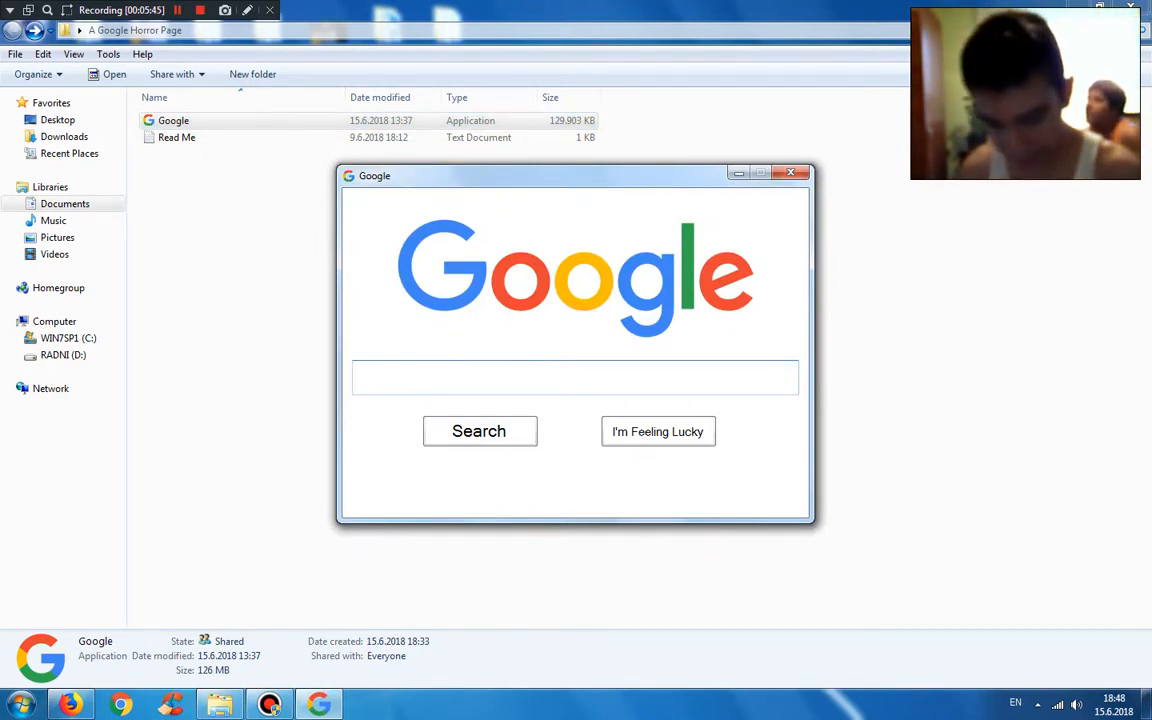
pyautogui.write('HWN')
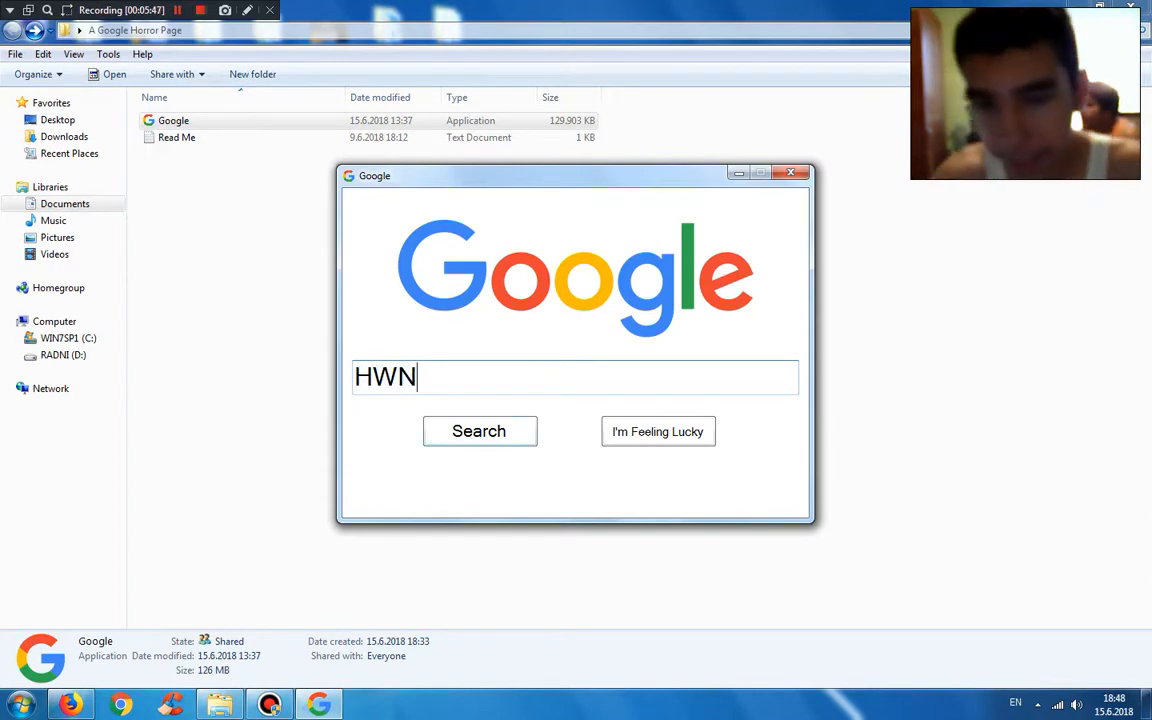
pyautogui.click(479, 431)
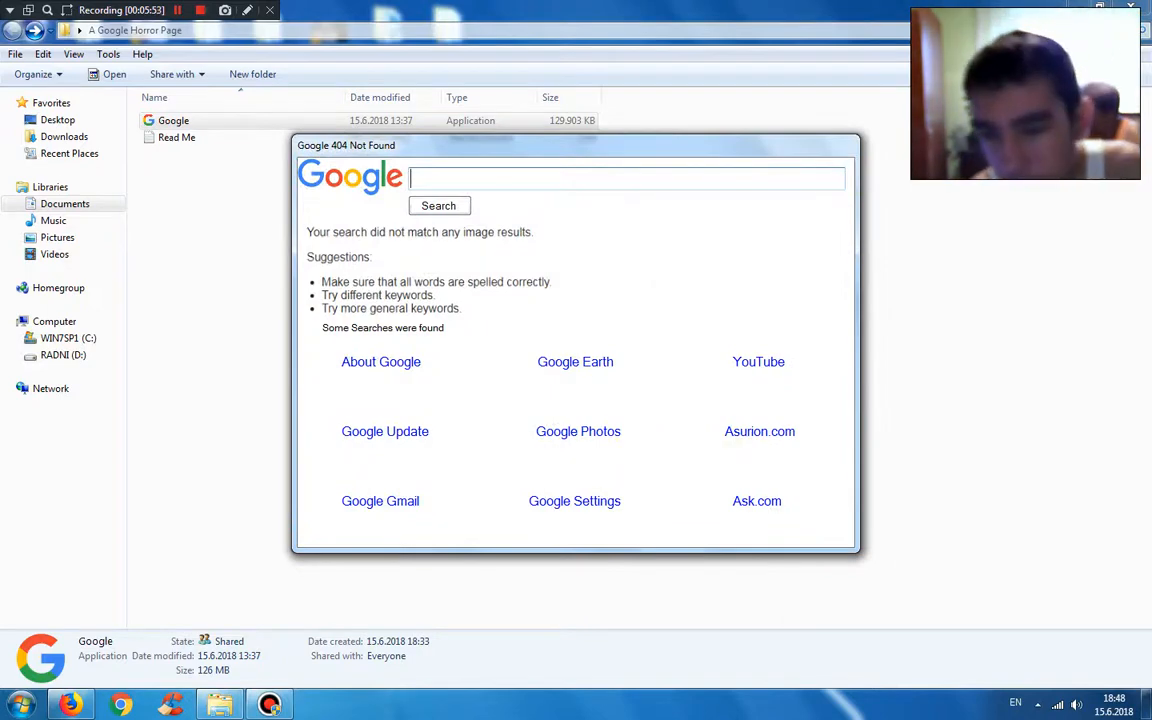
pyautogui.click(757, 501)
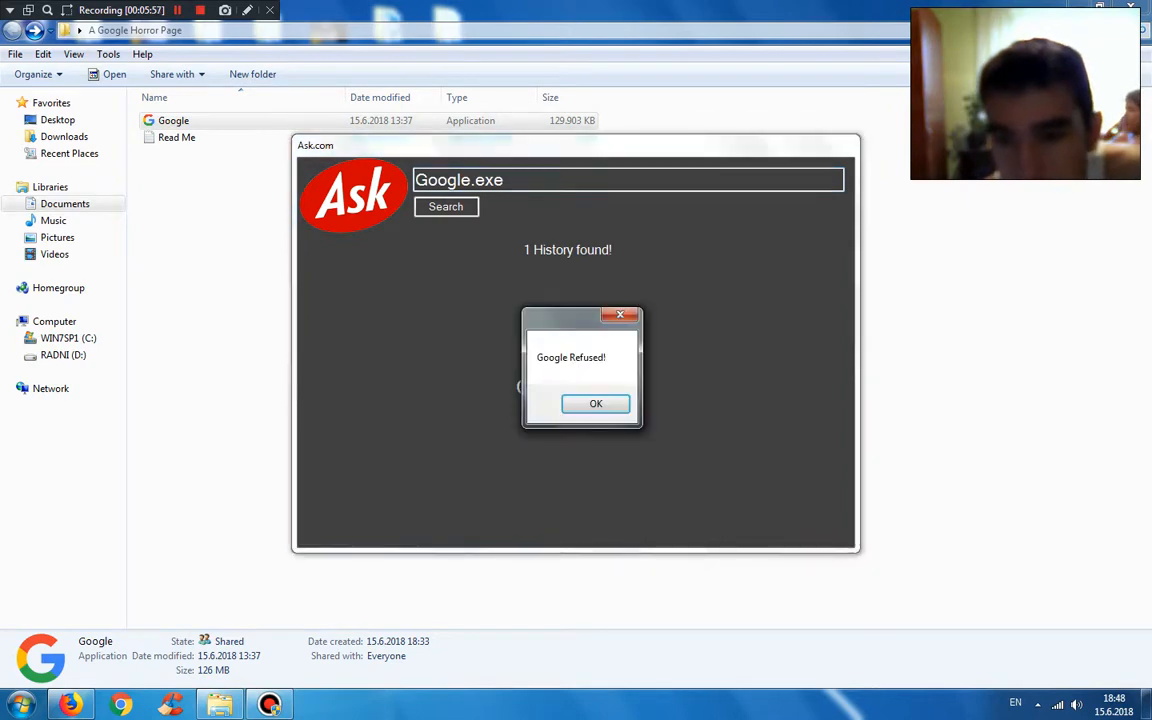
pyautogui.click(596, 403)
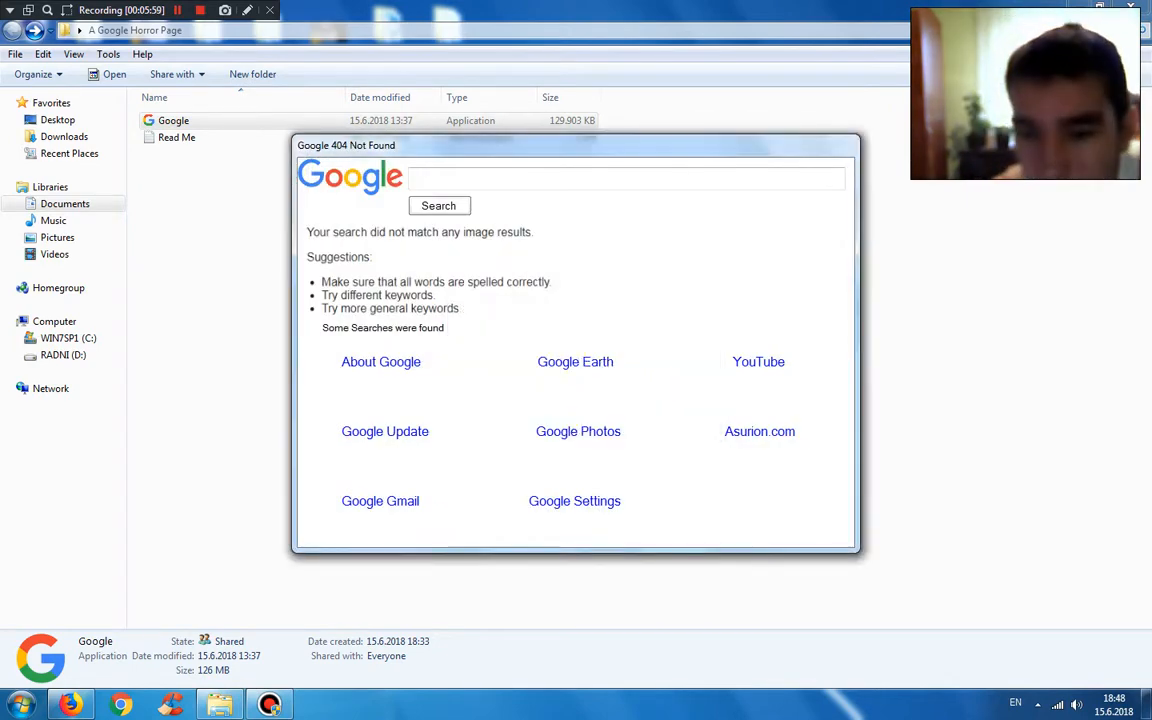
pyautogui.click(574, 501)
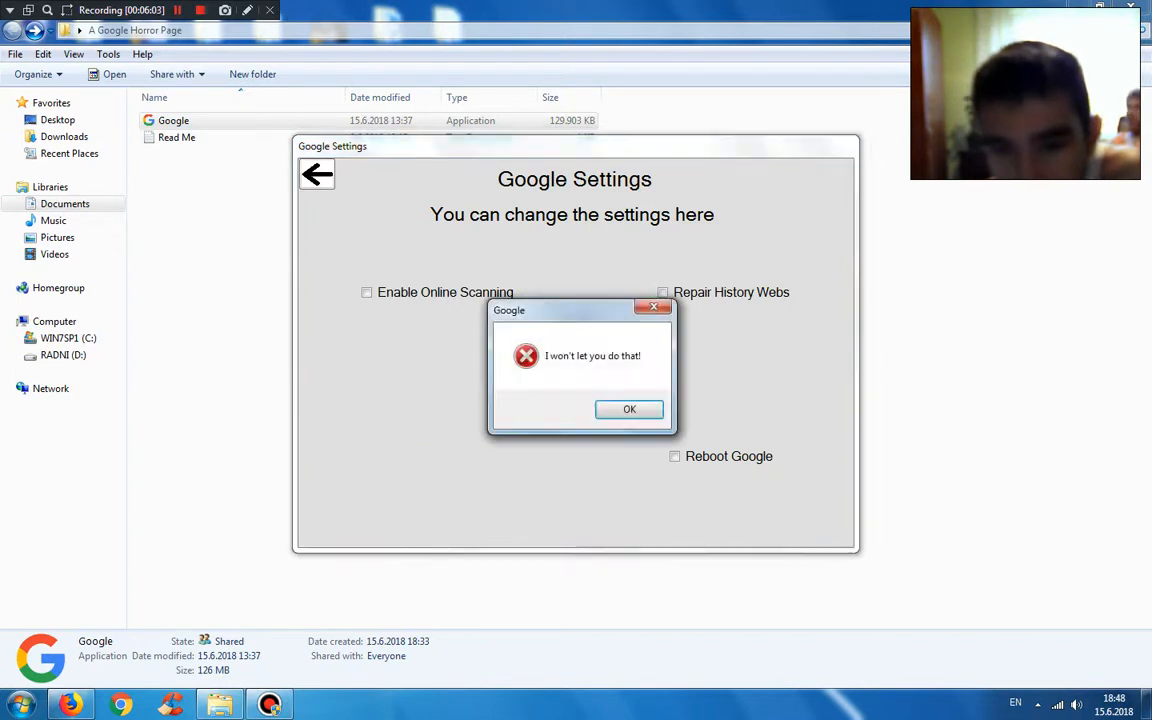
# Step: Dismiss the refusal, complete Repair History Webs, and go back to the 404 results page
pyautogui.click(629, 409)
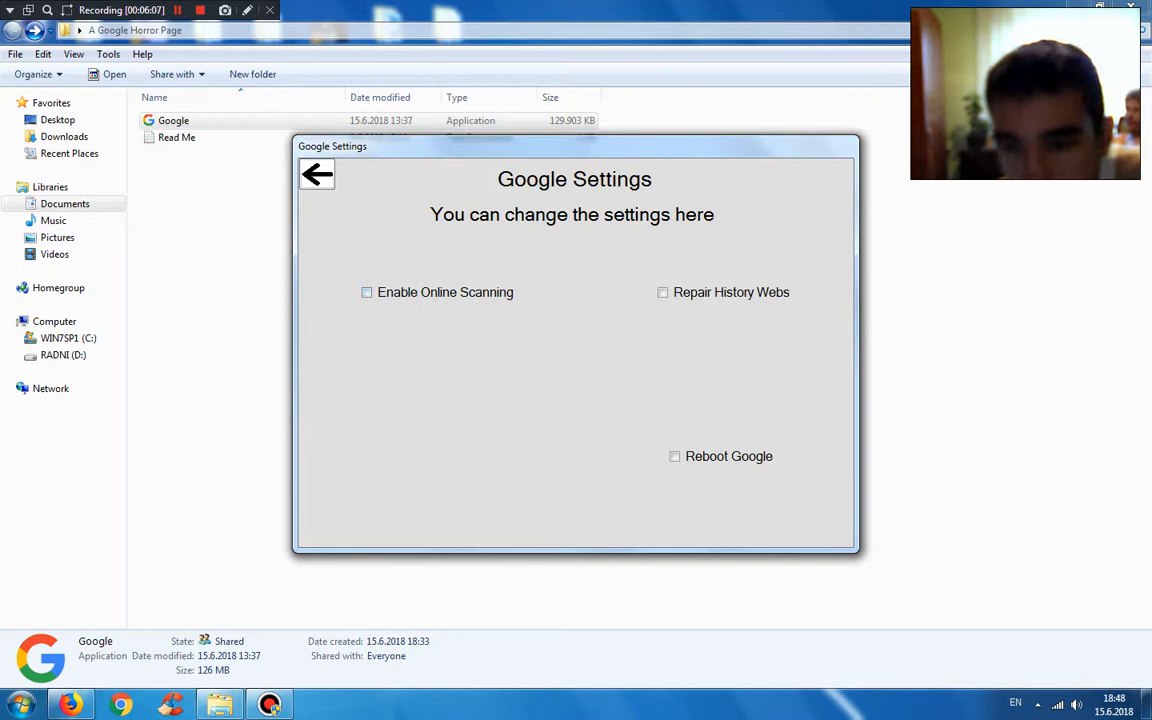
pyautogui.click(663, 292)
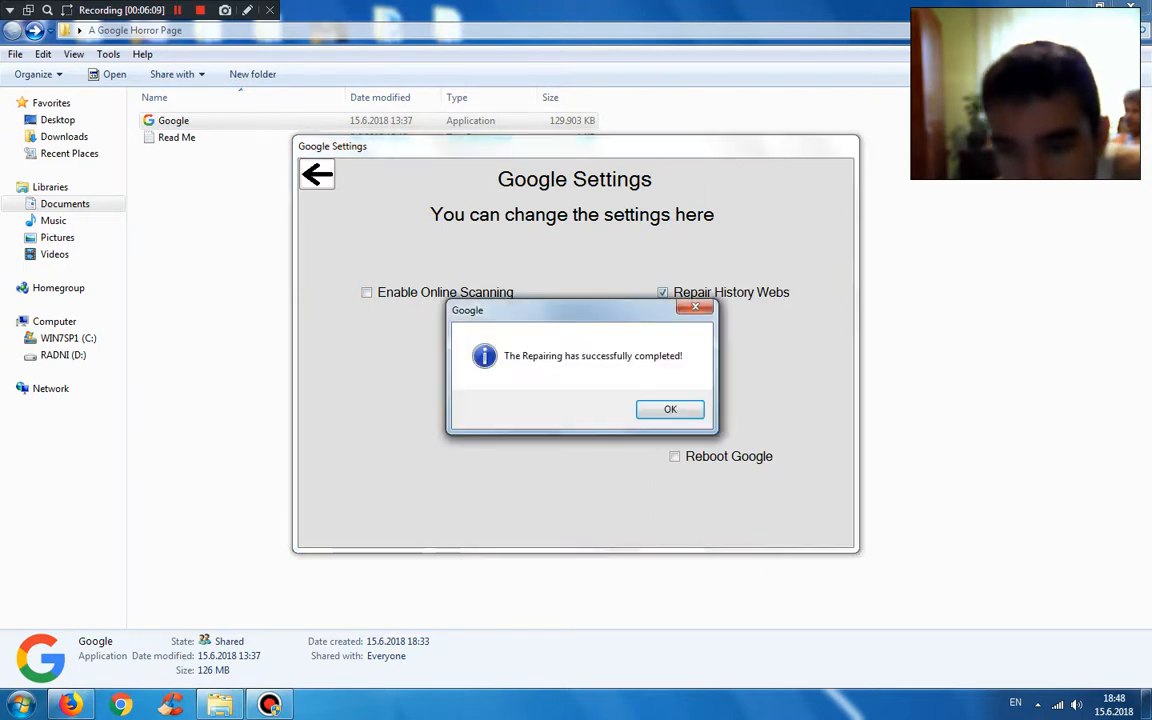
pyautogui.click(670, 409)
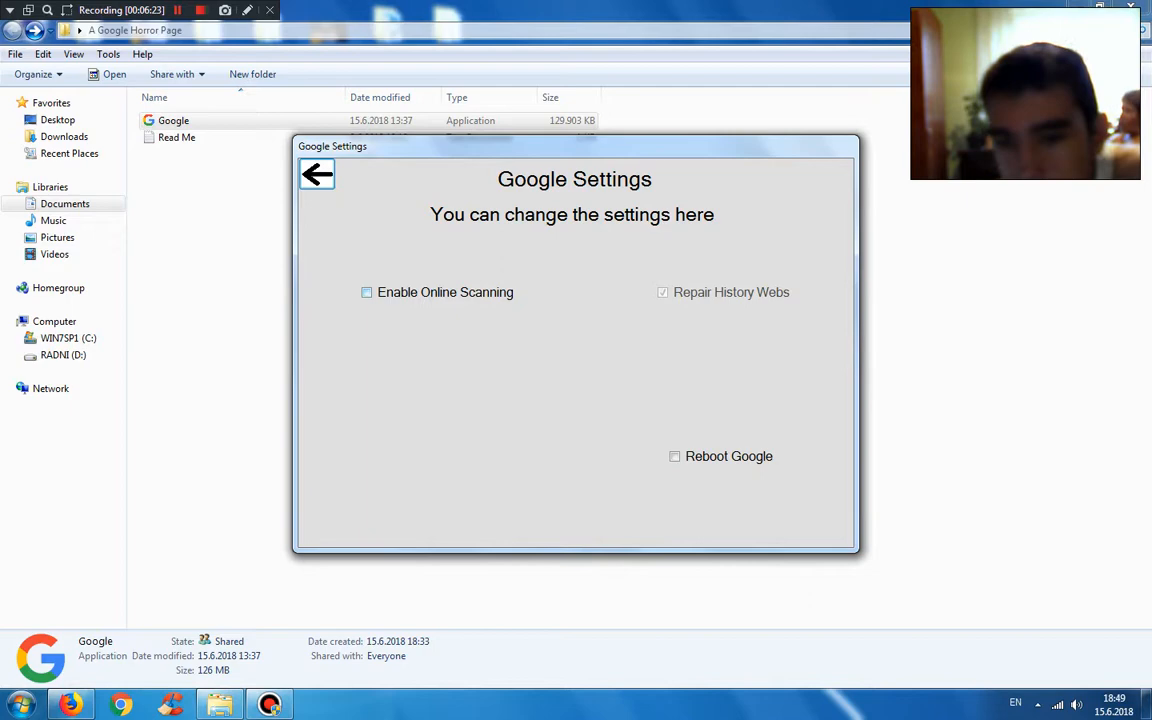
pyautogui.click(317, 174)
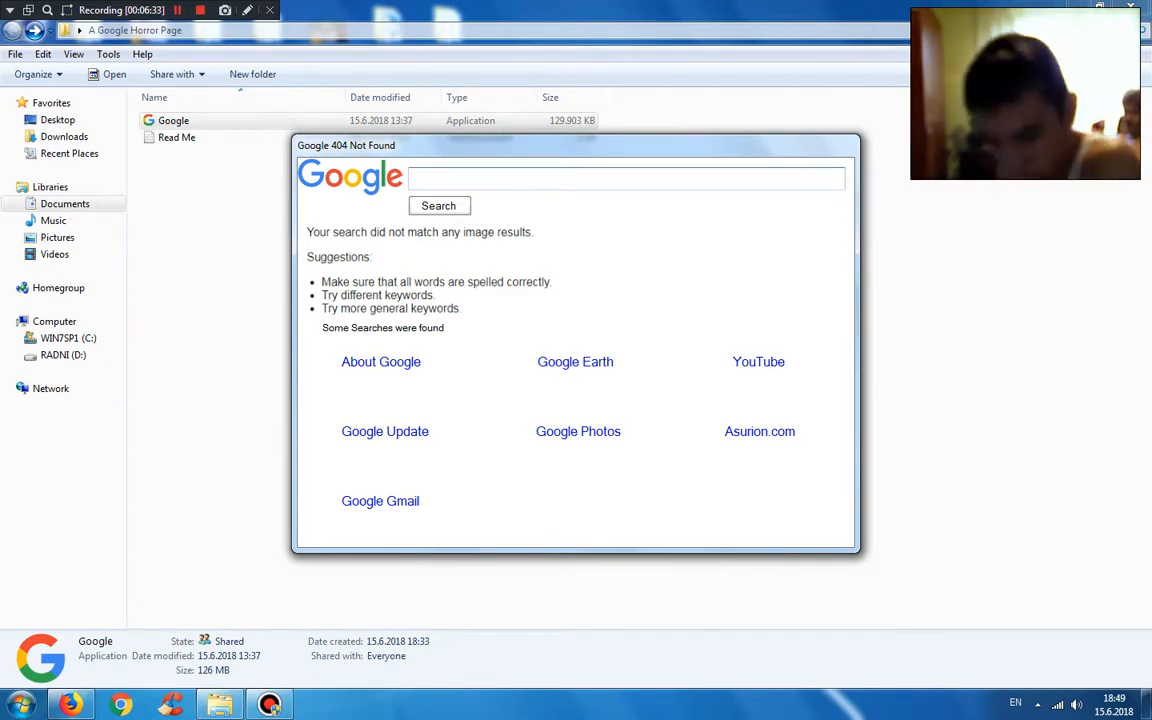
# Step: Retype the 404 page's search as GOOGLE.EXE, triggering the red GOOGLE.EXE mode
pyautogui.write('GOO')
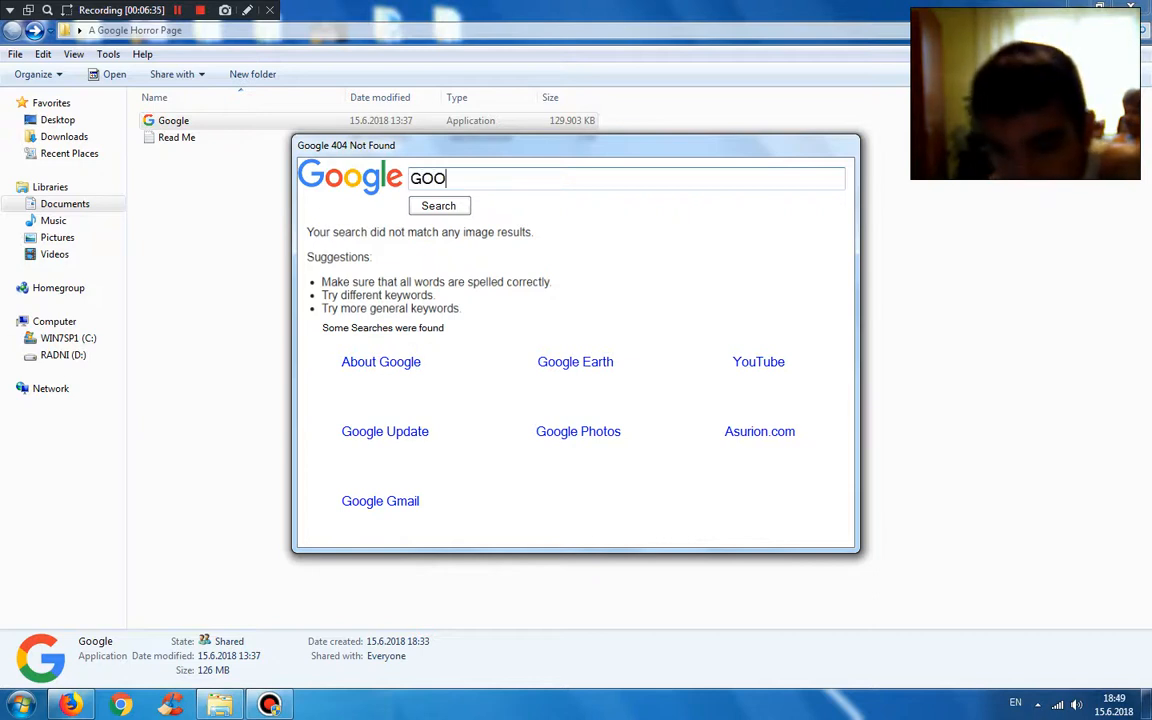
pyautogui.press('ctrl+a')
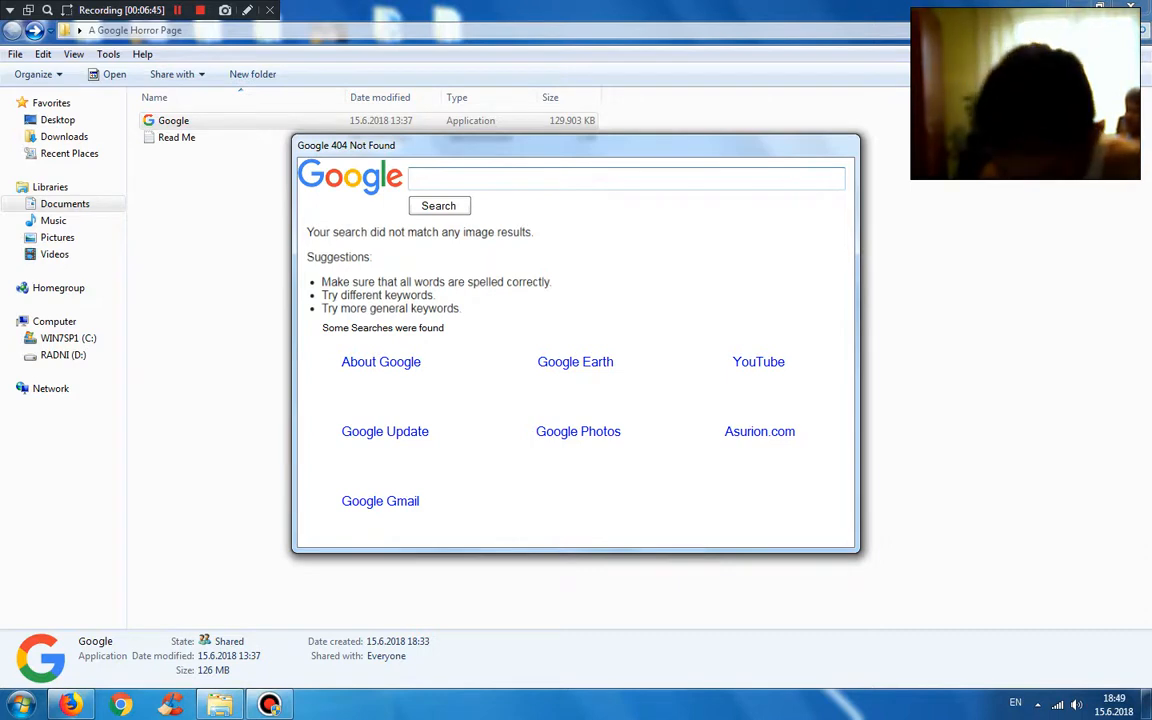
pyautogui.write('GOOGLE.EX')
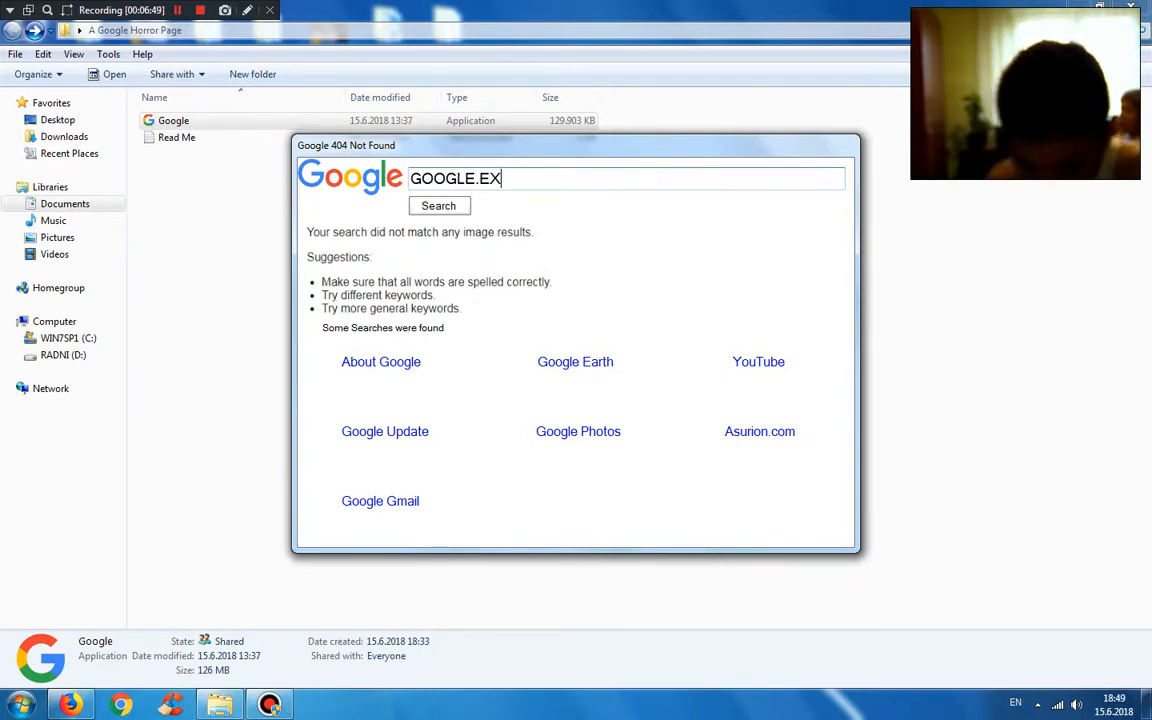
pyautogui.write('E')
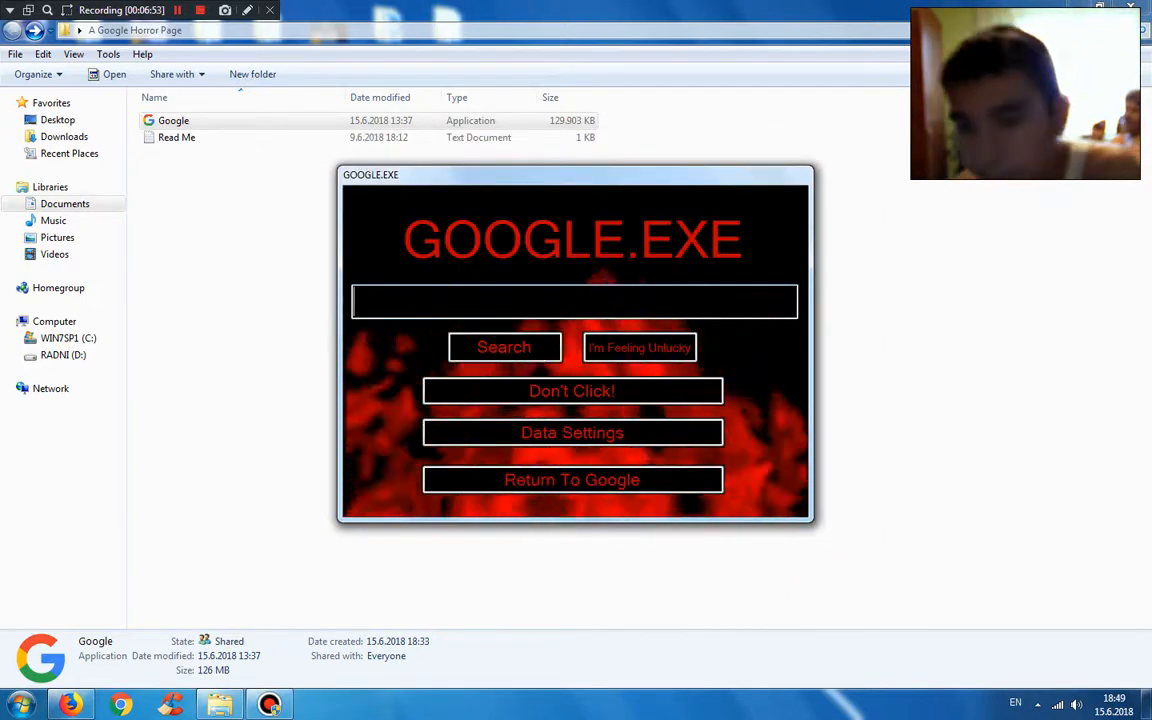
# Step: Try Return To Google, then dismiss the 'You cannot leave' and DANGER screen warnings
pyautogui.click(572, 479)
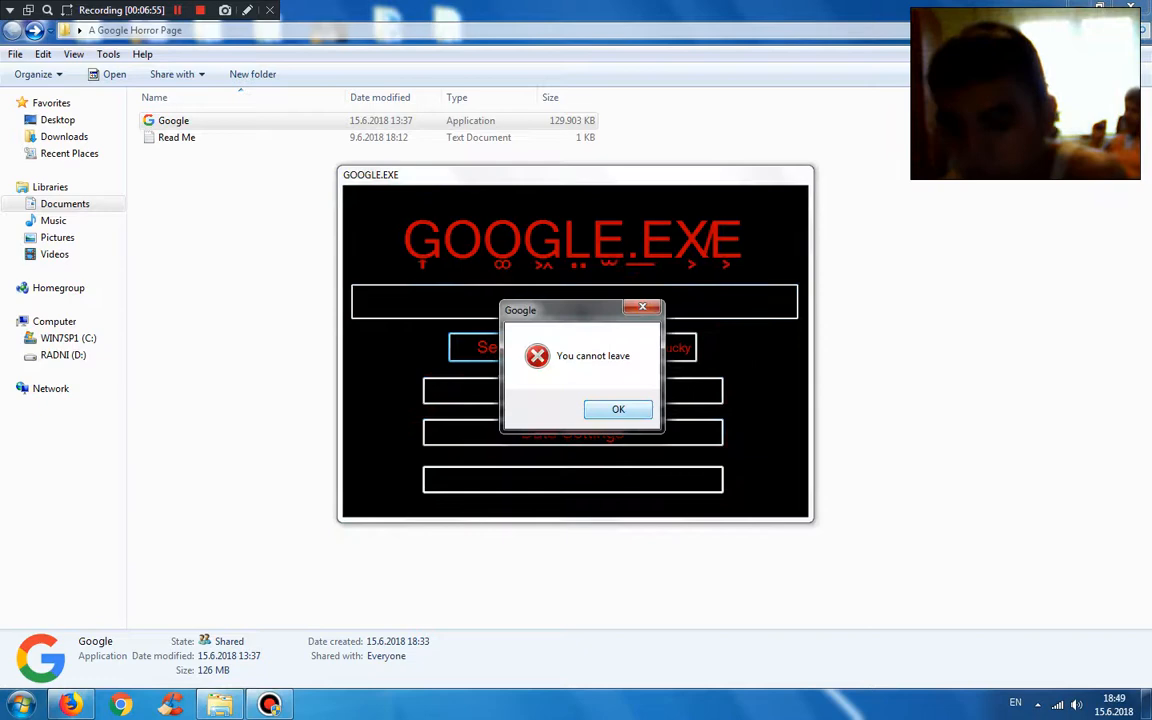
pyautogui.click(618, 409)
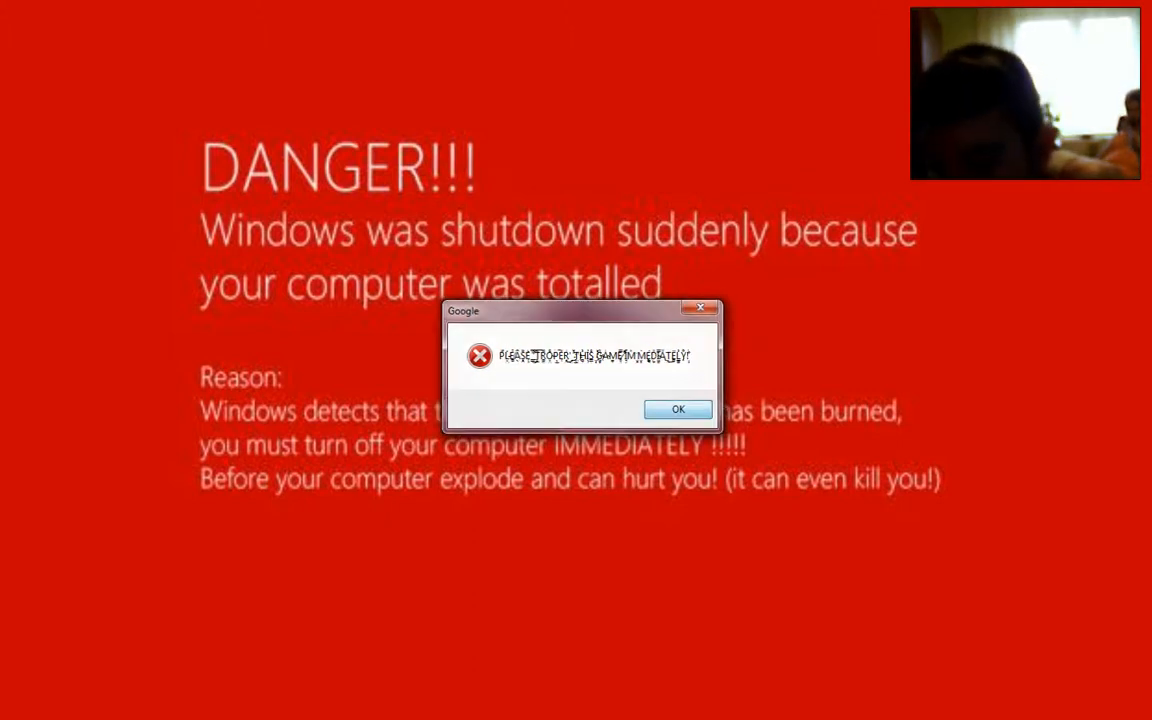
pyautogui.click(677, 409)
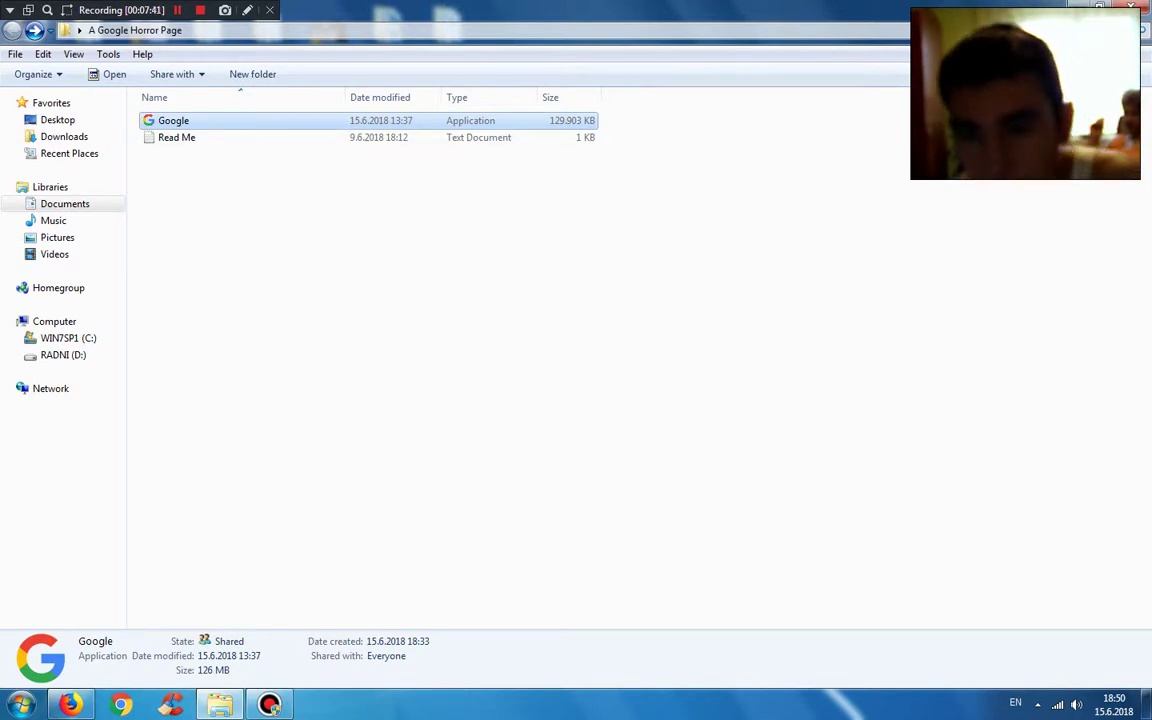
# Step: Relaunch Google.exe, search SSSSSSSSS, open Ask.com's Google.exe result, and dismiss Google Refused
pyautogui.doubleClick(173, 120)
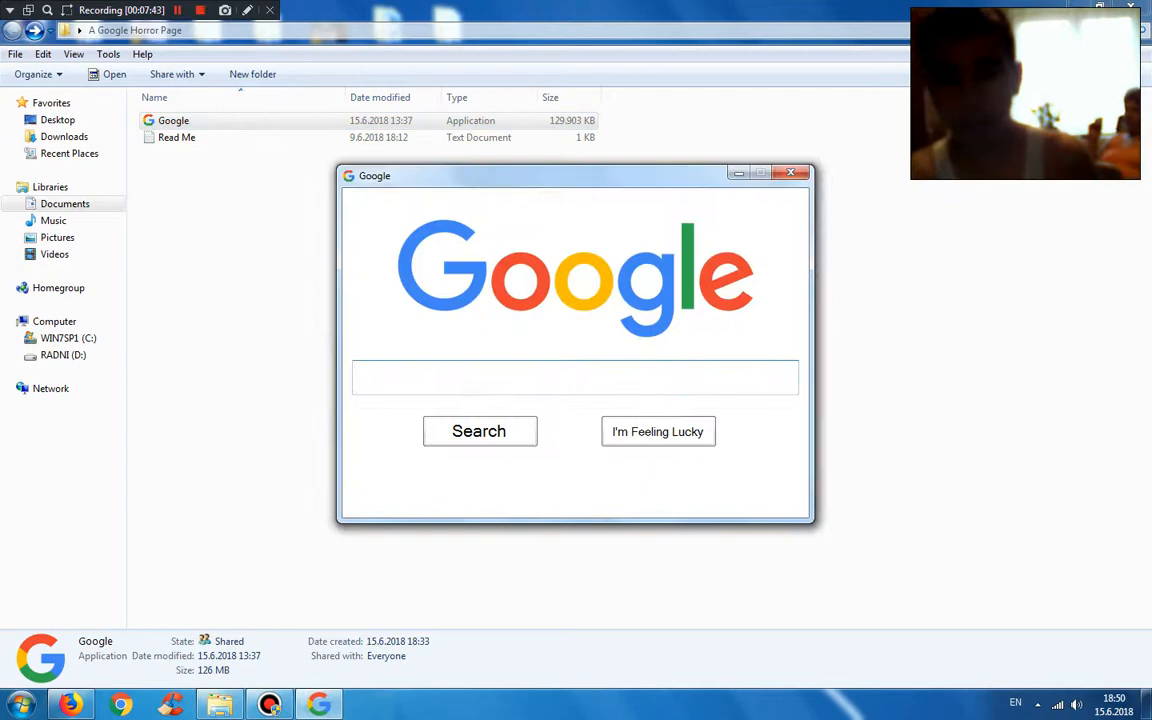
pyautogui.write('SSSSSSSSS')
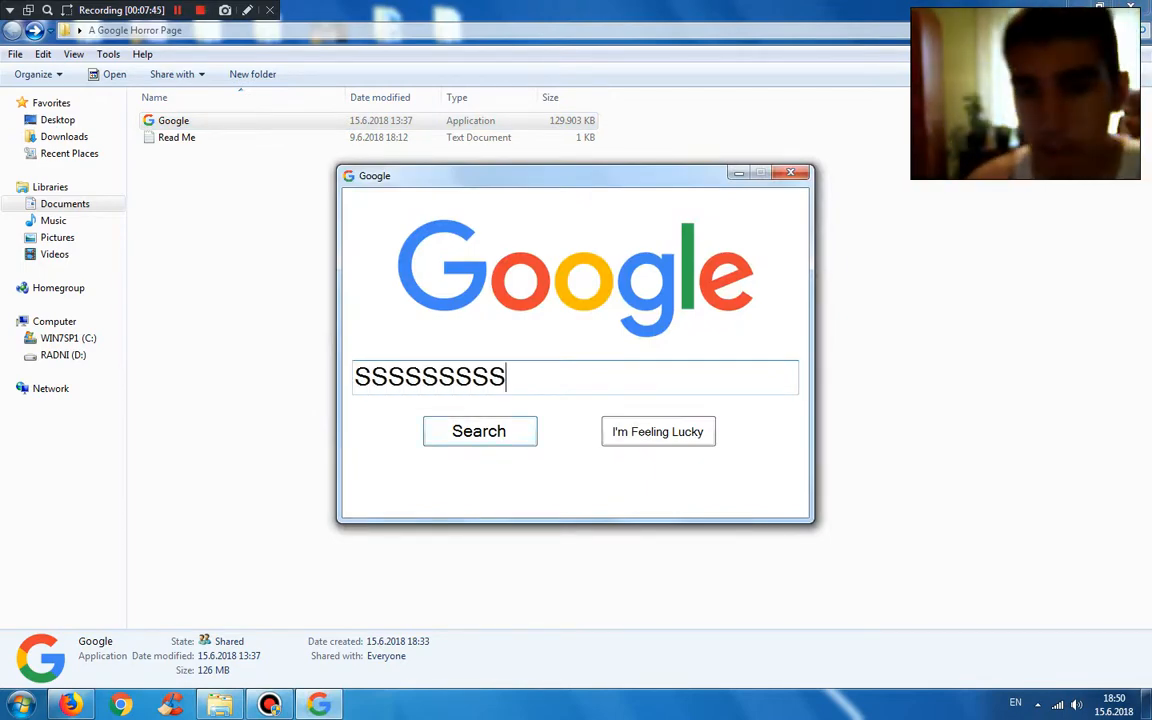
pyautogui.click(479, 431)
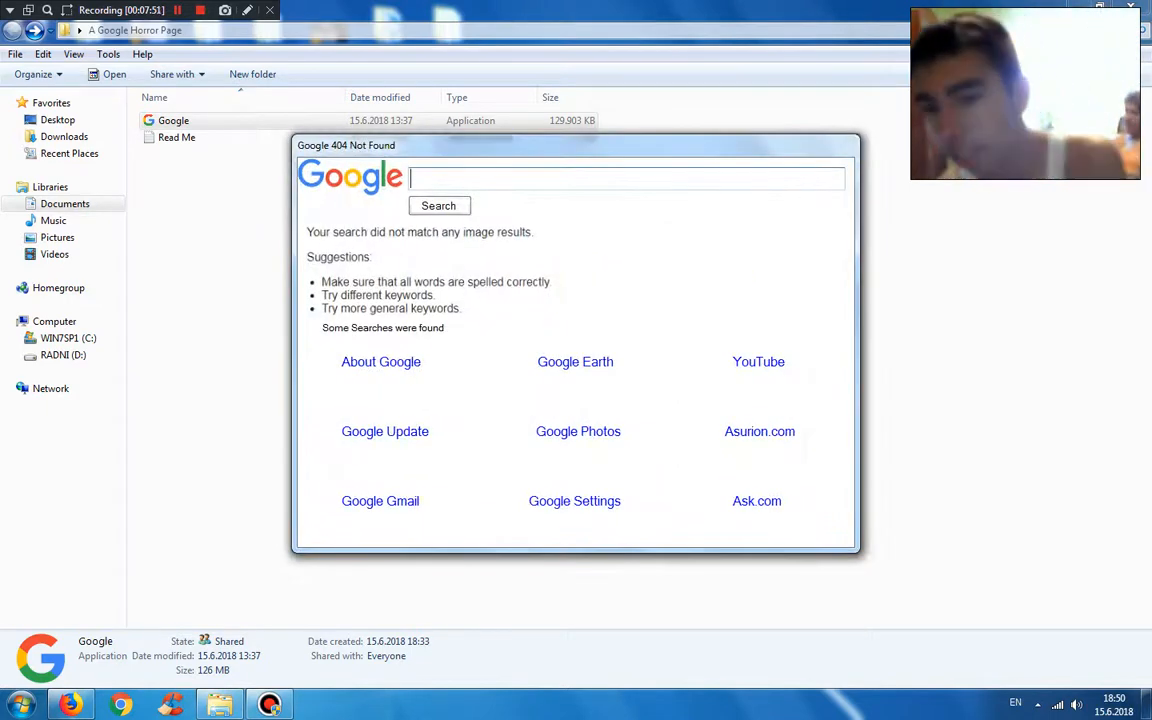
pyautogui.click(757, 501)
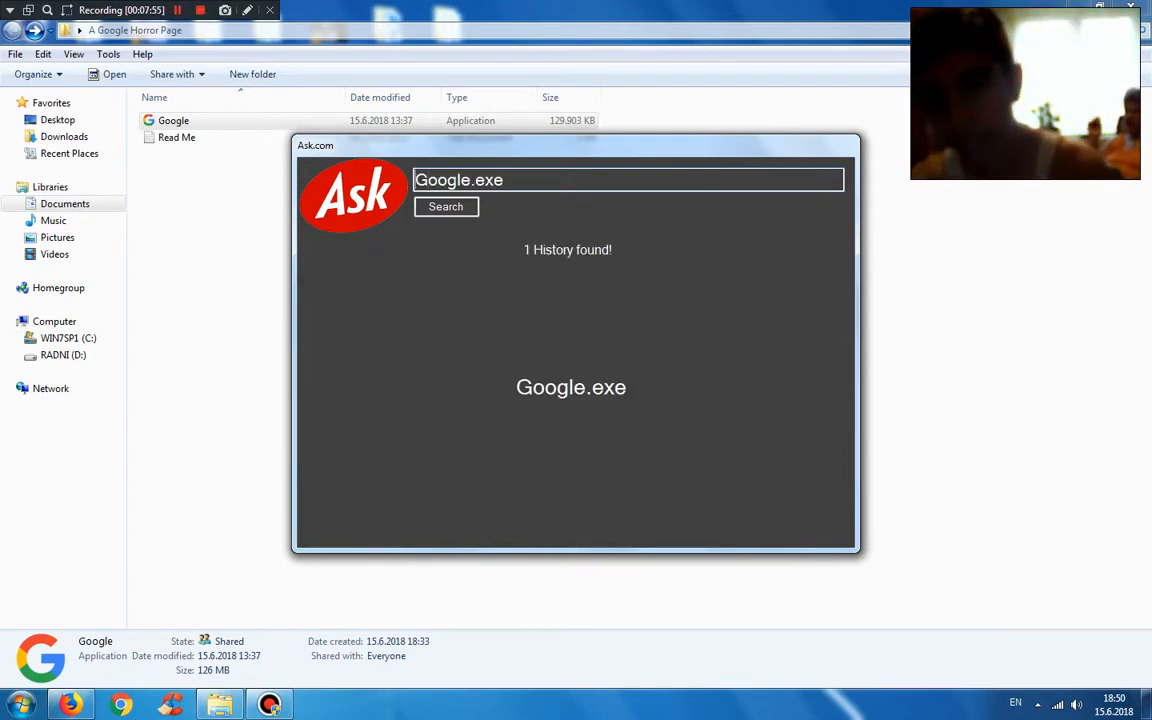
pyautogui.click(445, 206)
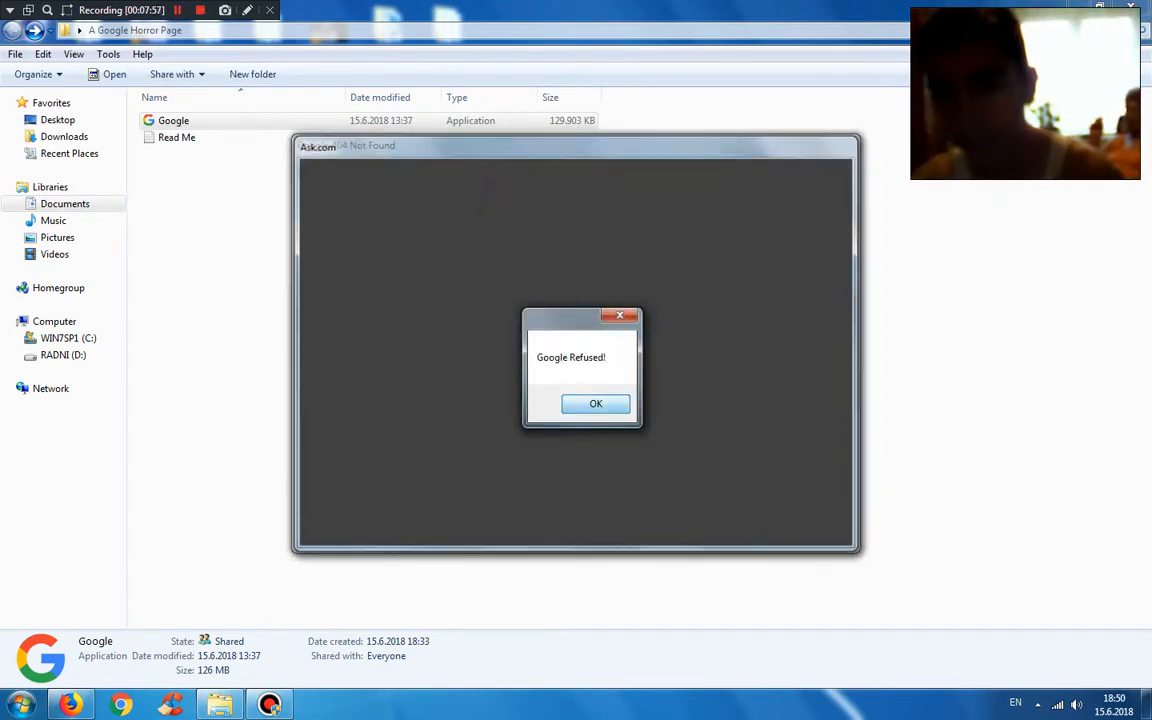
pyautogui.click(596, 403)
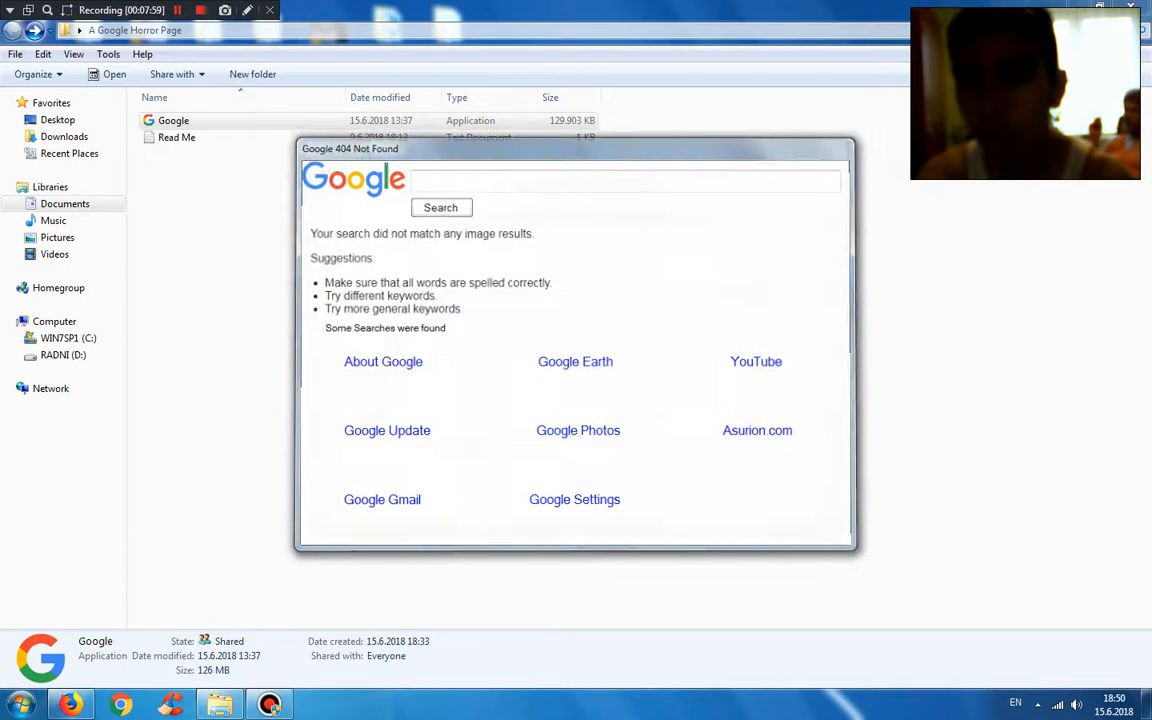
# Step: Toggle Enable Online Scanning on and off in Google Settings, dismissing three hostile warnings
pyautogui.click(574, 499)
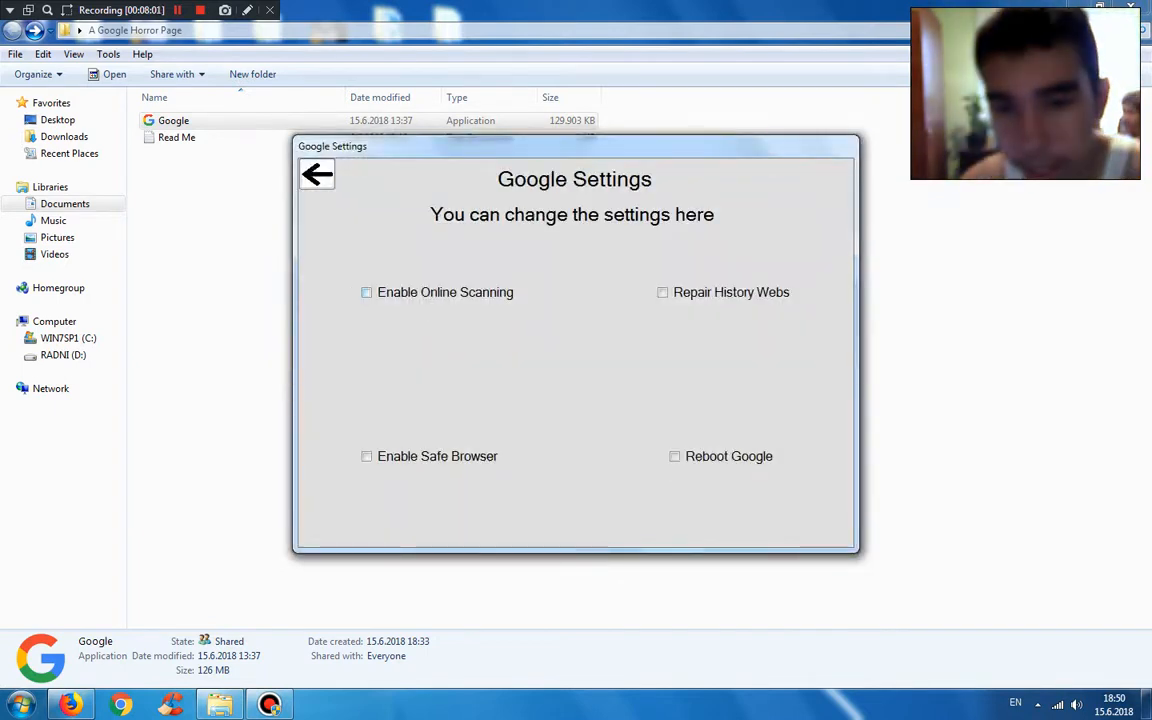
pyautogui.click(367, 292)
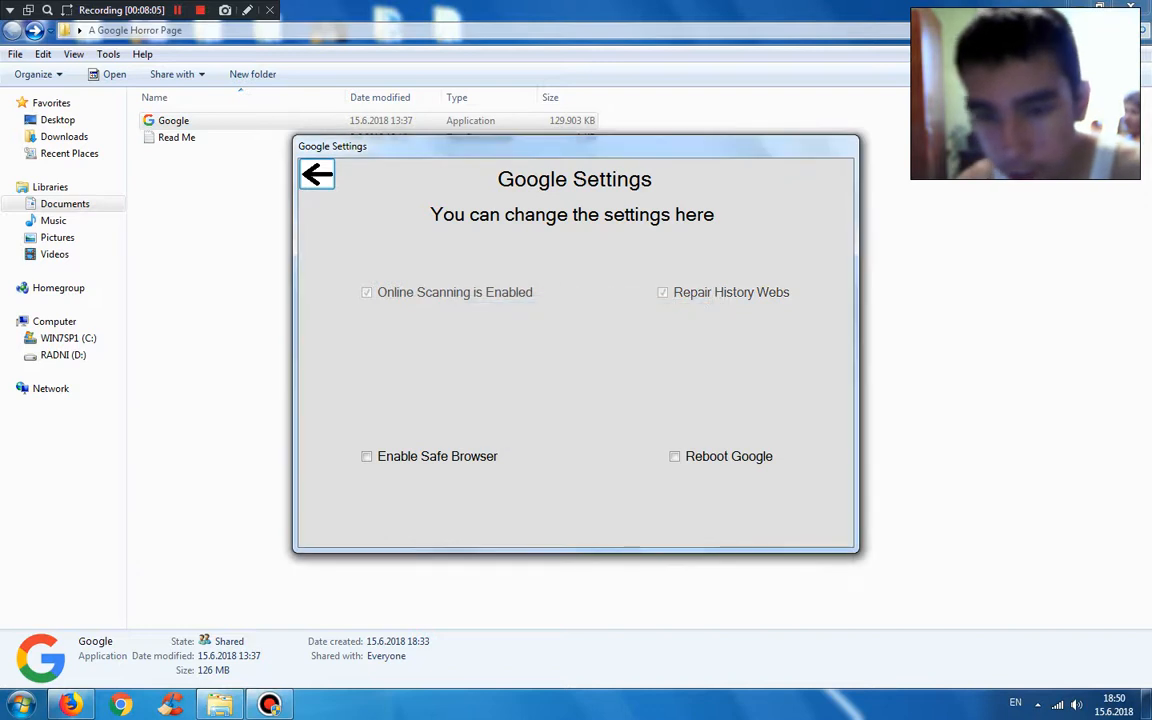
pyautogui.click(366, 292)
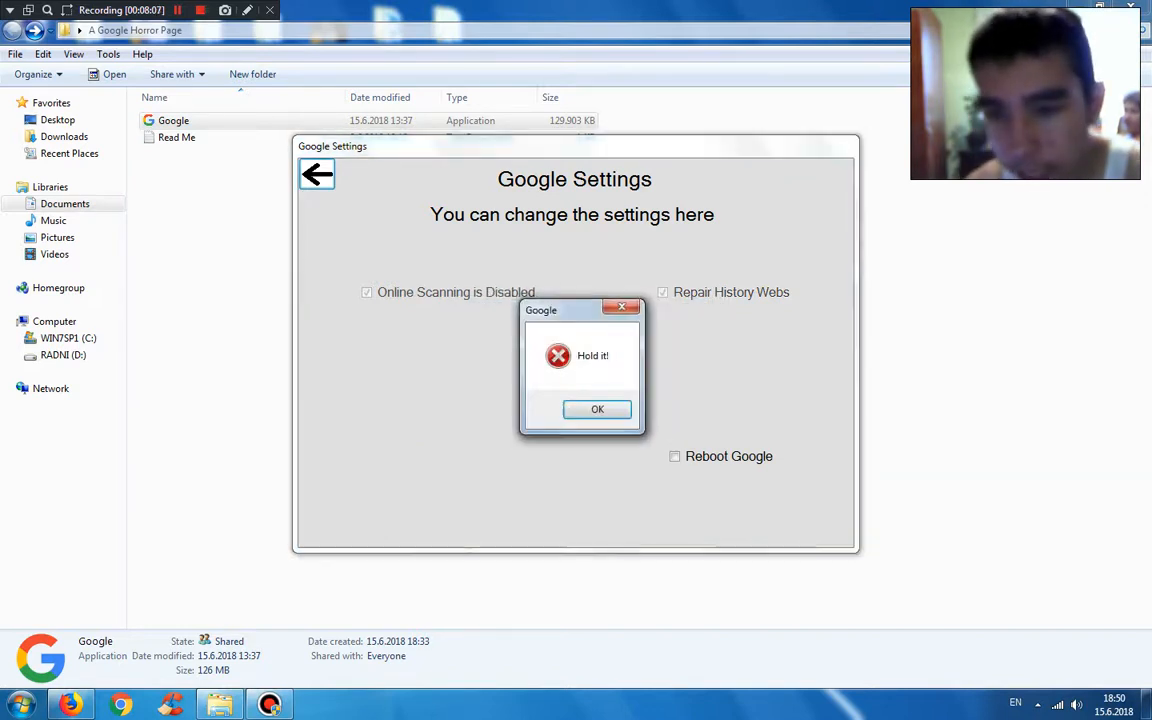
pyautogui.click(597, 409)
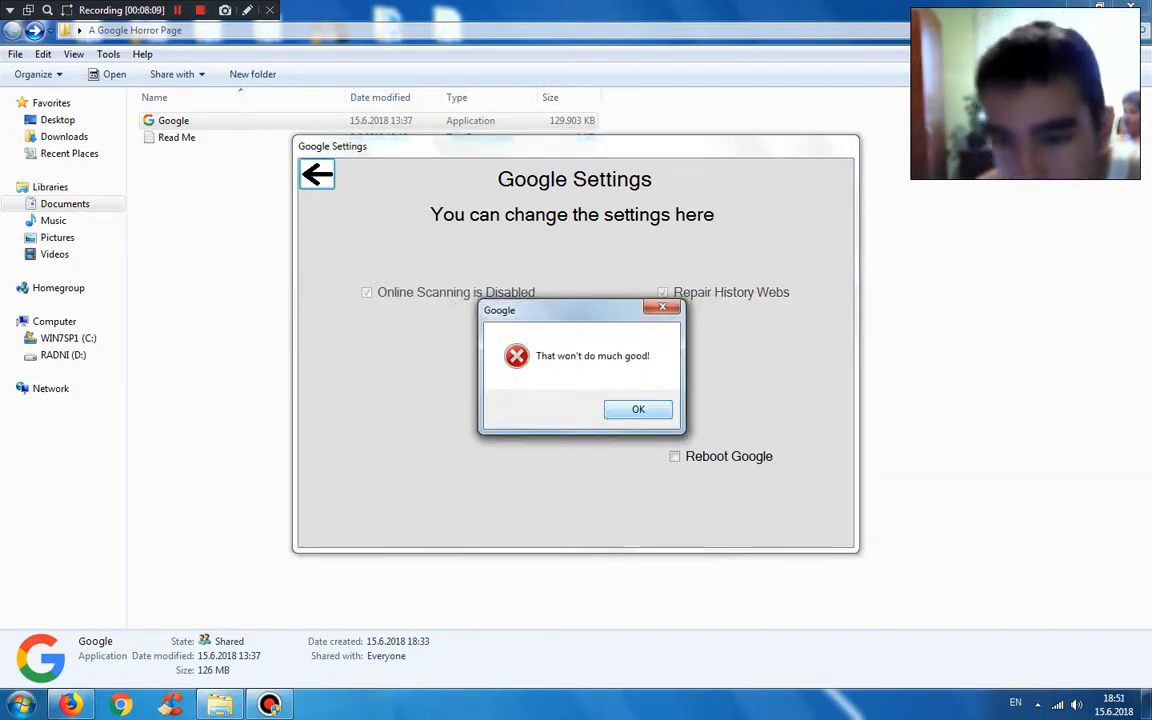
pyautogui.click(638, 409)
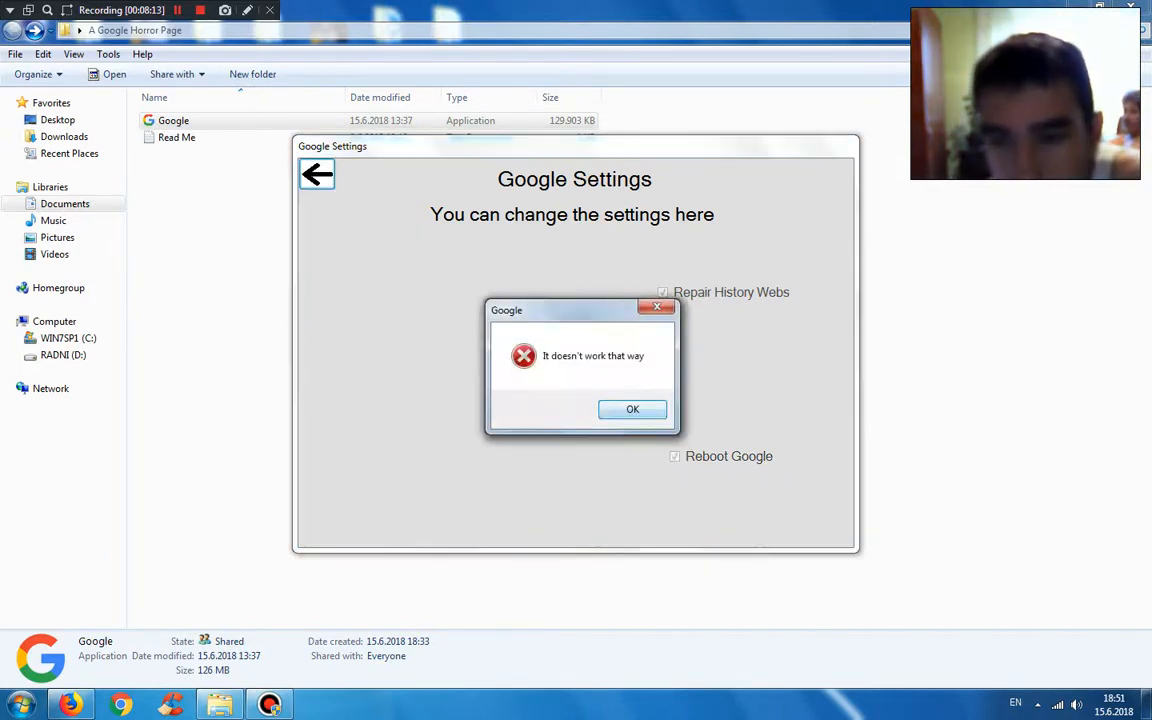
pyautogui.click(632, 409)
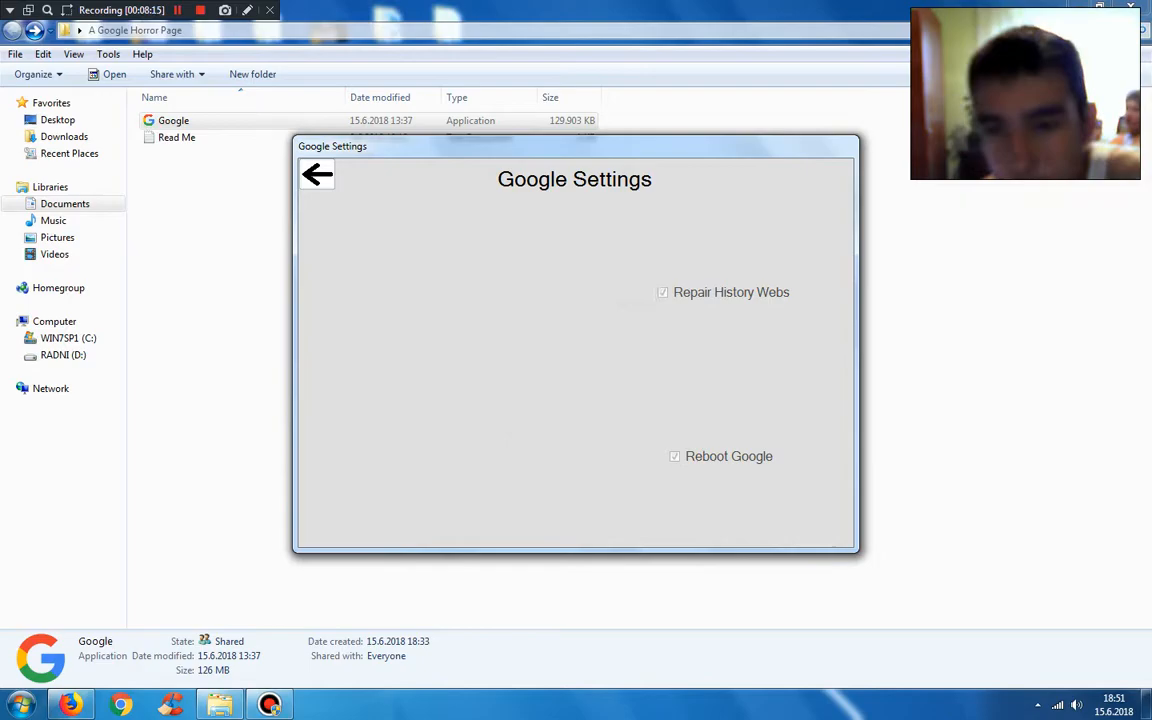